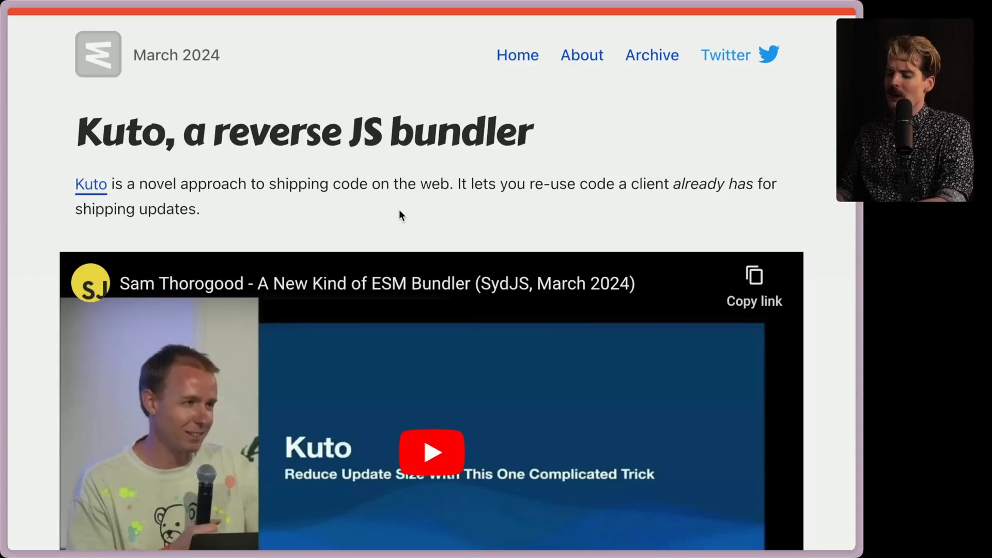
mouse_move(465, 197)
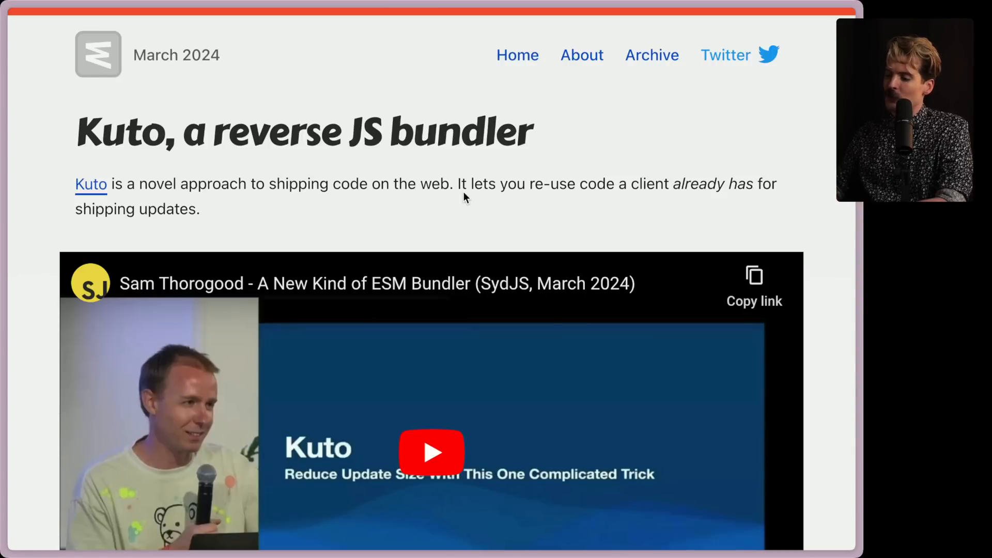
mouse_move(203, 178)
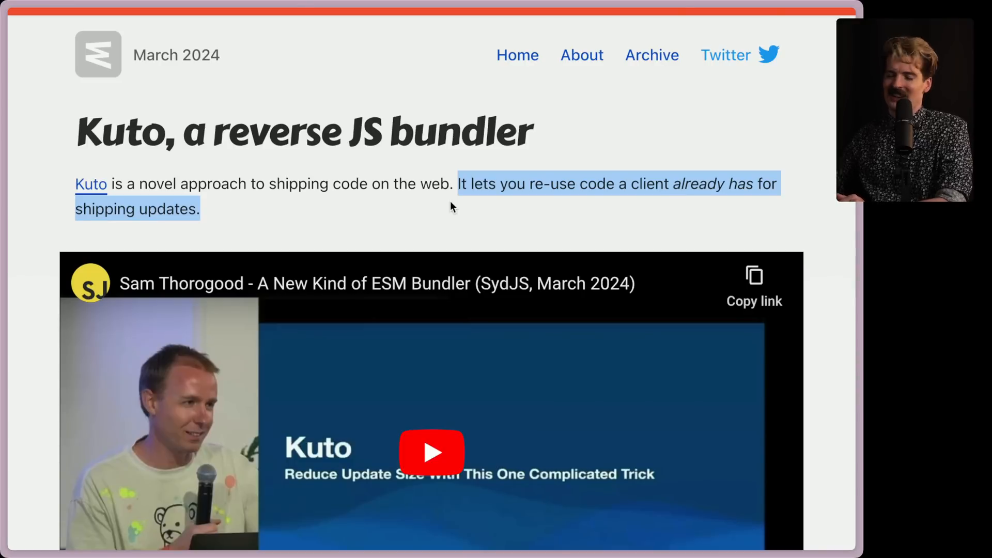
Scroll the Kuto post past the embedded YouTube talk to the real-world results bullets.
scroll(down, 3)
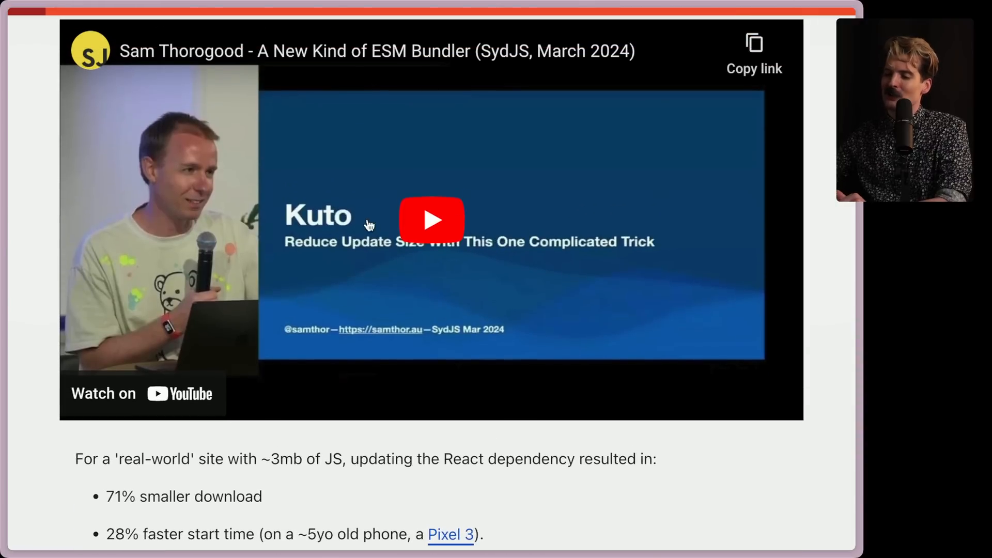
mouse_move(323, 51)
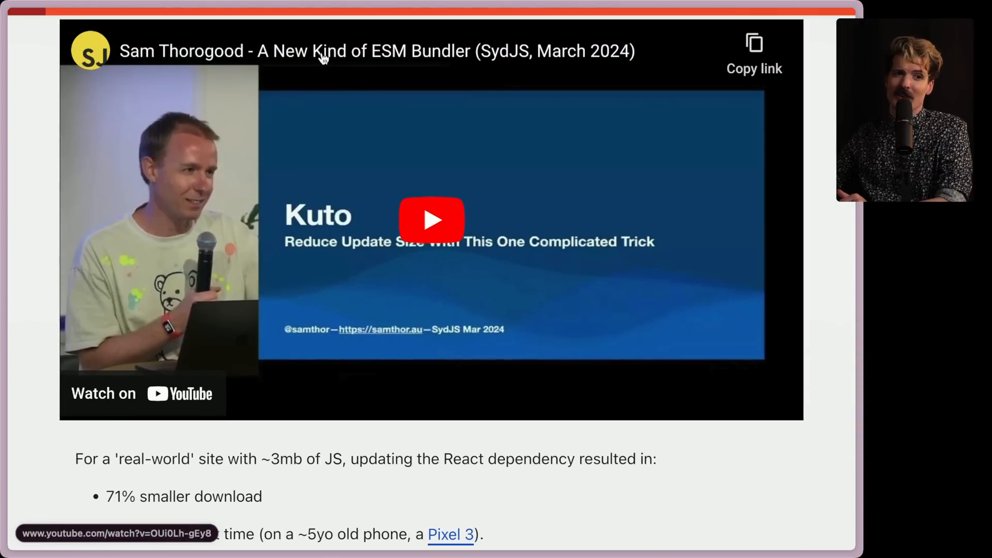
scroll(down, 3)
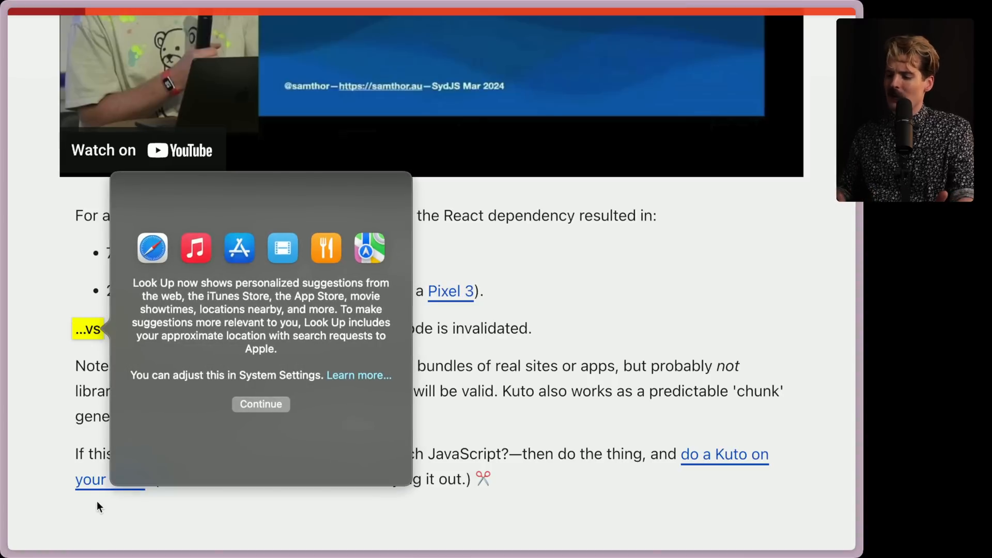
Dismiss the Look Up notice and open the samthor/kuto GitHub repository from the 'do a Kuto on your code' link.
click(260, 404)
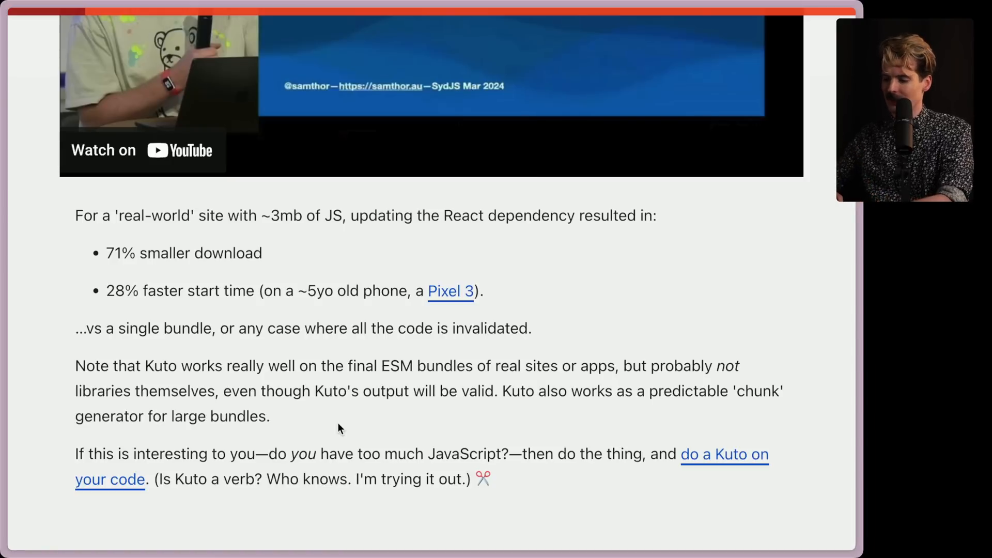
scroll(down, 3)
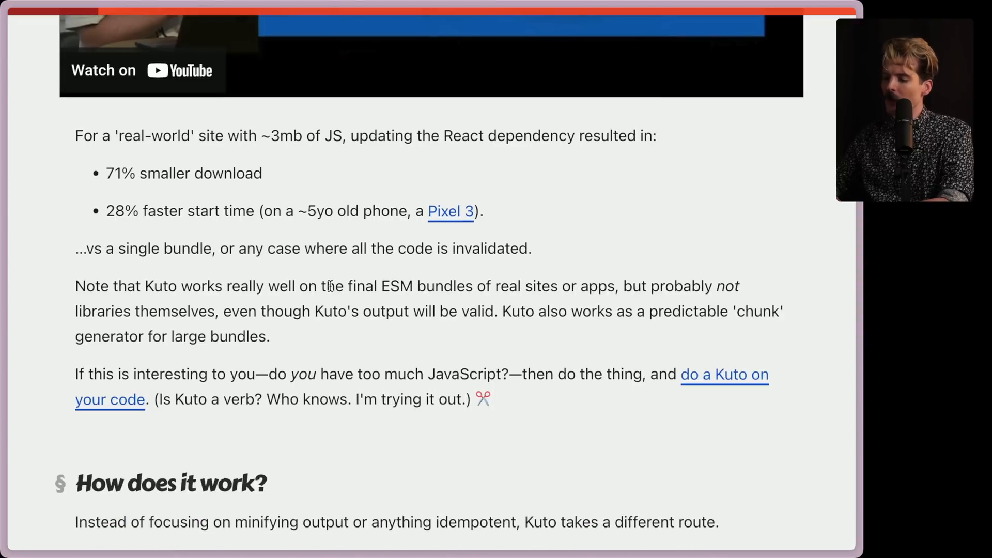
mouse_move(528, 286)
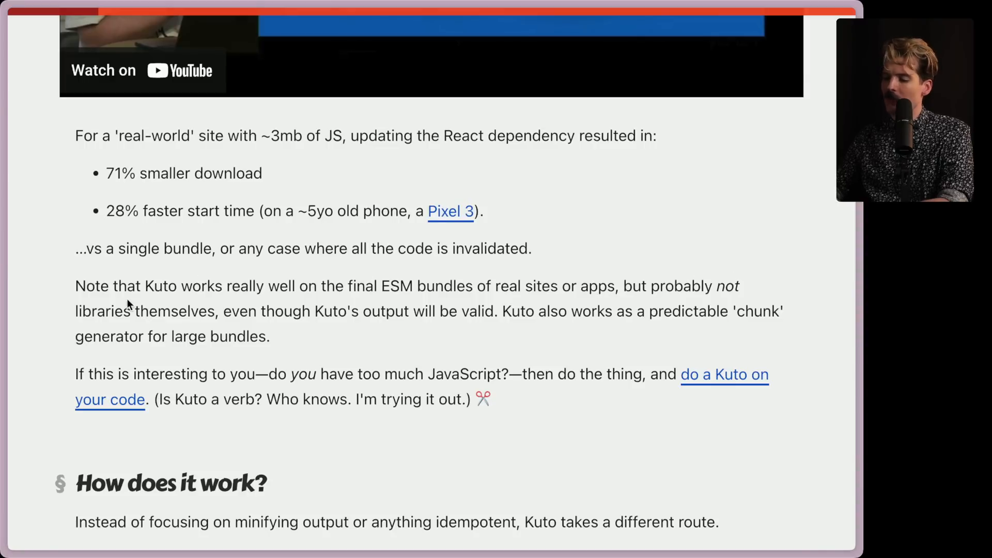
mouse_move(397, 318)
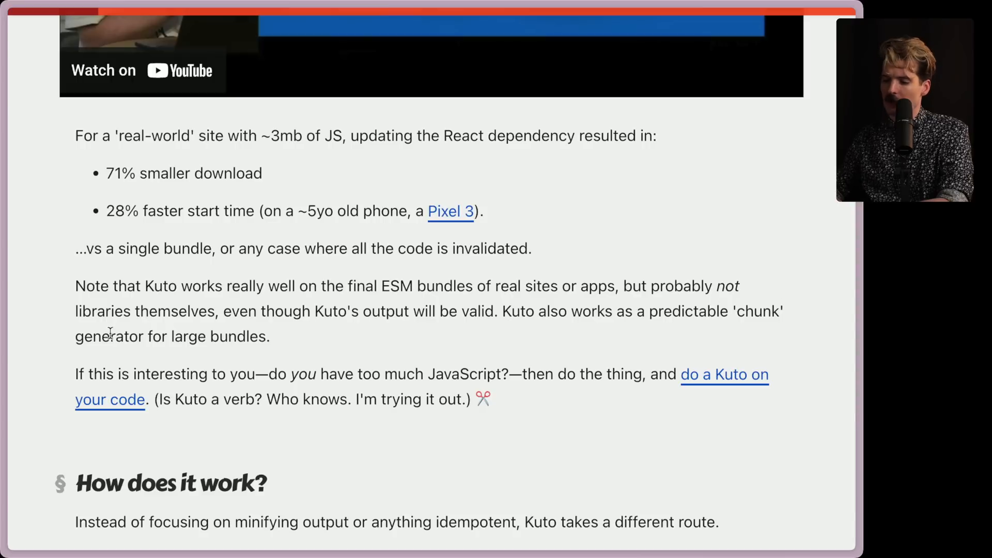
mouse_move(280, 344)
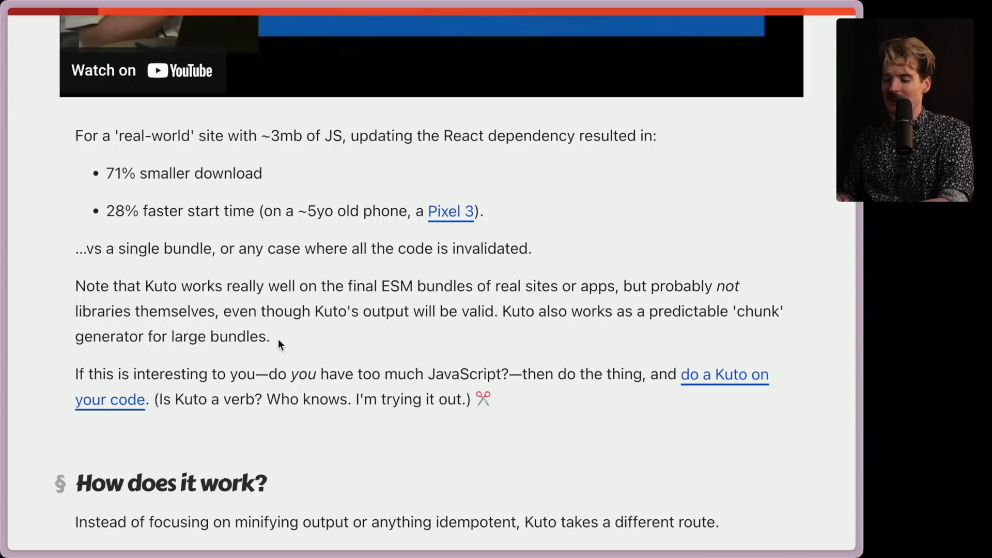
scroll(down, 3)
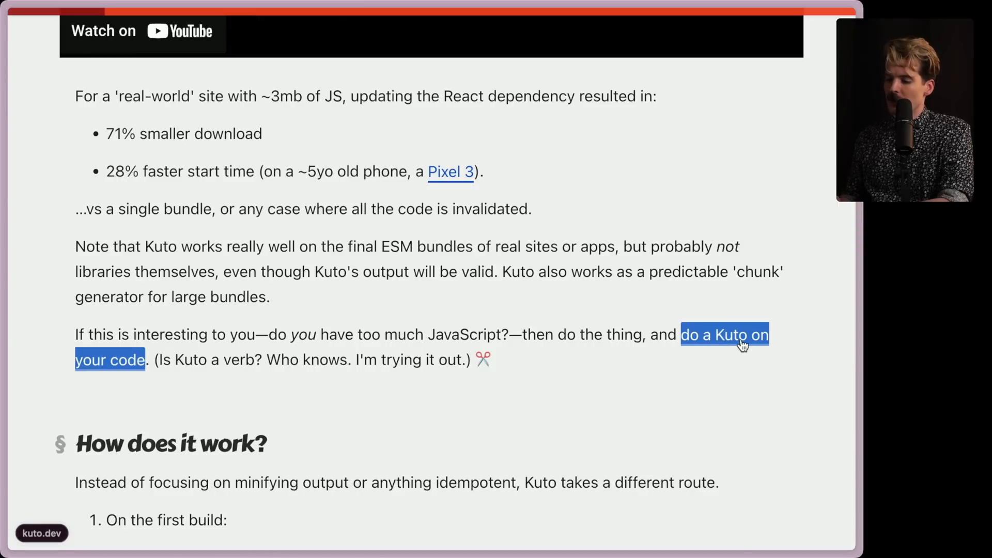
mouse_move(715, 342)
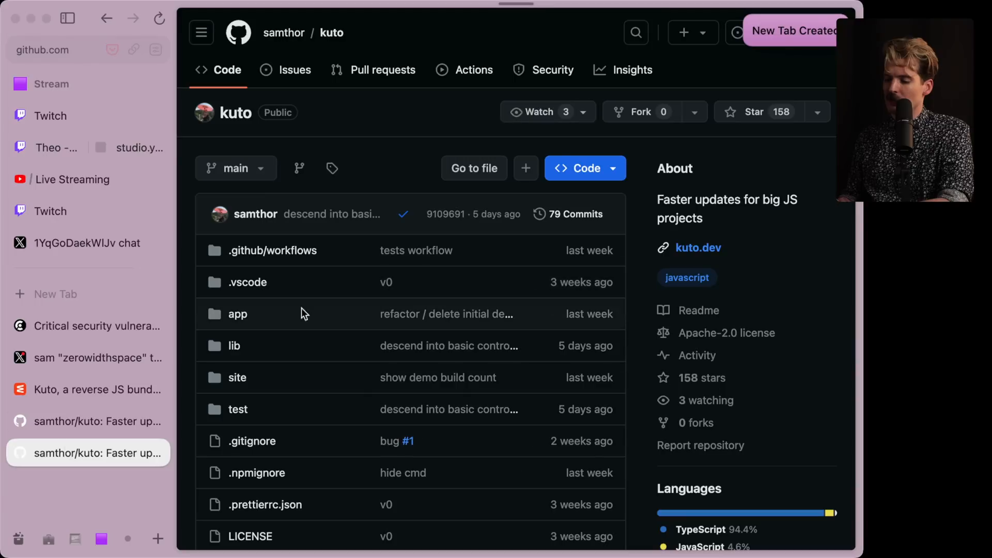
Visit the security vulnerability article tab, then return to the Kuto post at 'How does it work?'.
click(87, 325)
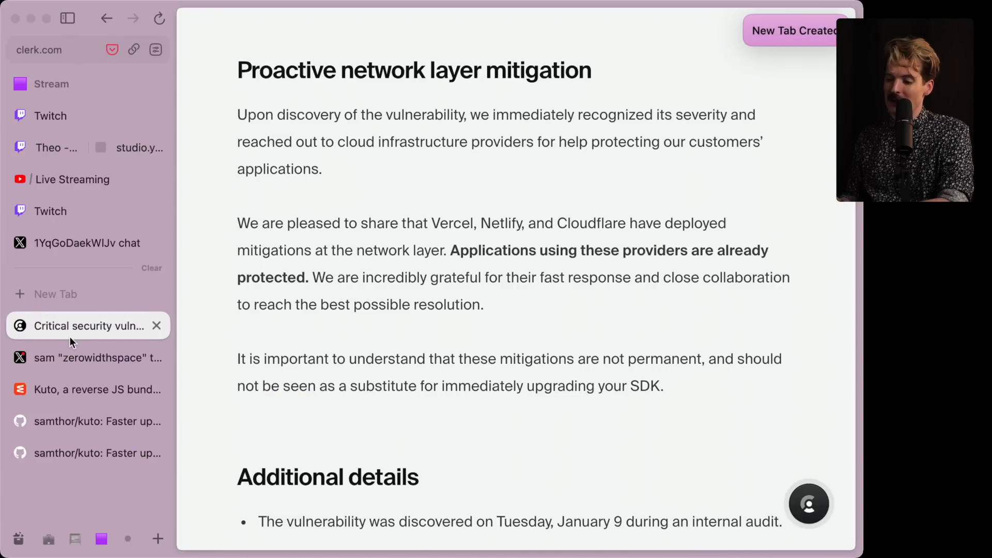
mouse_move(56, 378)
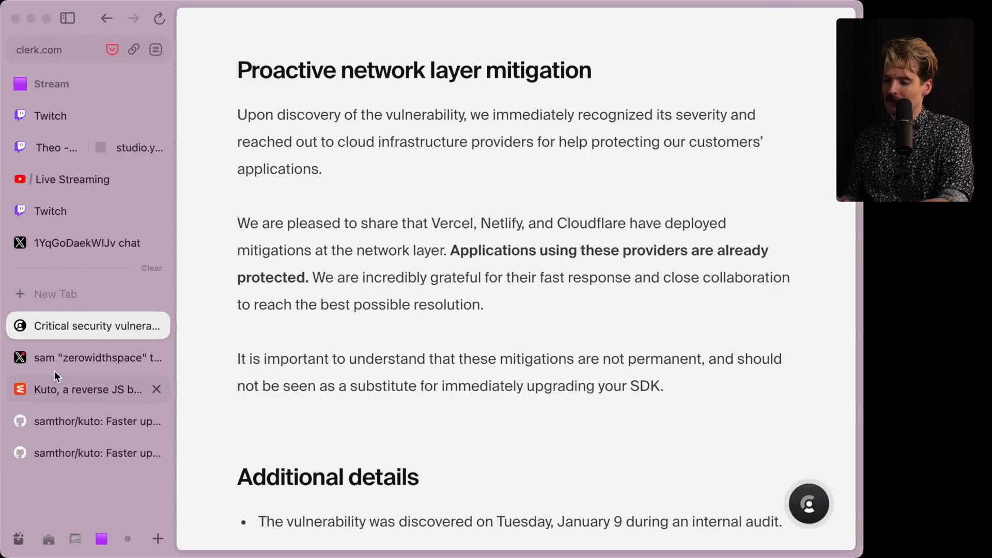
click(83, 390)
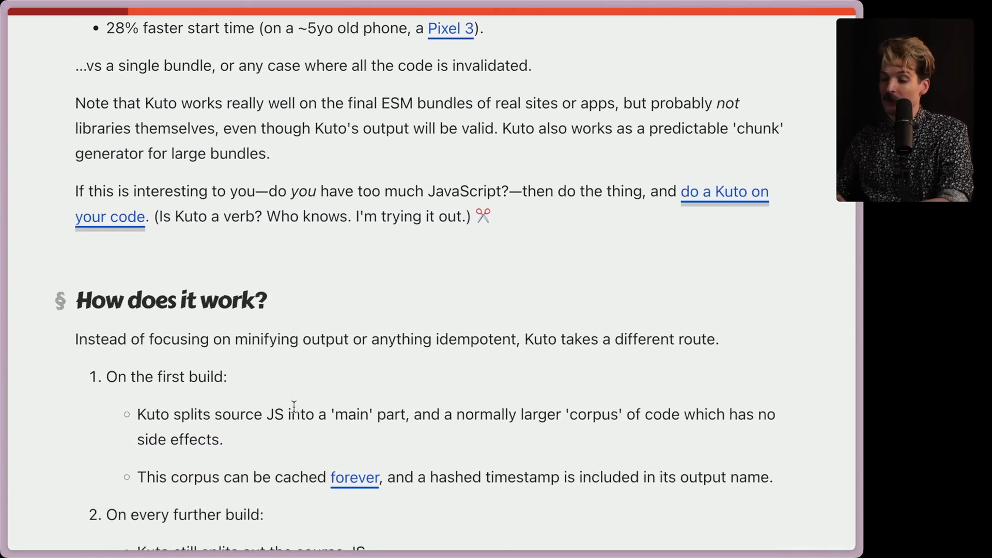
Scroll through the 'On every further build' list down to the animated Bundle #1 video demo.
scroll(down, 3)
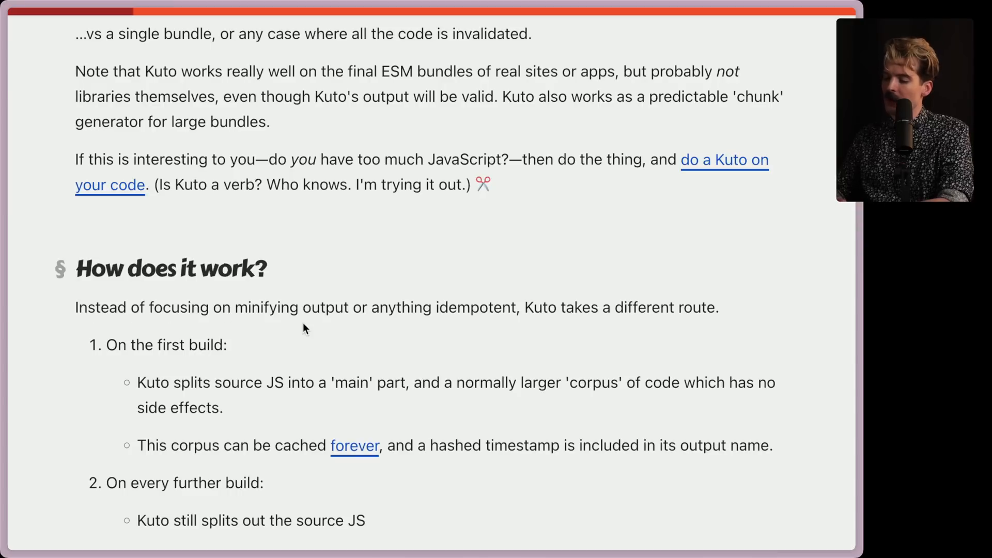
mouse_move(555, 310)
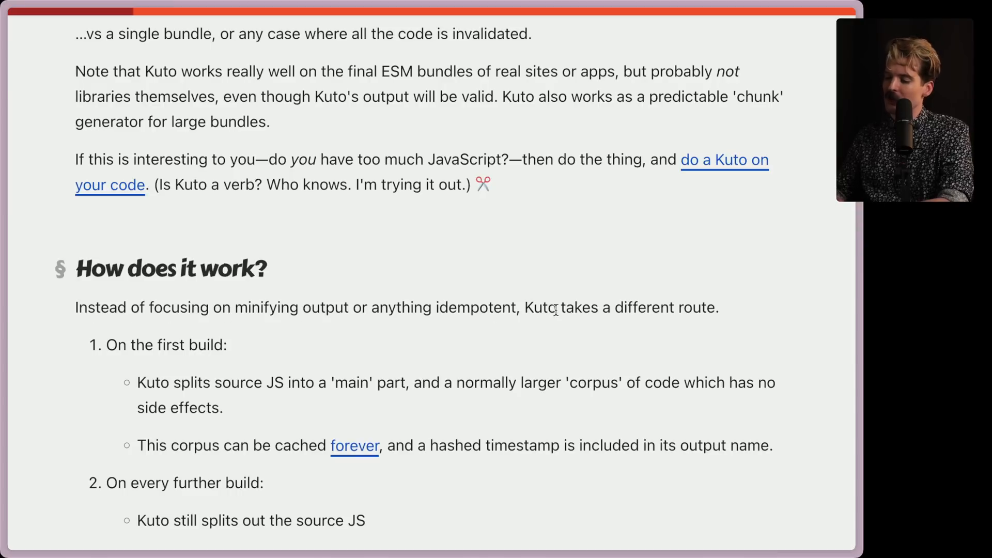
scroll(down, 3)
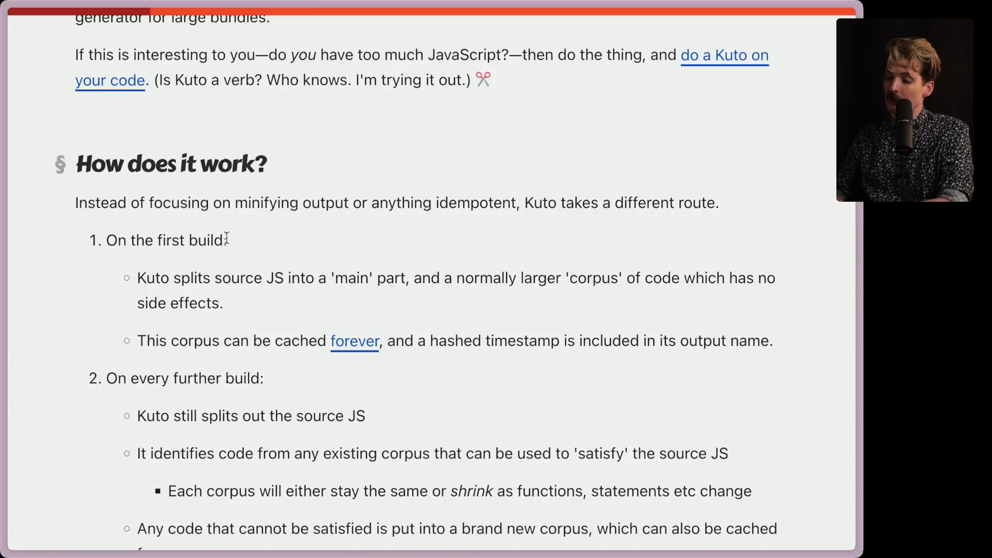
mouse_move(323, 285)
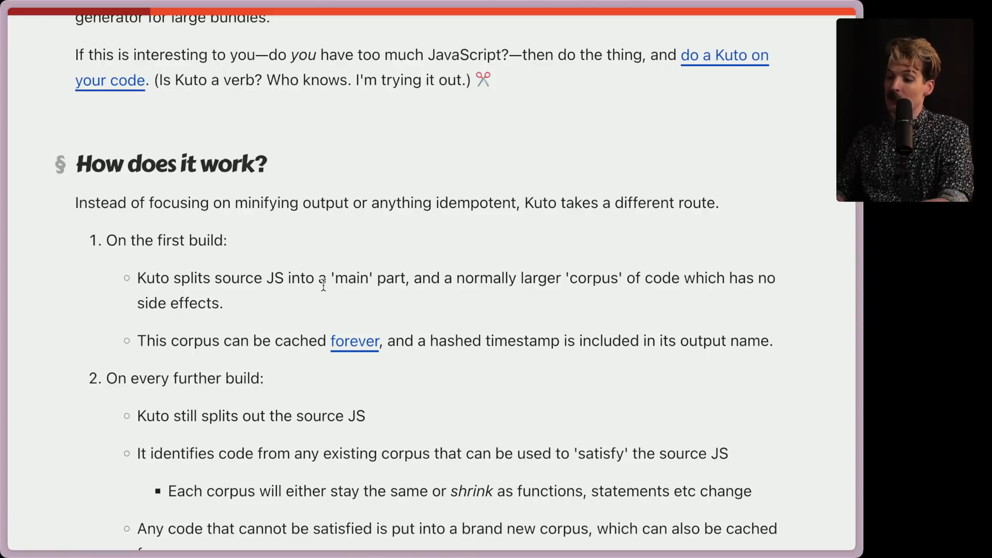
mouse_move(572, 278)
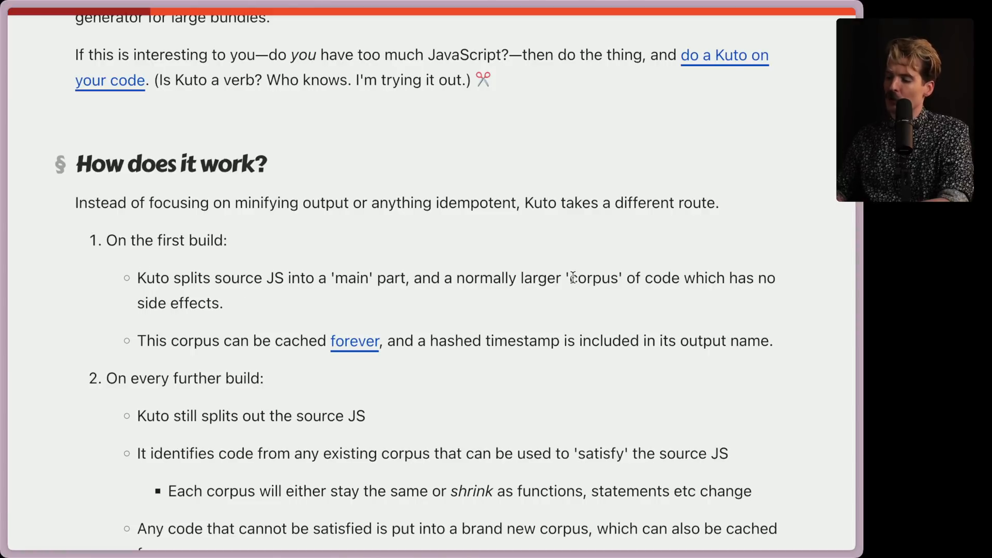
mouse_move(234, 298)
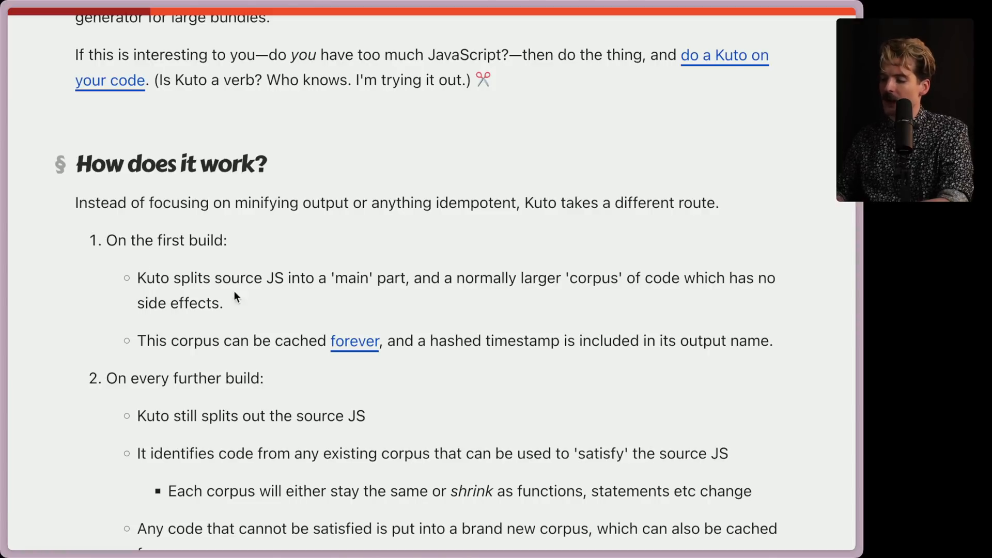
scroll(down, 3)
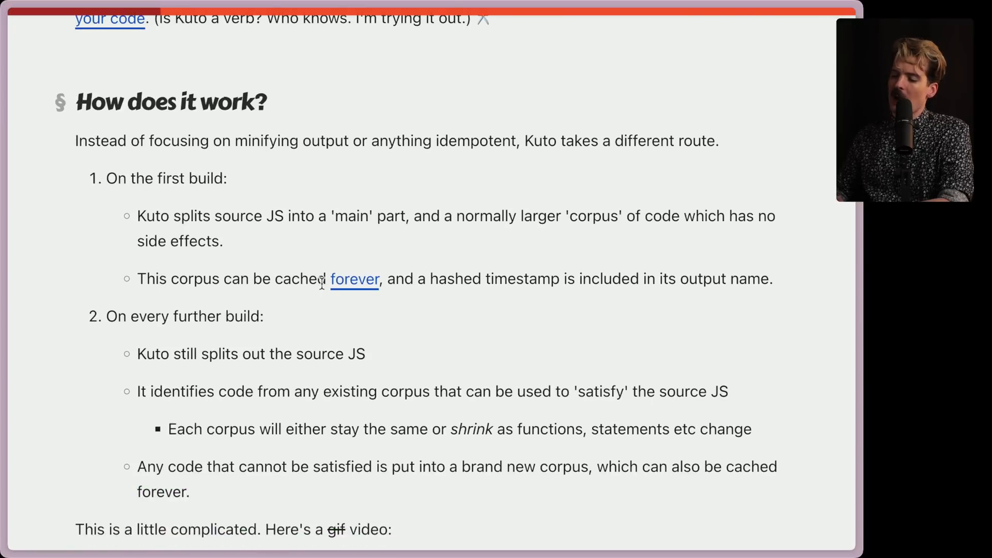
mouse_move(659, 277)
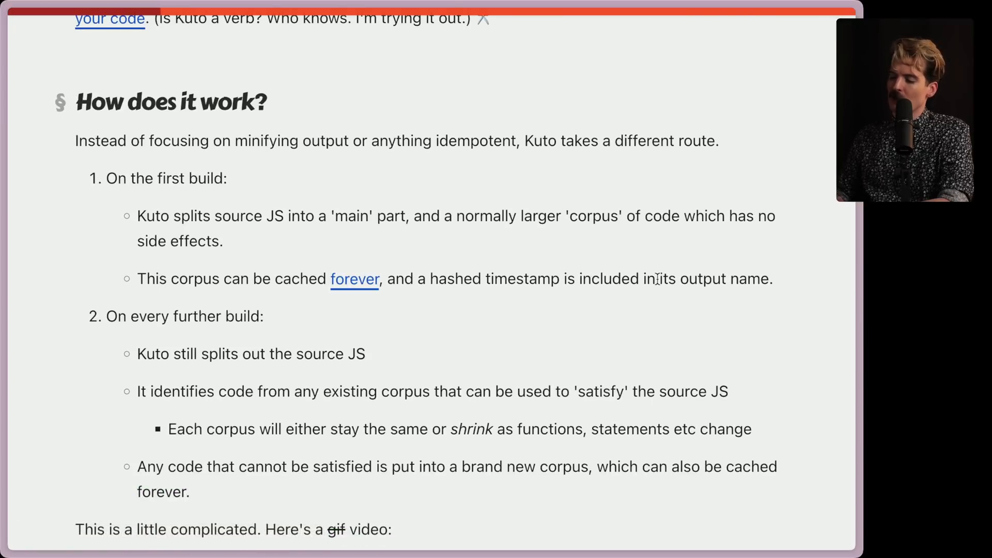
scroll(down, 3)
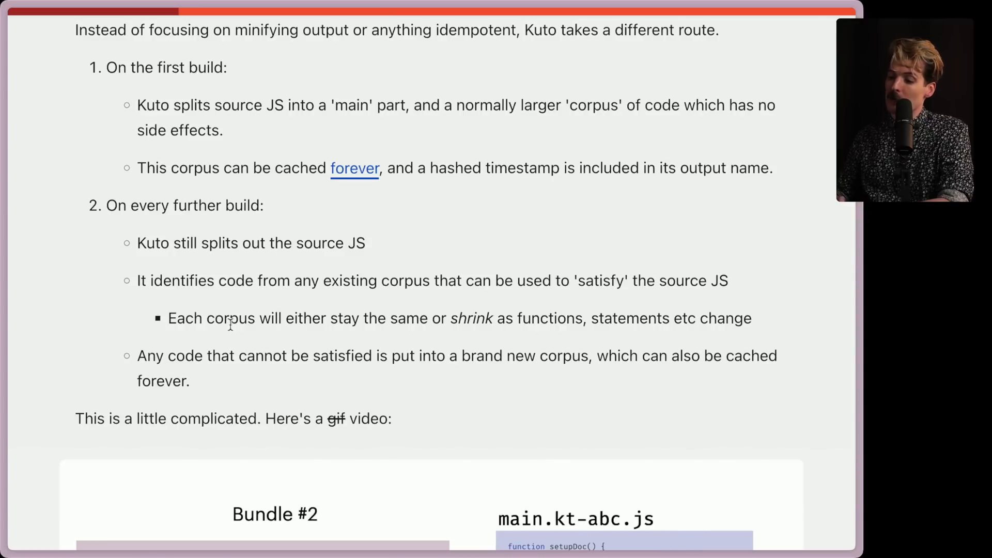
mouse_move(499, 333)
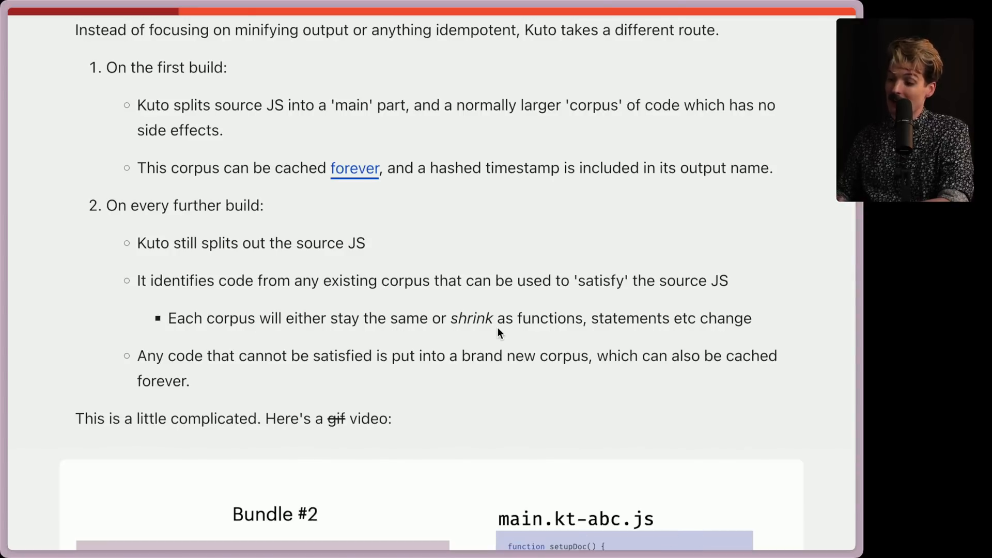
mouse_move(281, 438)
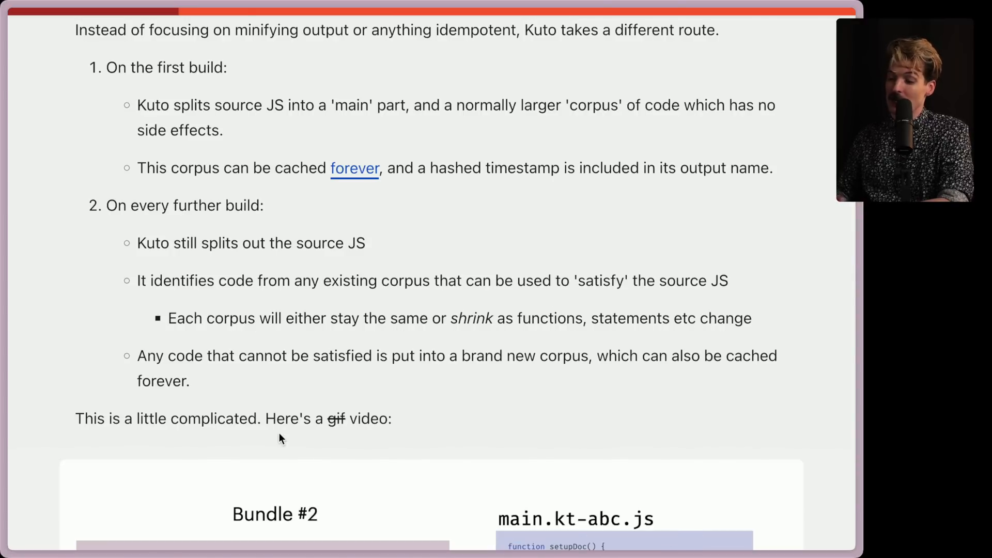
scroll(down, 3)
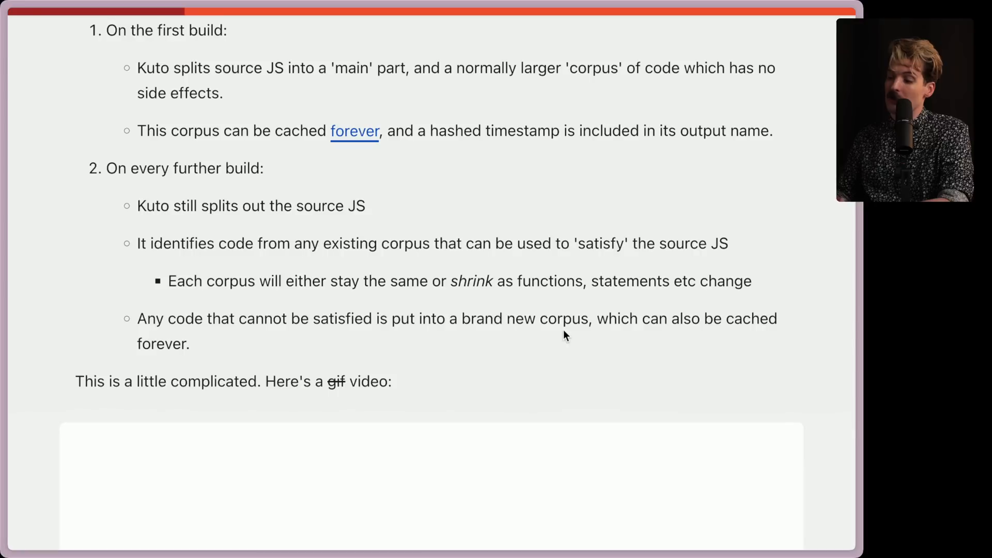
scroll(down, 3)
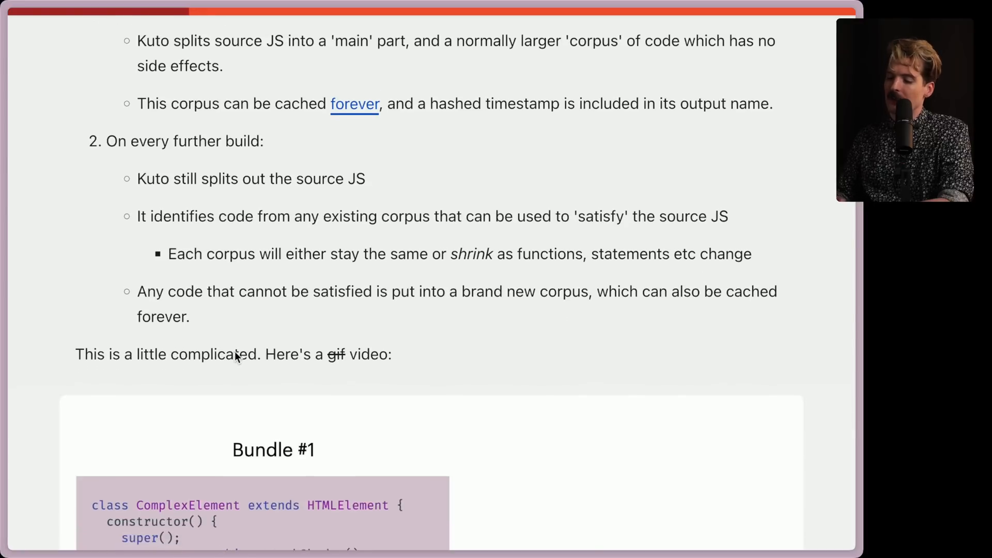
Watch the corpus bundle animation, then scroll to the 'Why does it work?' heading on caching.
scroll(down, 3)
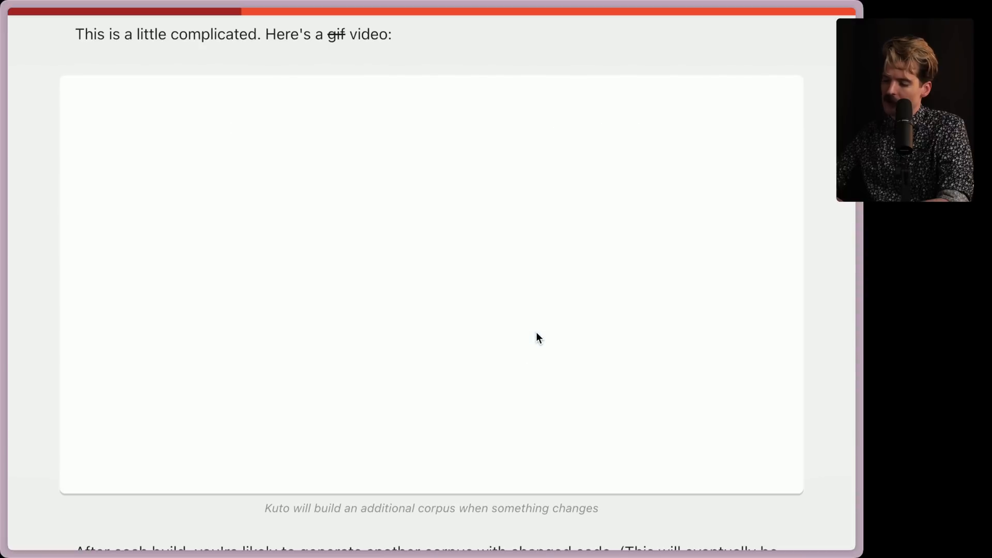
mouse_move(613, 377)
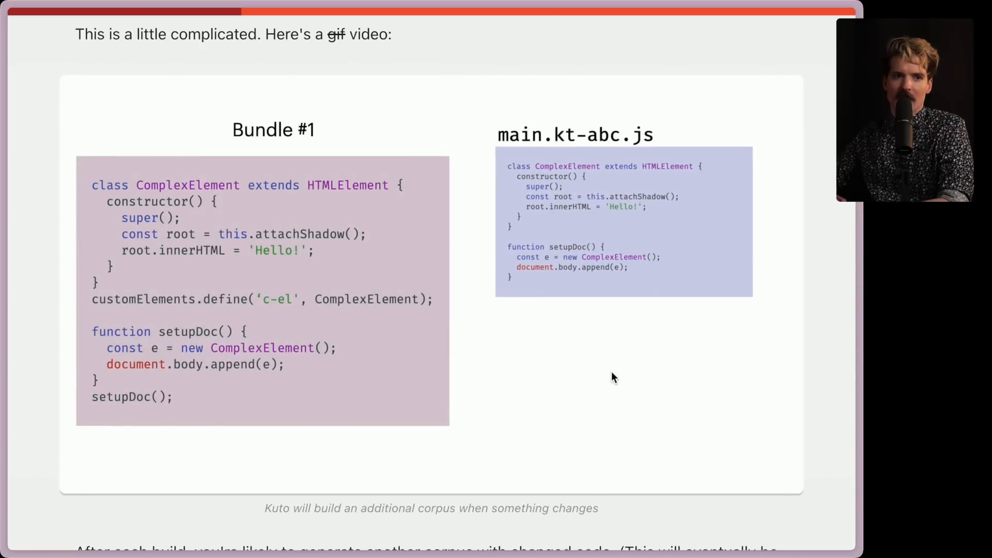
scroll(down, 3)
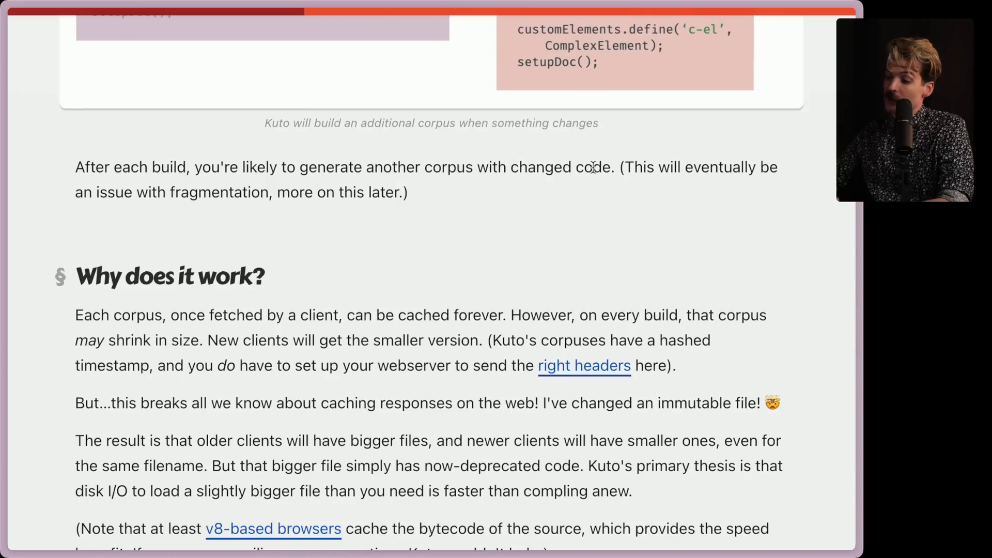
mouse_move(250, 194)
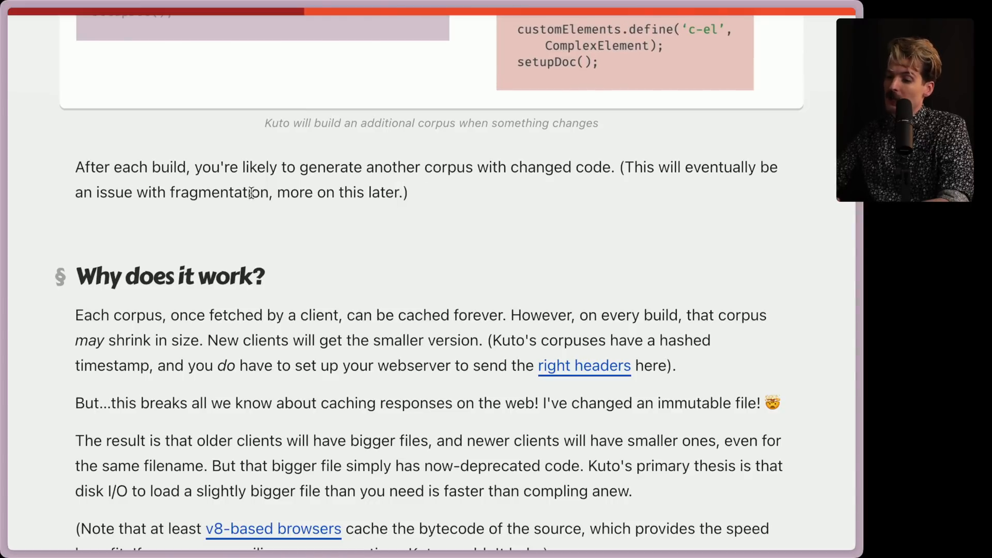
Read the 'Why does it work?' section down to where 'No really, how does it work?' begins.
scroll(down, 3)
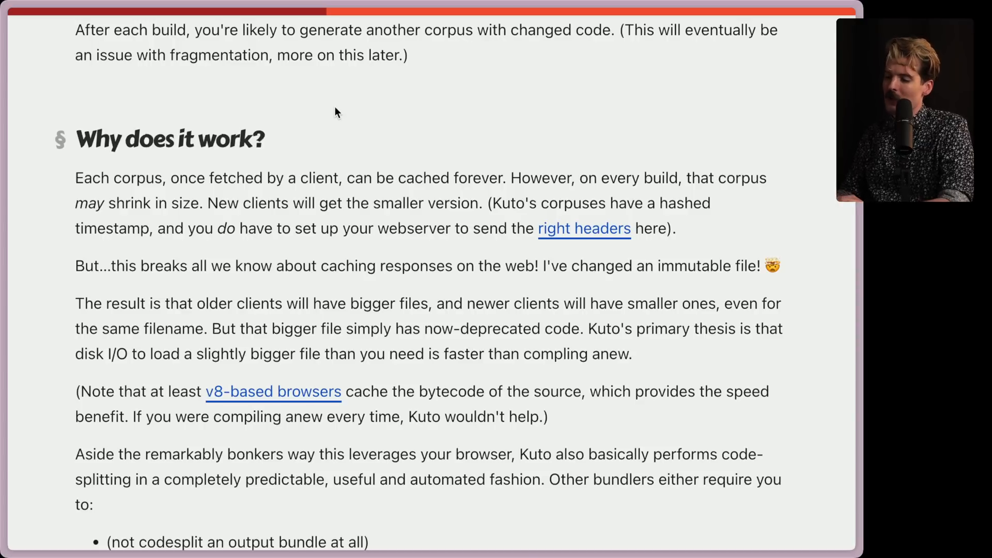
mouse_move(525, 205)
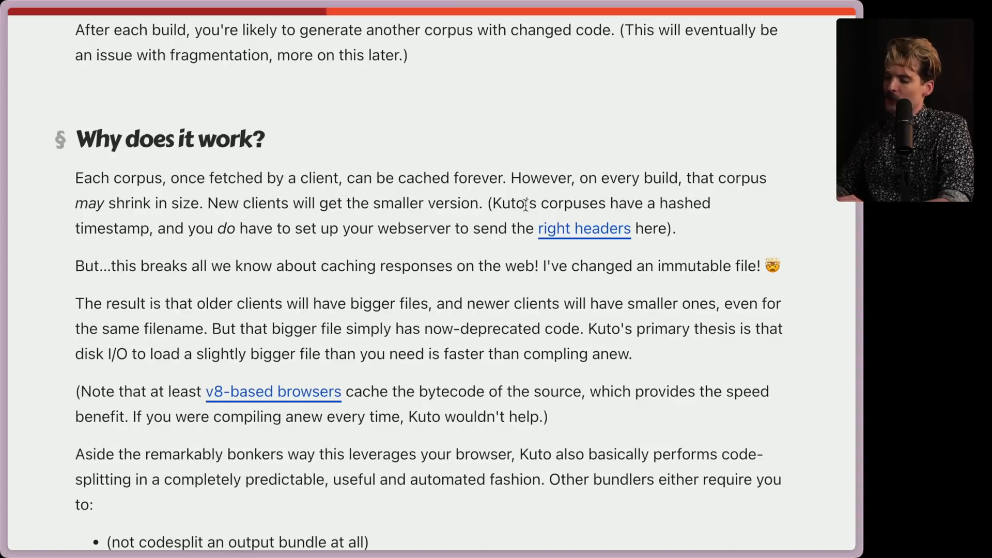
mouse_move(253, 230)
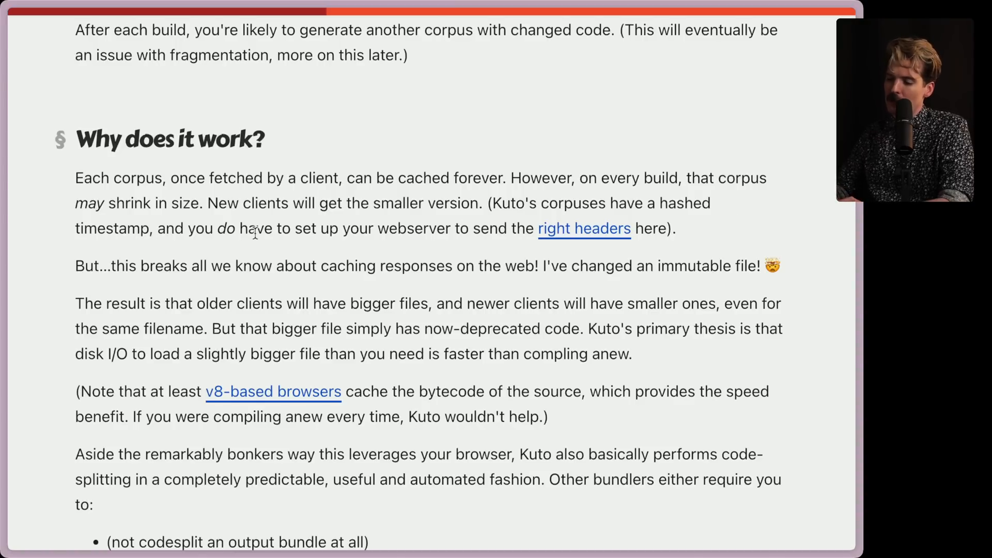
mouse_move(674, 241)
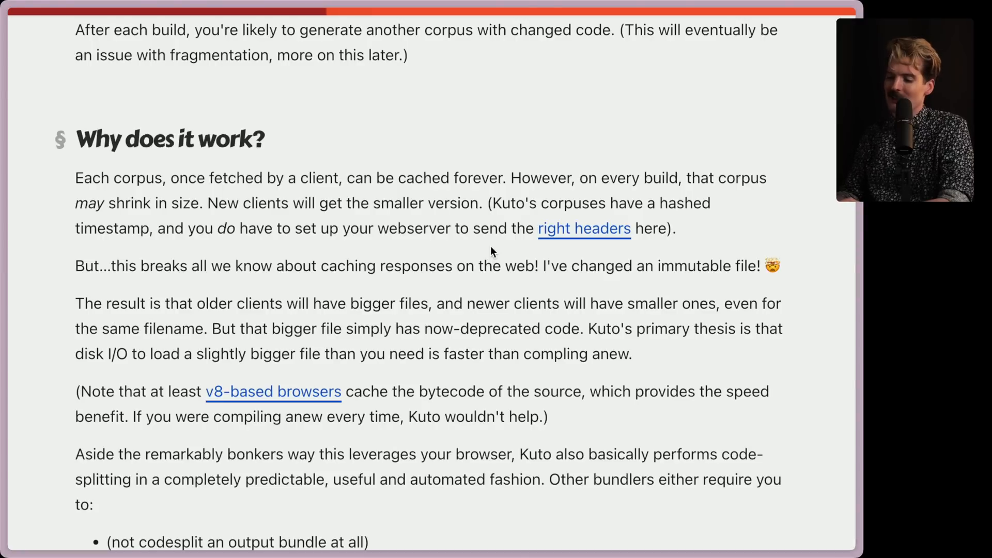
scroll(down, 3)
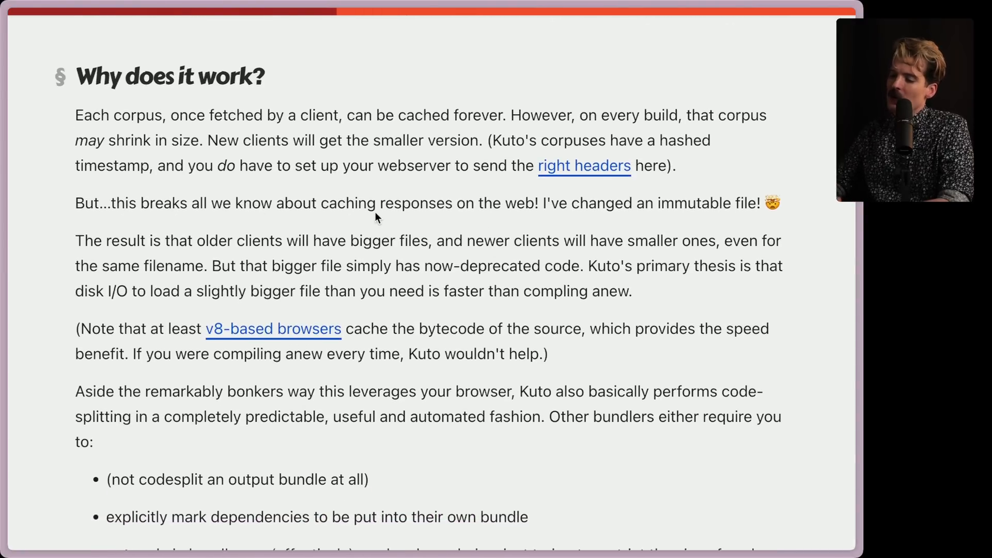
mouse_move(622, 211)
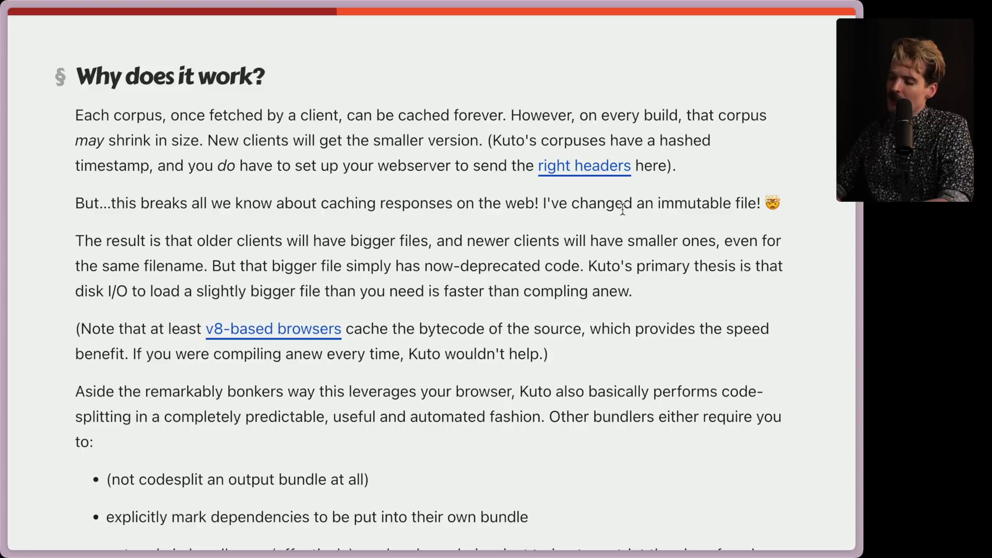
scroll(up, 3)
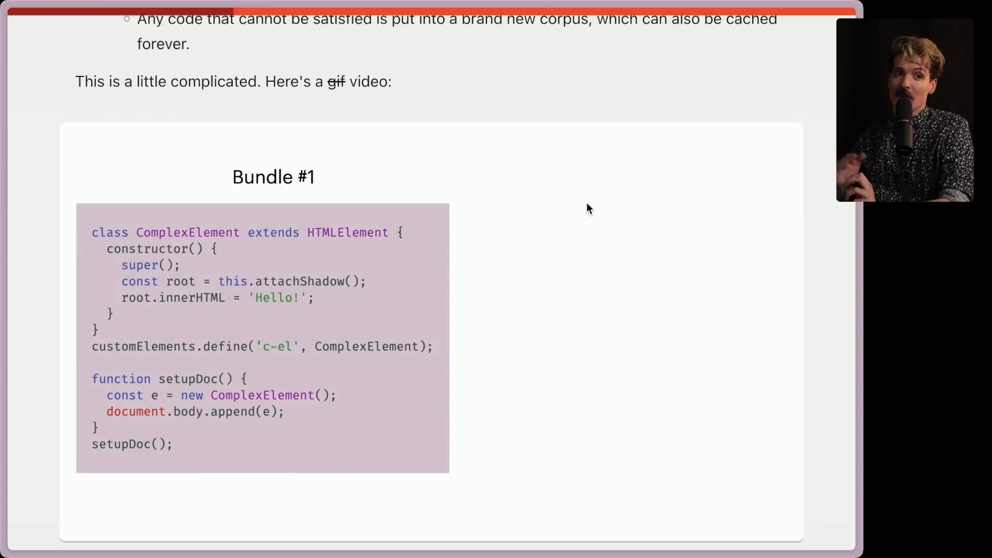
scroll(down, 3)
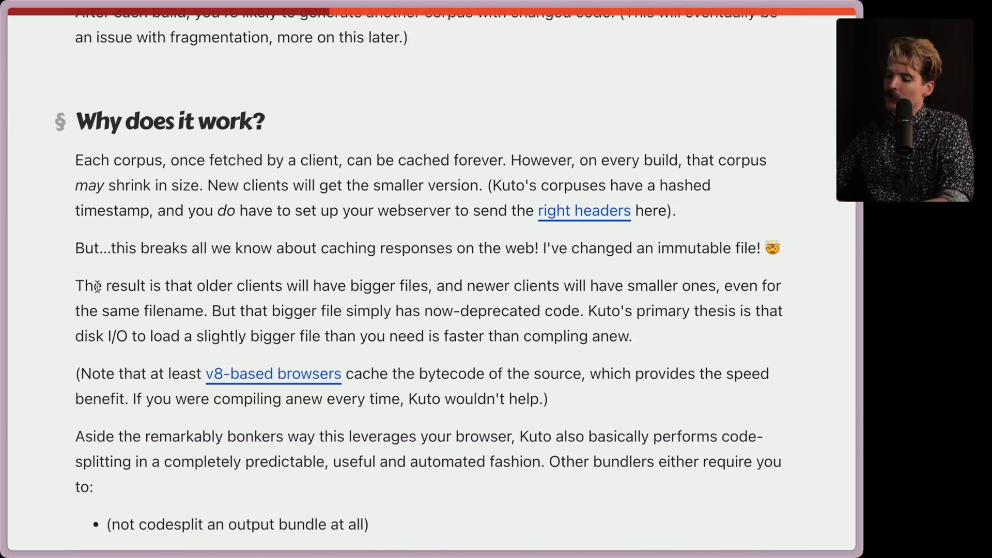
mouse_move(441, 299)
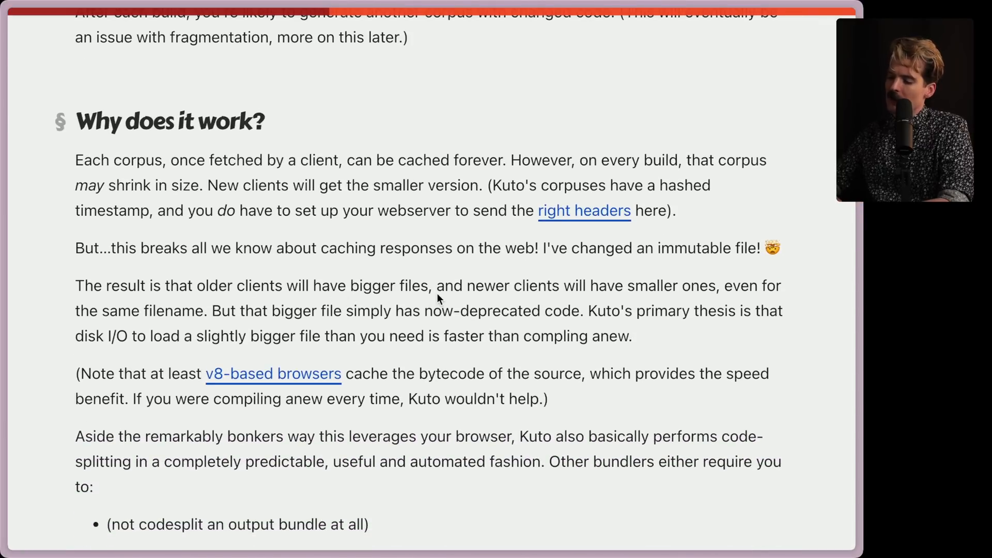
mouse_move(122, 277)
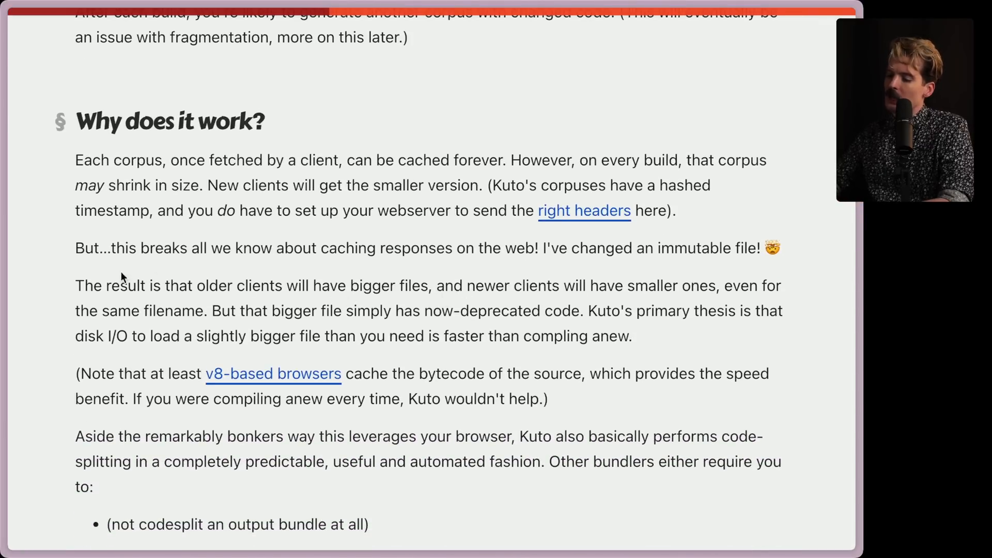
mouse_move(323, 320)
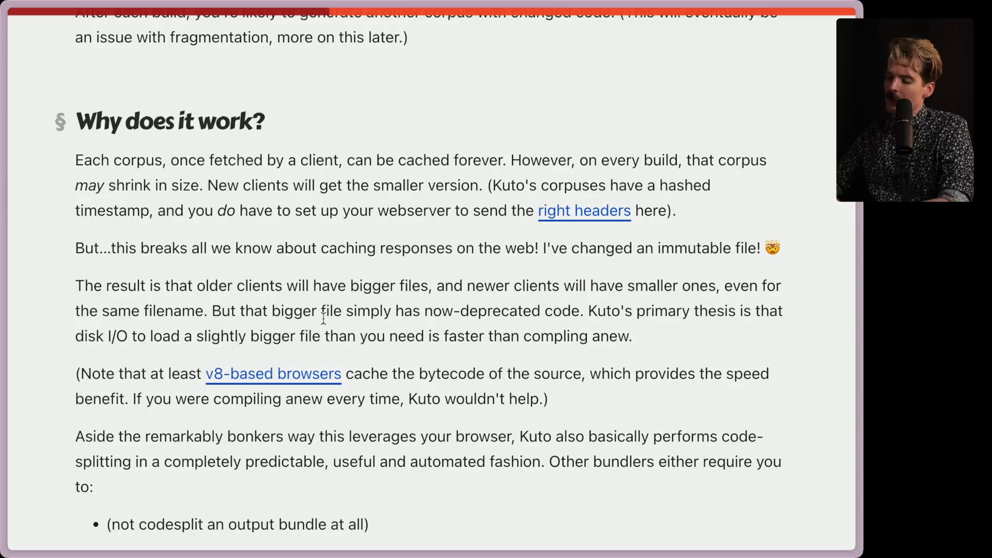
mouse_move(570, 313)
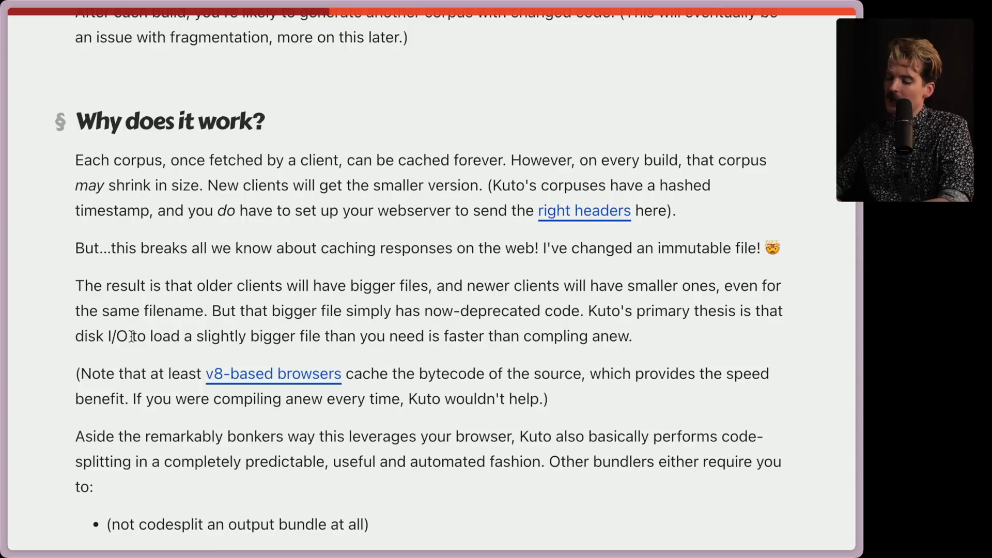
mouse_move(376, 339)
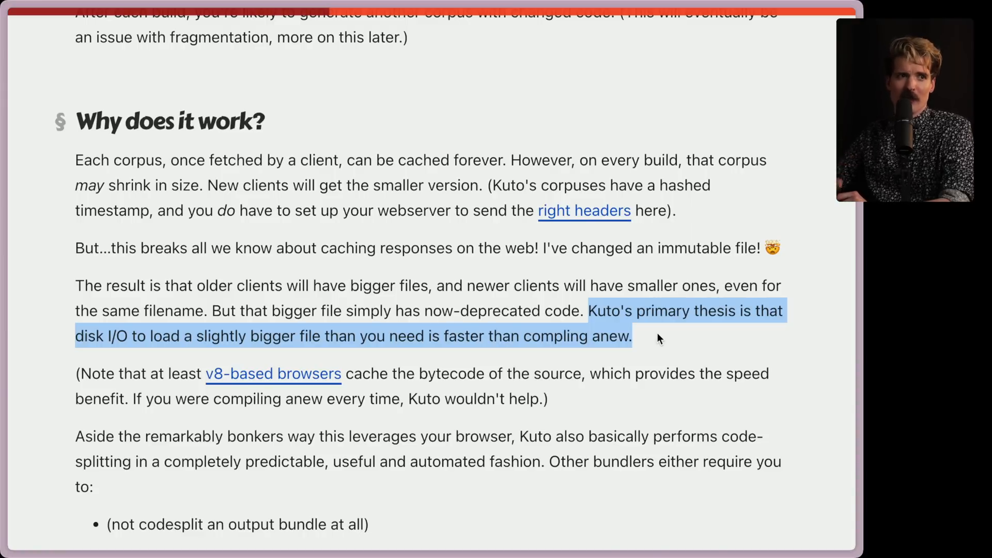
scroll(down, 3)
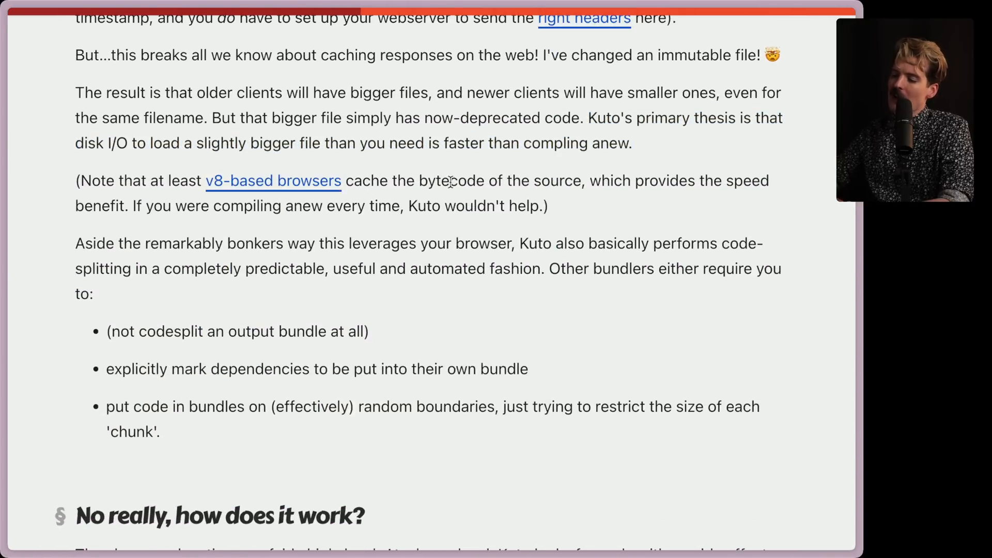
mouse_move(759, 176)
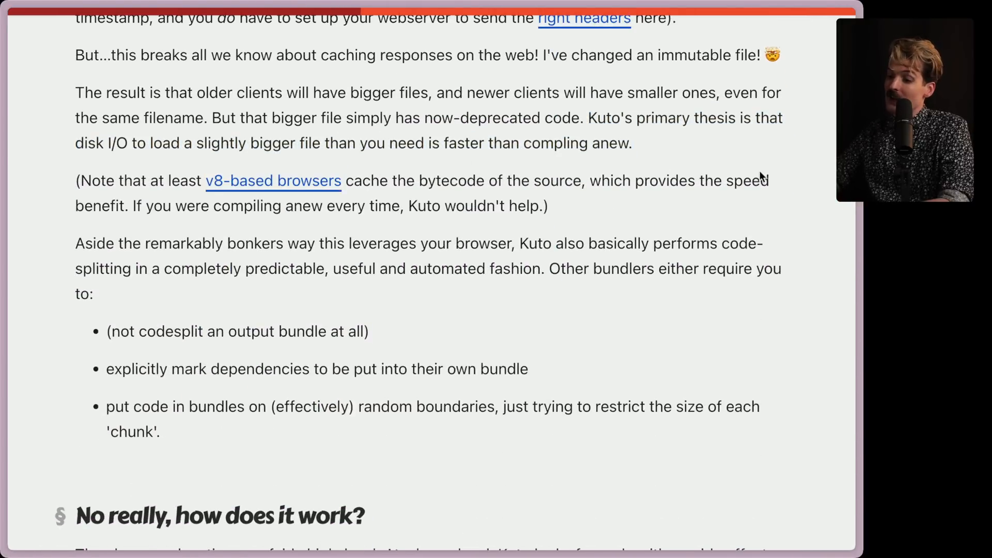
mouse_move(278, 205)
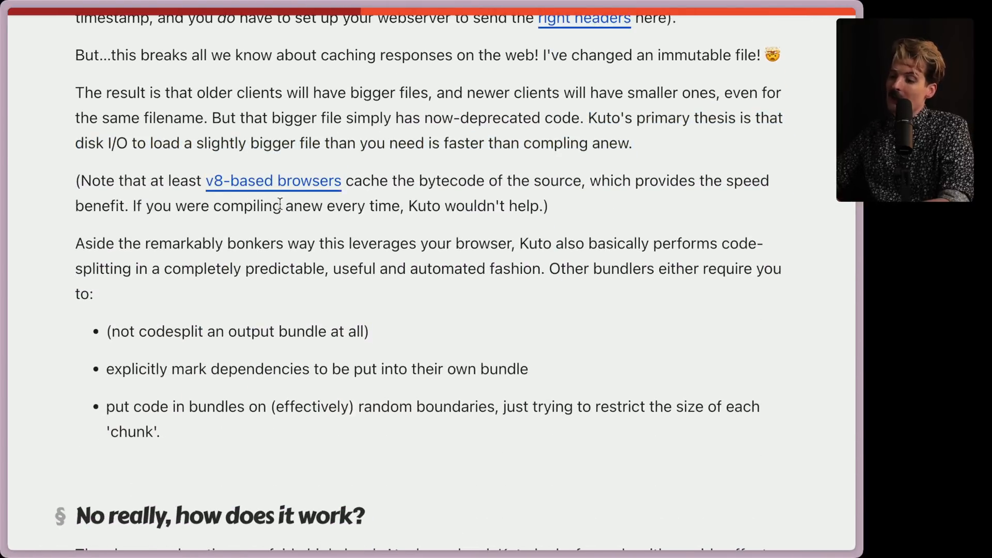
mouse_move(563, 227)
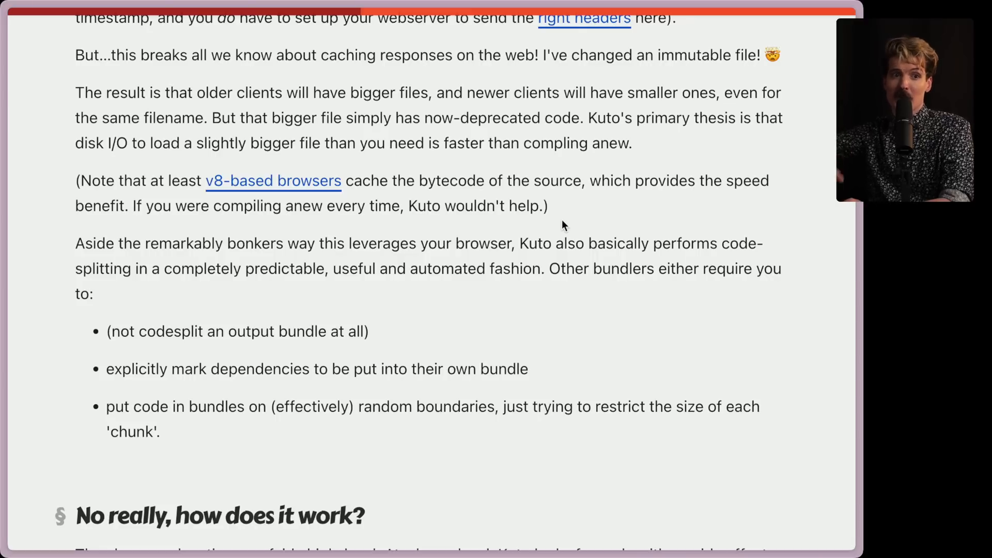
Scroll into 'No really, how does it work?' to the start of its 'No Side Effects' subsection.
scroll(down, 3)
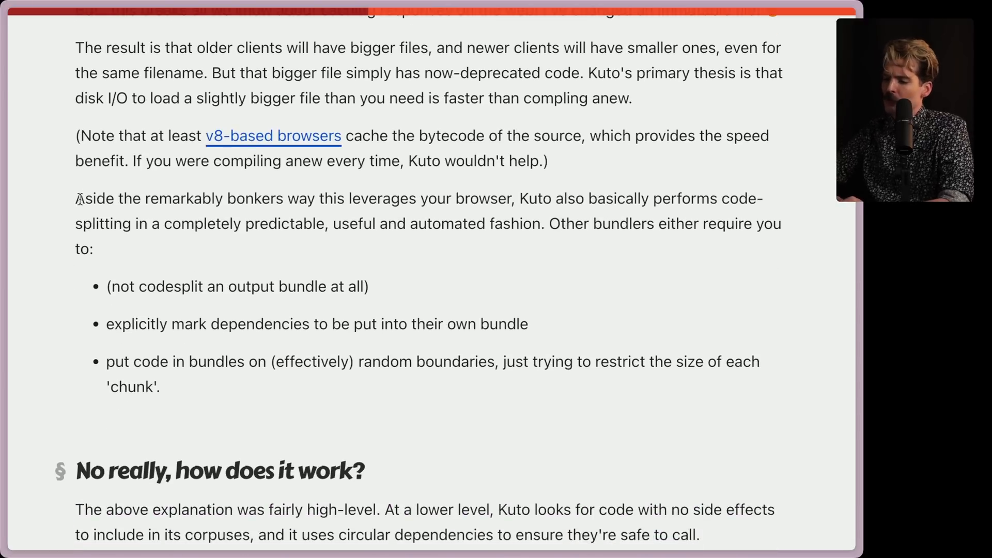
mouse_move(484, 201)
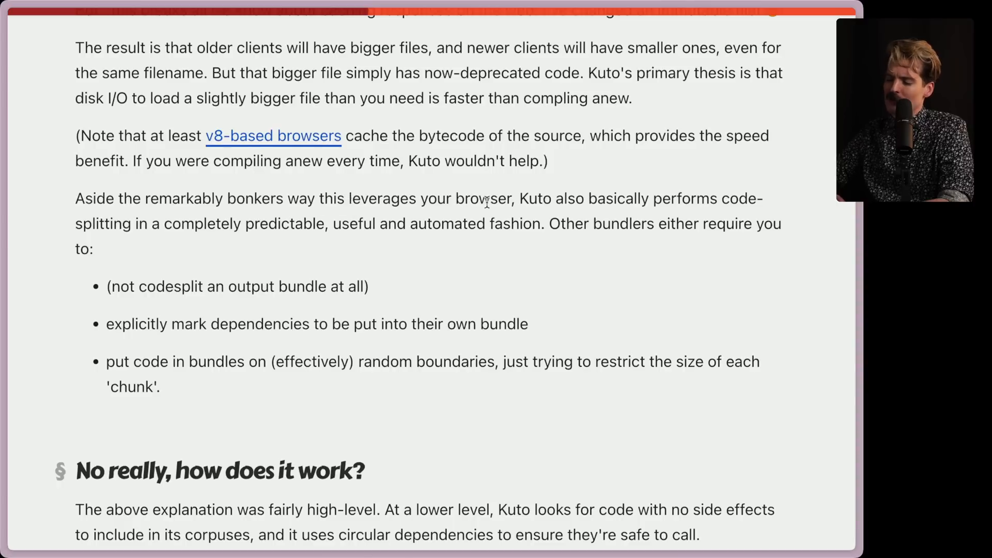
mouse_move(725, 199)
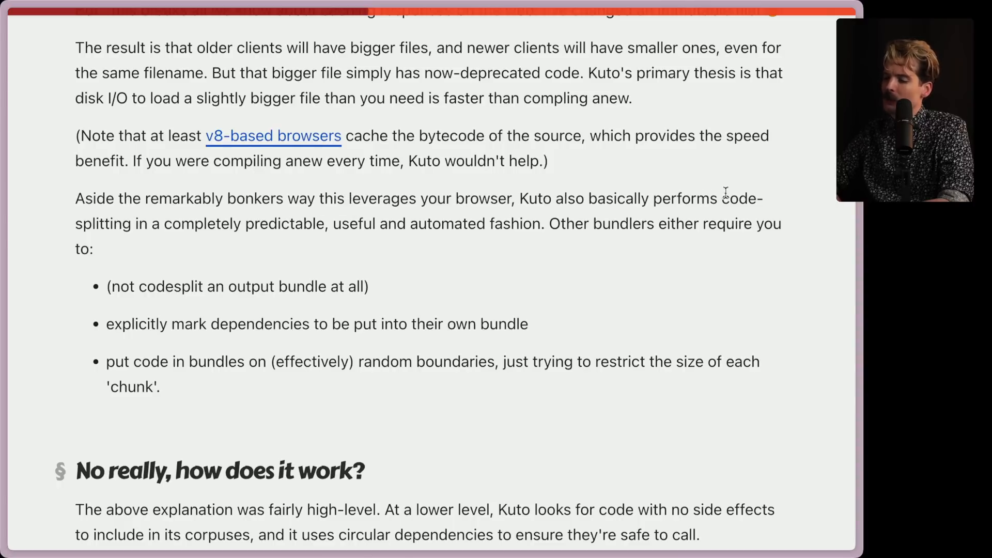
mouse_move(300, 223)
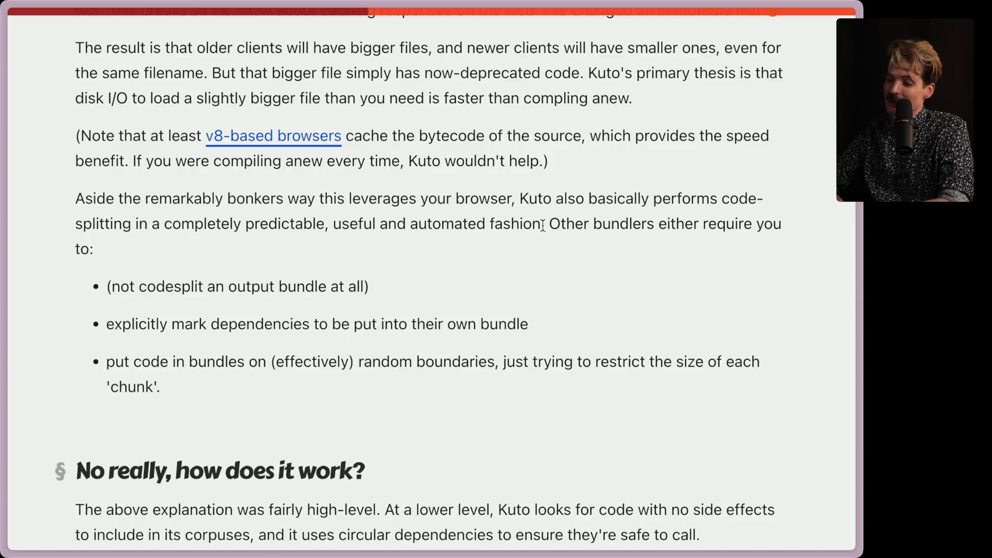
mouse_move(125, 295)
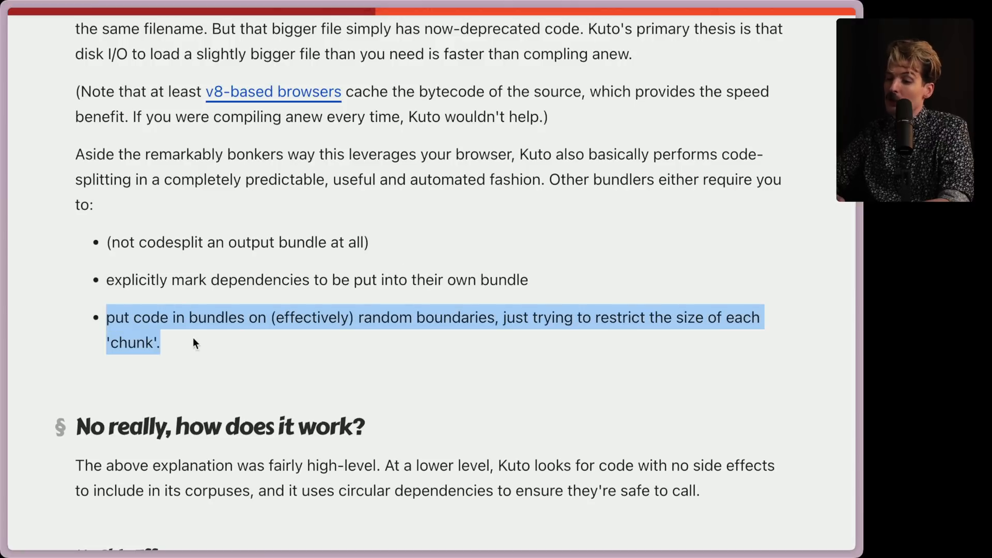
mouse_move(512, 333)
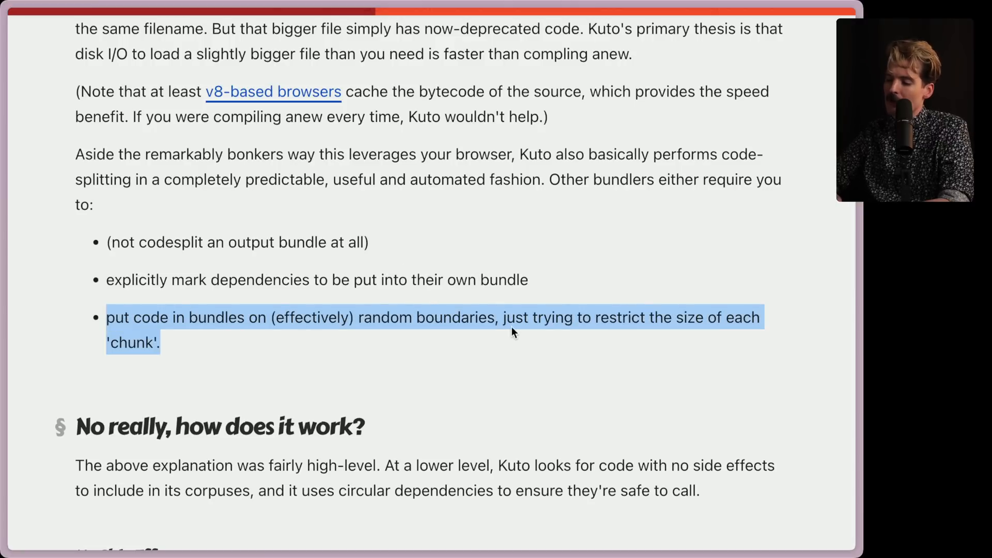
click(641, 326)
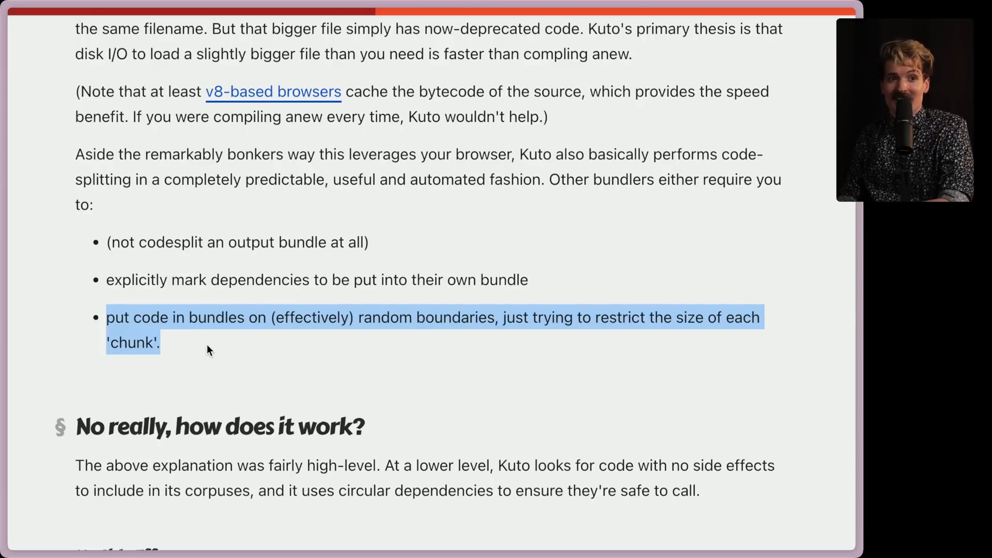
scroll(down, 3)
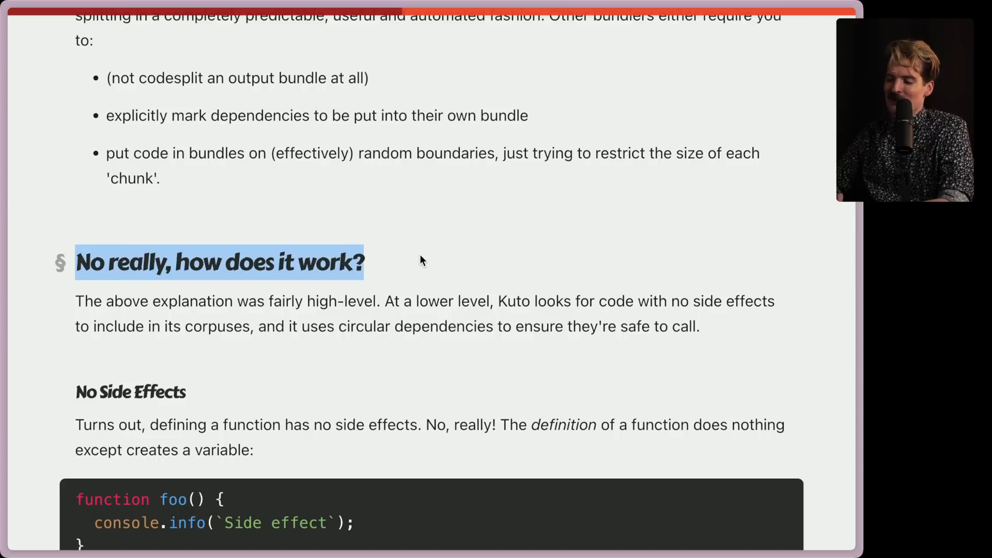
Switch to the Twitch Stream Manager and scroll My Chat to read viewers' comments about Kuto.
click(423, 260)
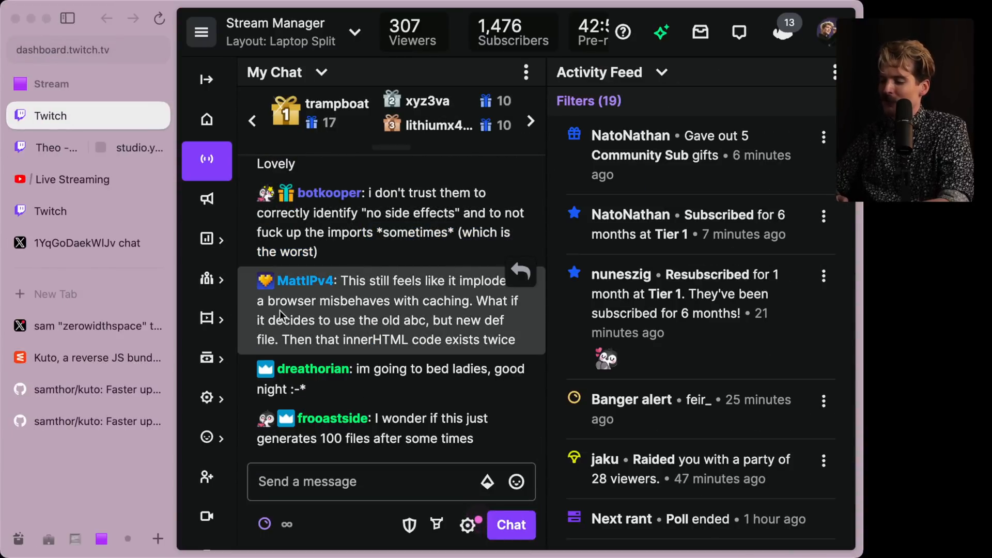
mouse_move(335, 379)
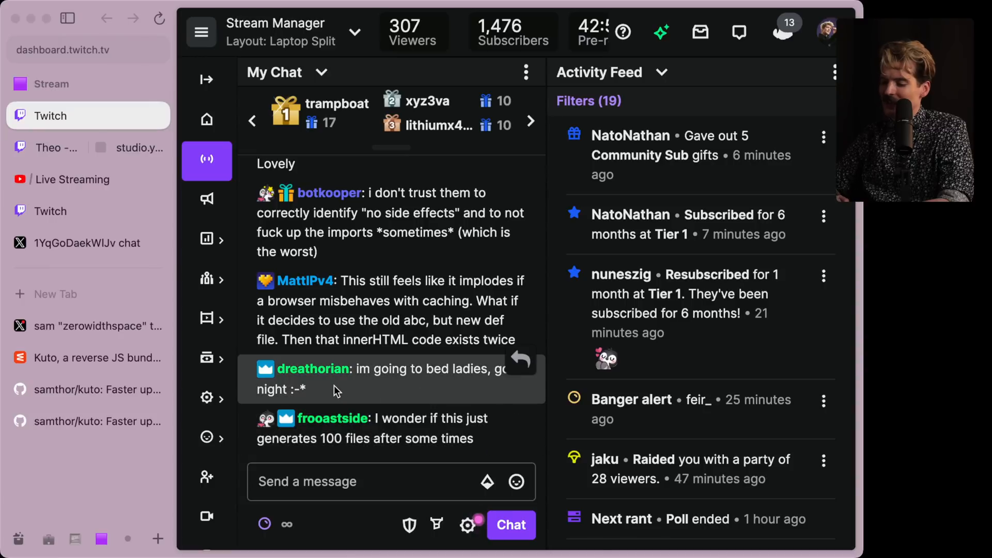
scroll(up, 3)
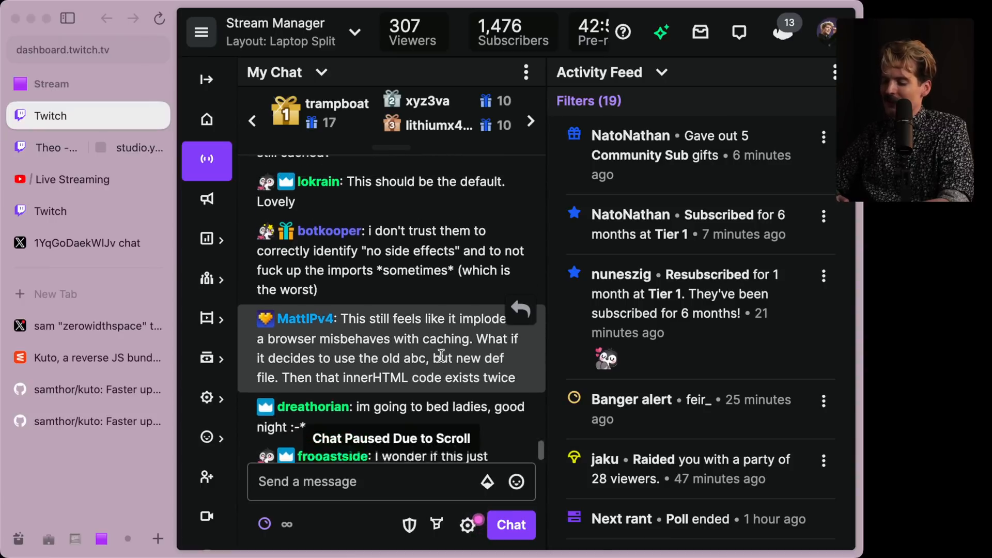
scroll(up, 3)
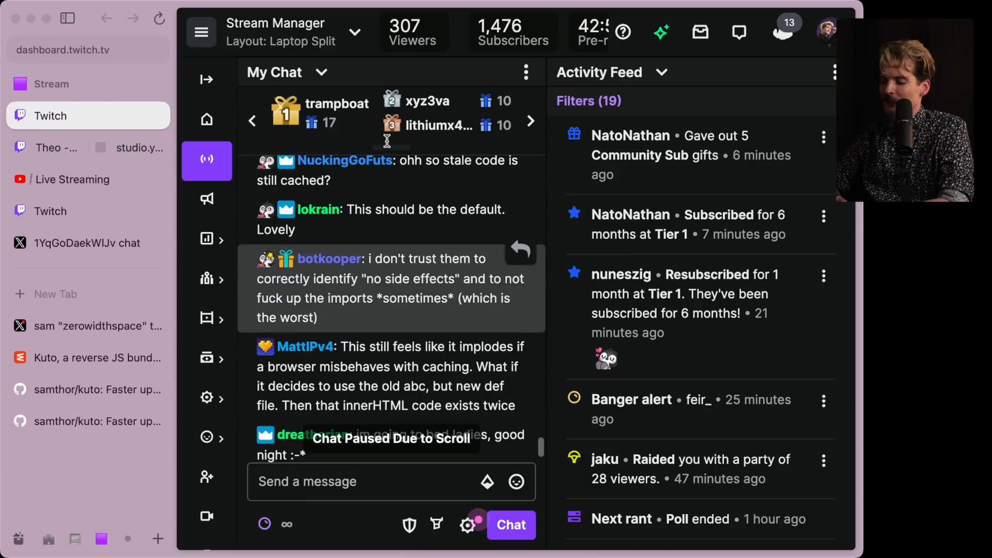
scroll(down, 3)
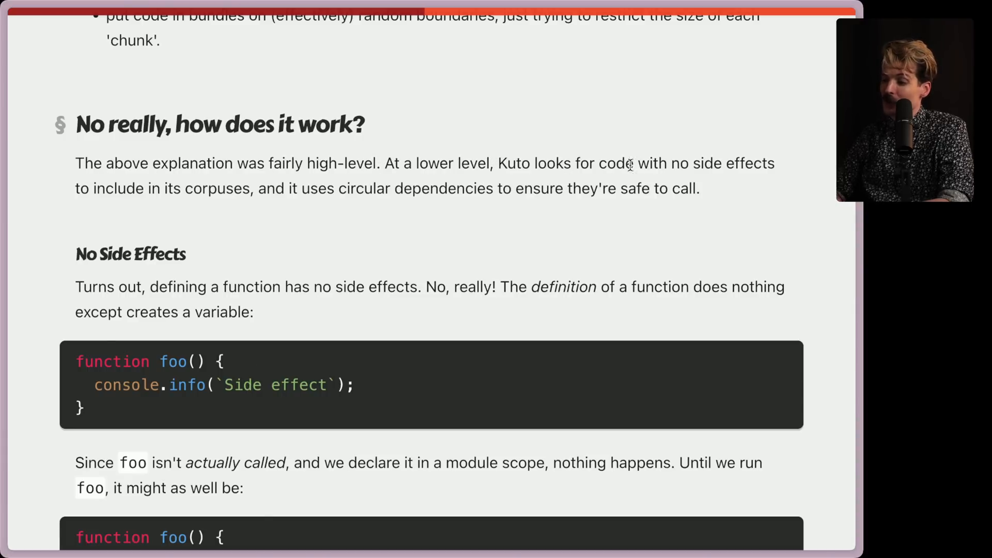
mouse_move(241, 192)
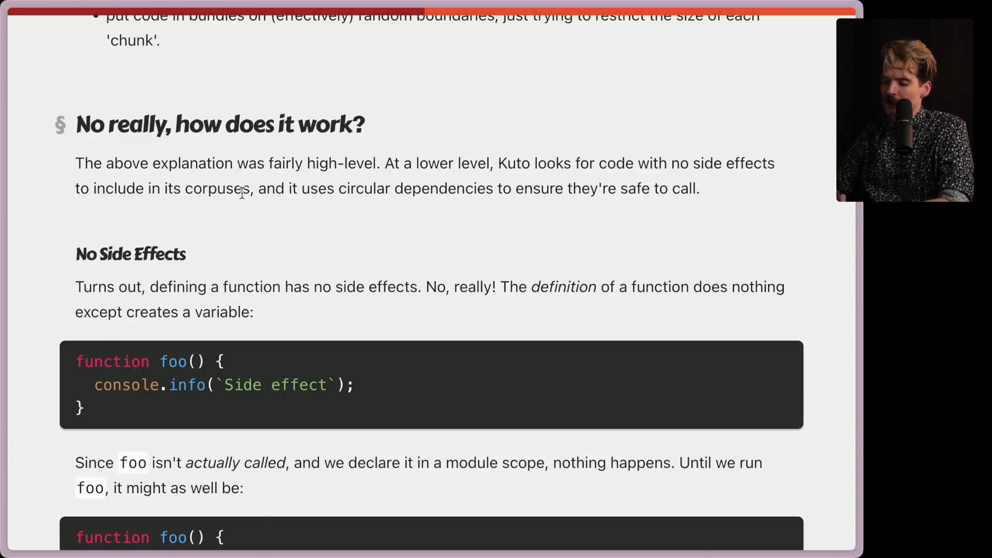
mouse_move(616, 206)
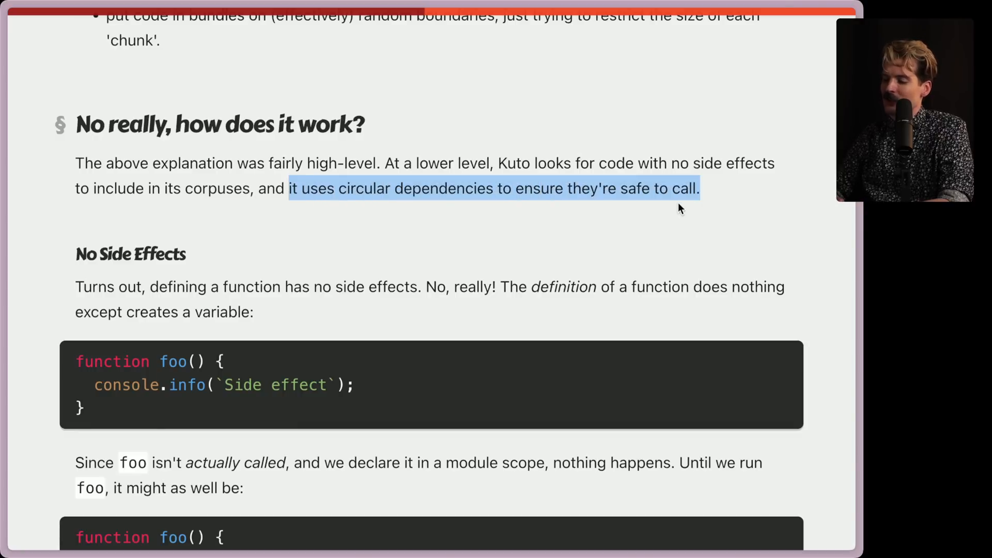
Scroll through the No Side Effects function foo examples to the start of Circular Dependencies.
scroll(down, 3)
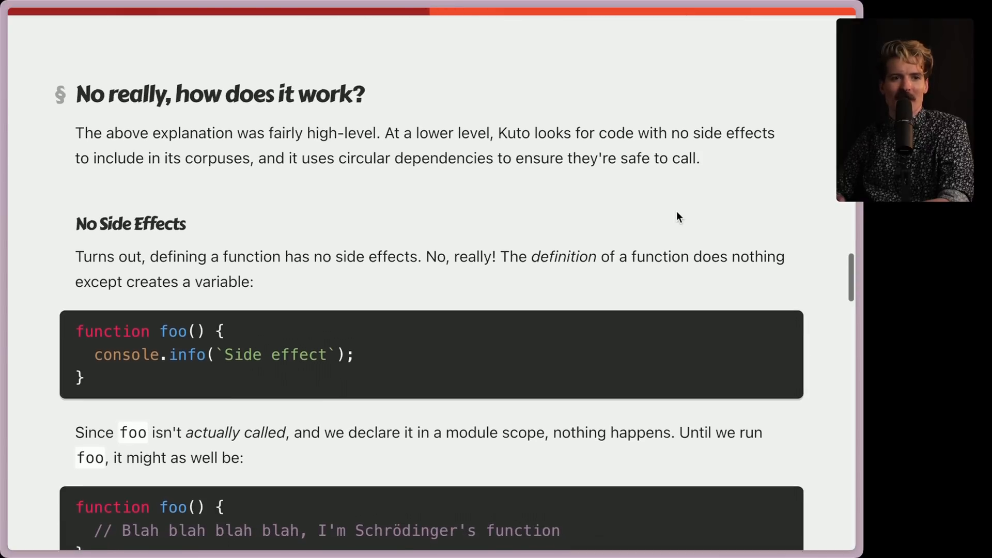
scroll(down, 3)
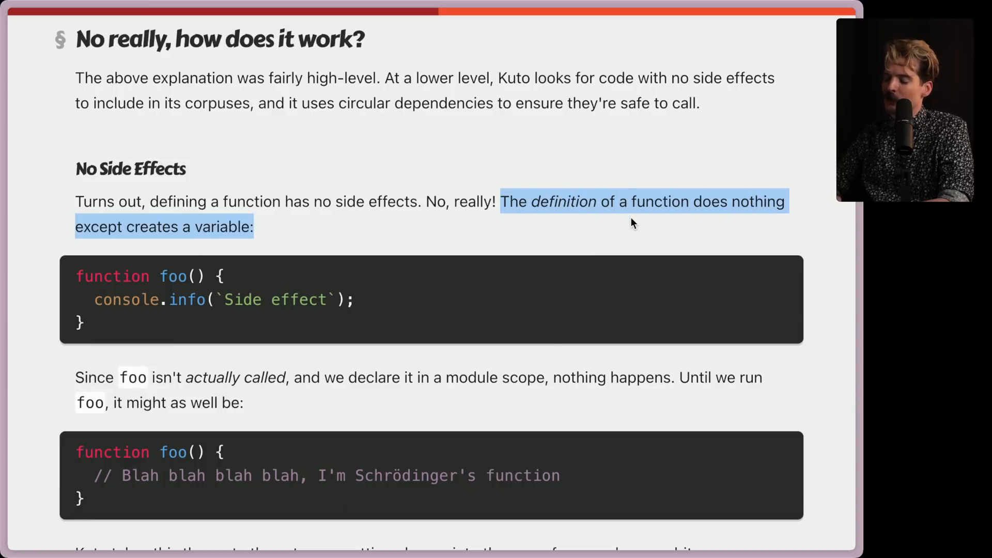
scroll(down, 3)
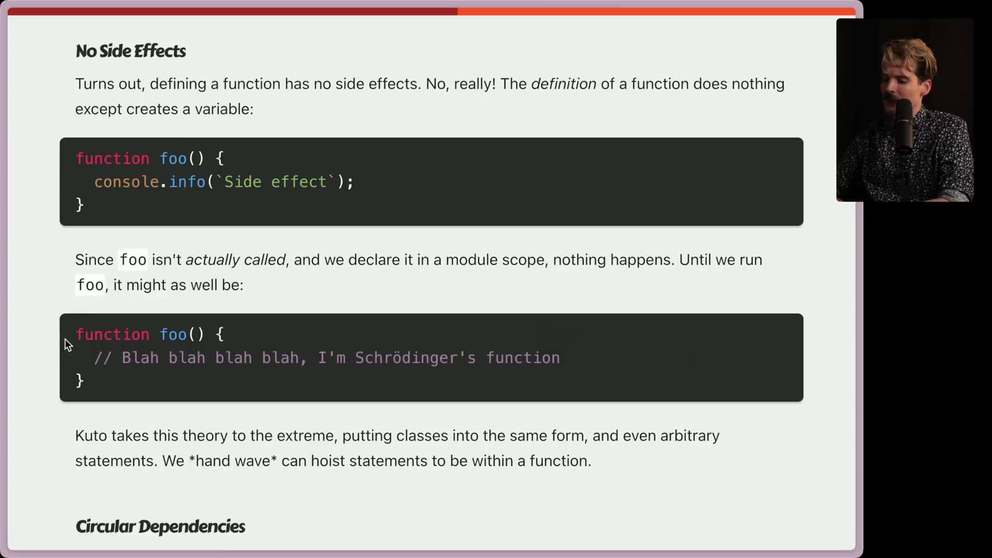
scroll(down, 3)
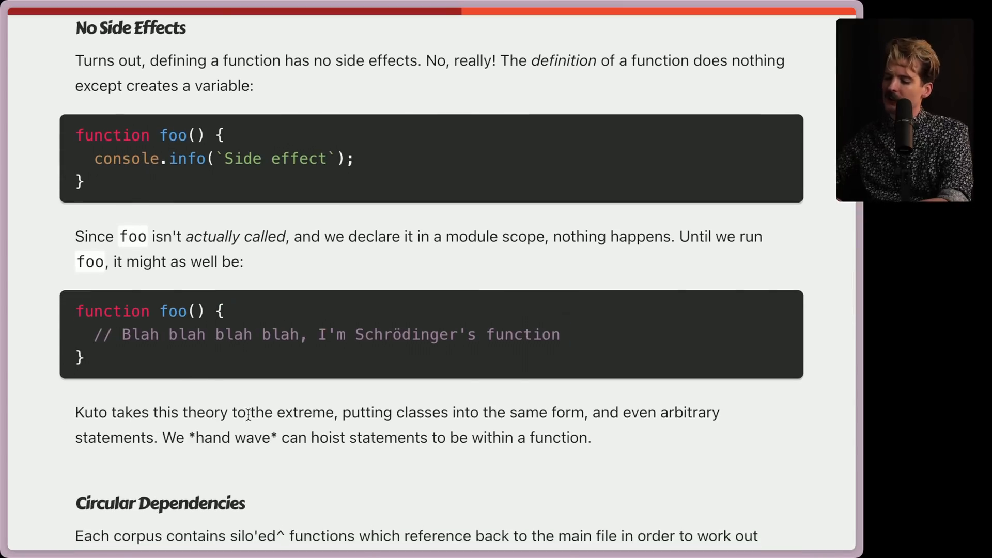
mouse_move(509, 414)
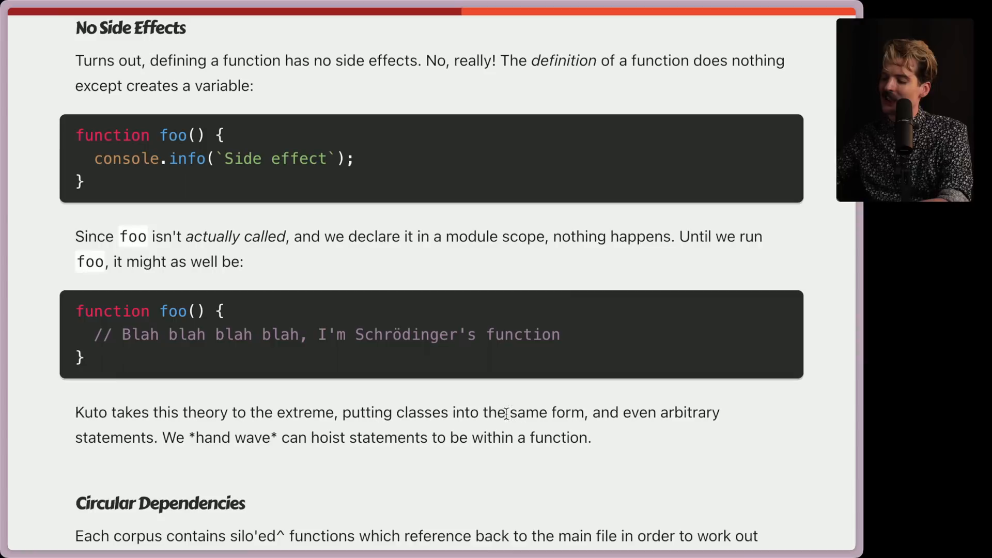
mouse_move(129, 460)
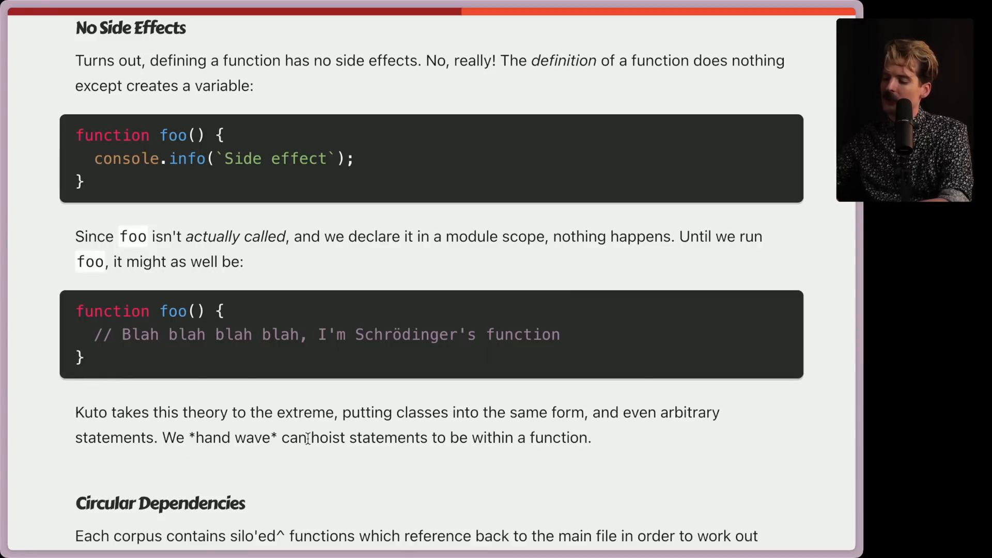
mouse_move(611, 449)
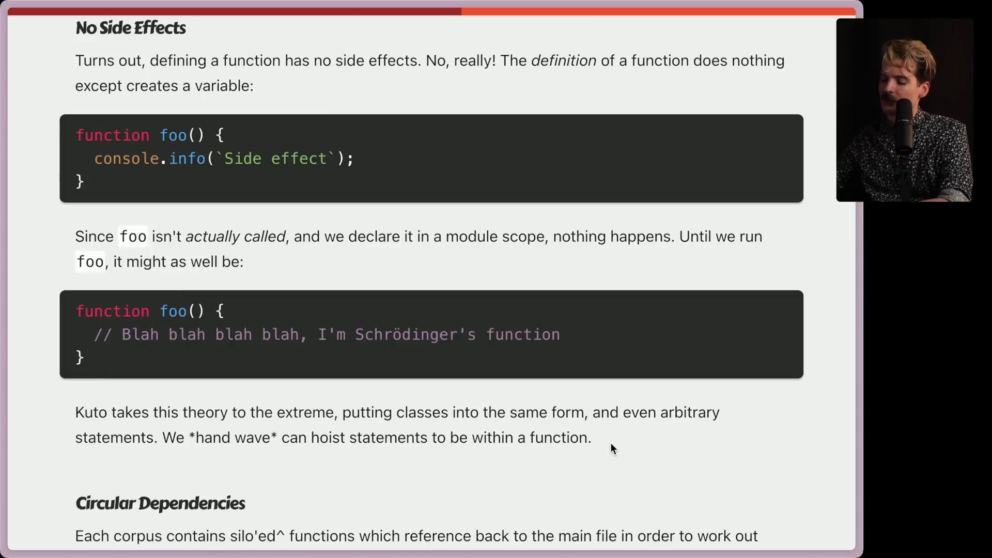
scroll(down, 3)
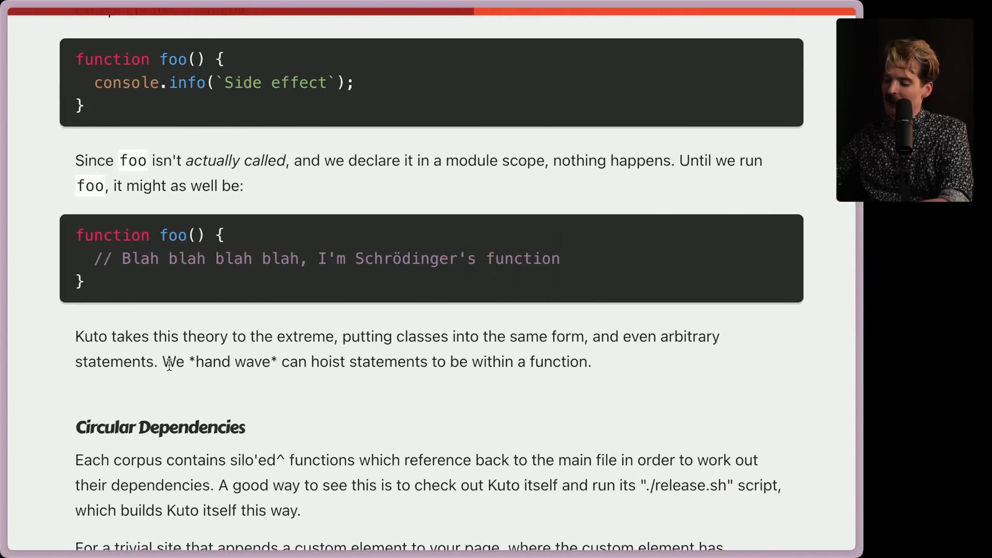
mouse_move(543, 384)
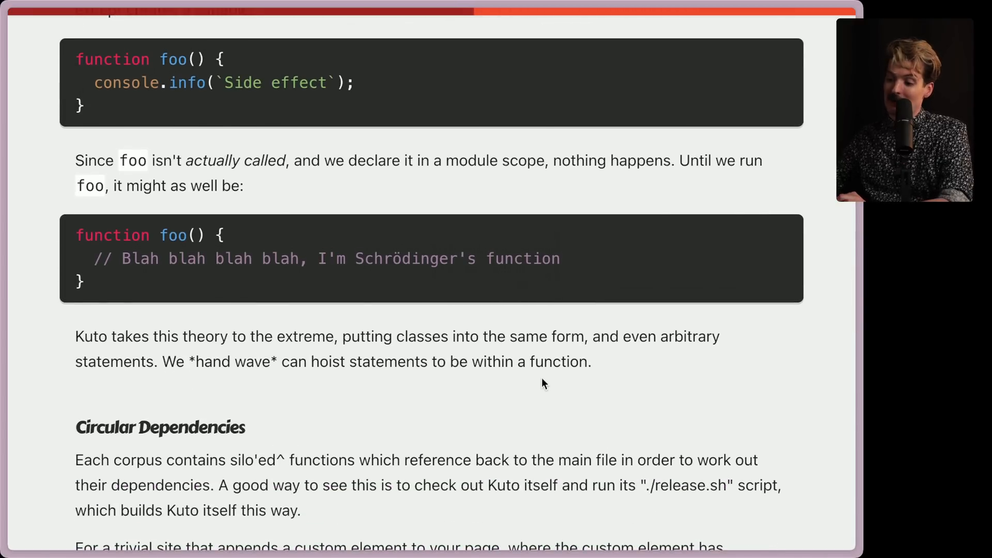
mouse_move(565, 382)
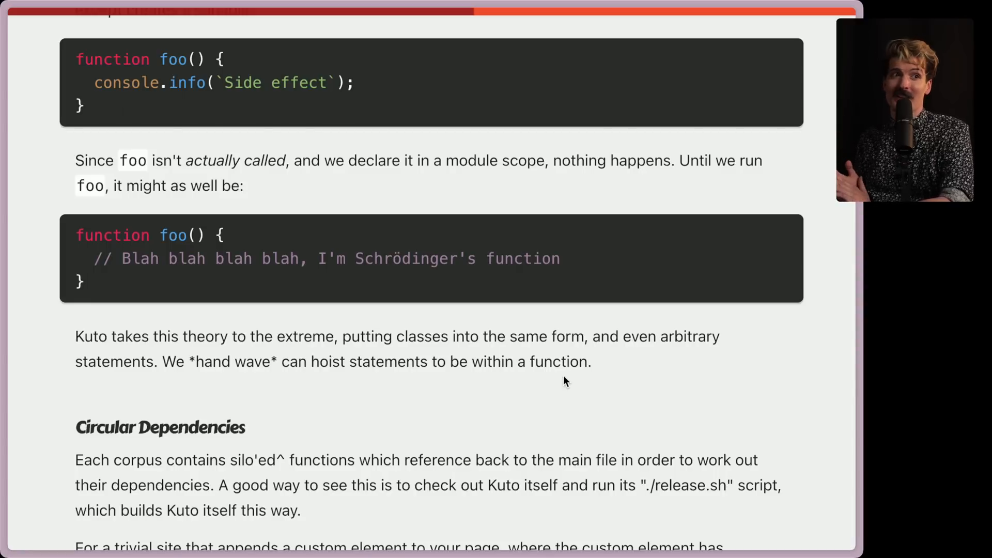
scroll(down, 3)
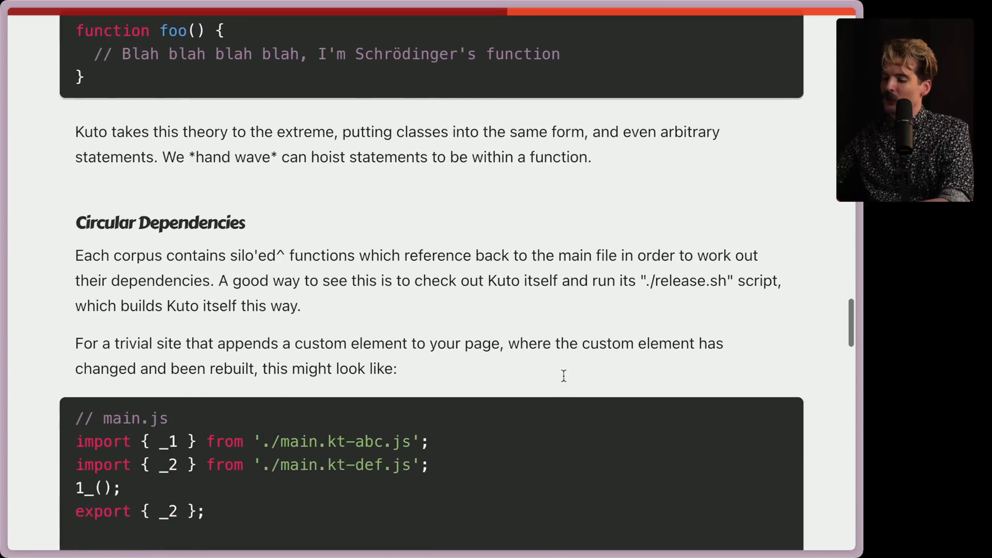
scroll(down, 3)
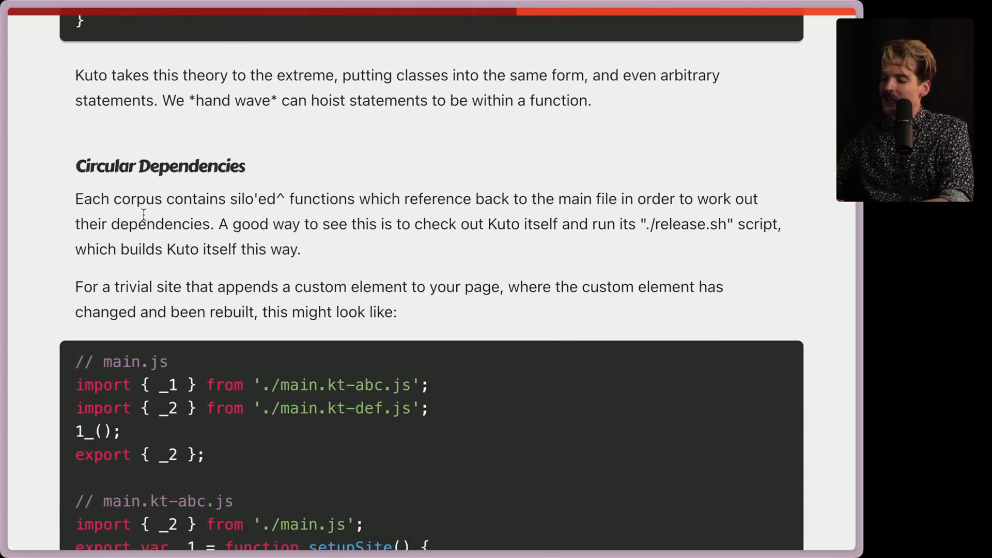
mouse_move(370, 203)
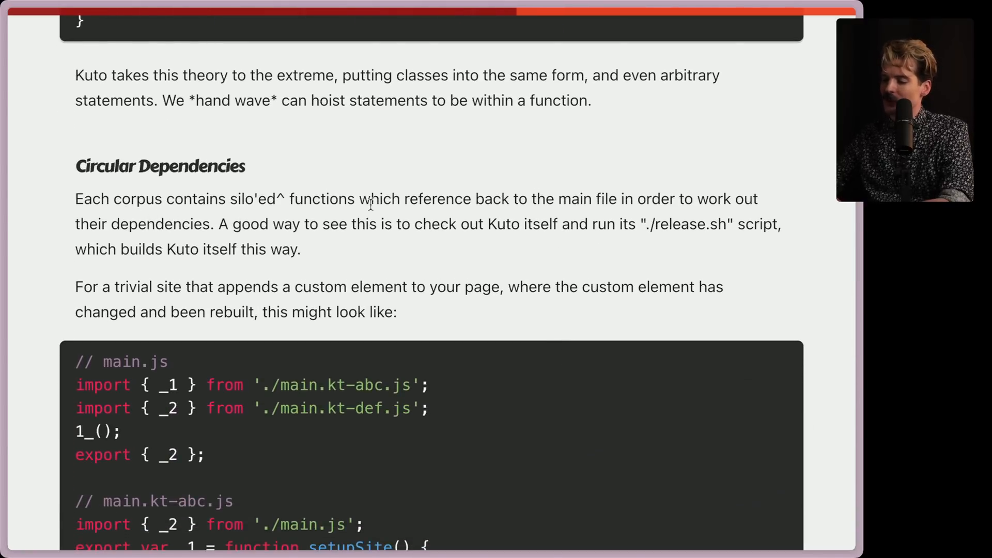
mouse_move(713, 197)
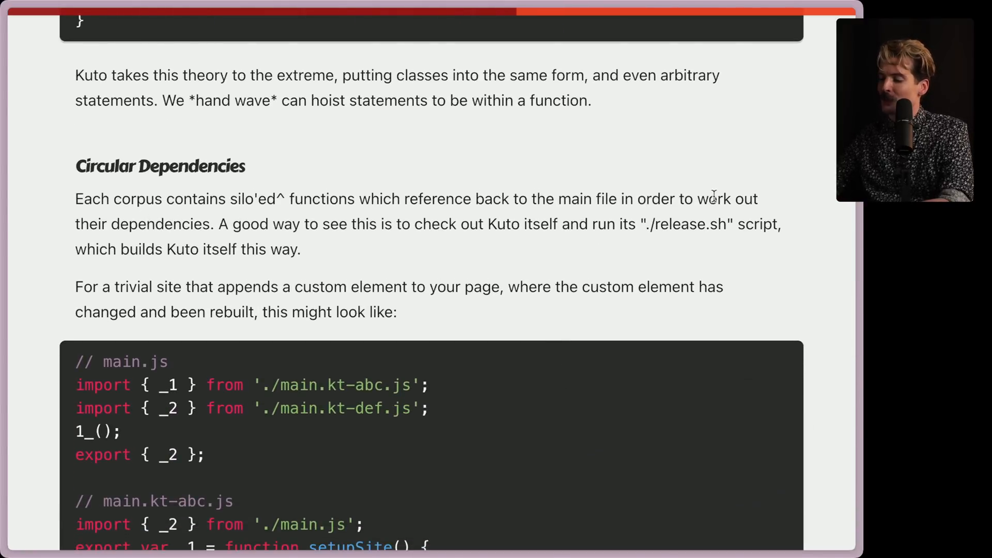
mouse_move(320, 230)
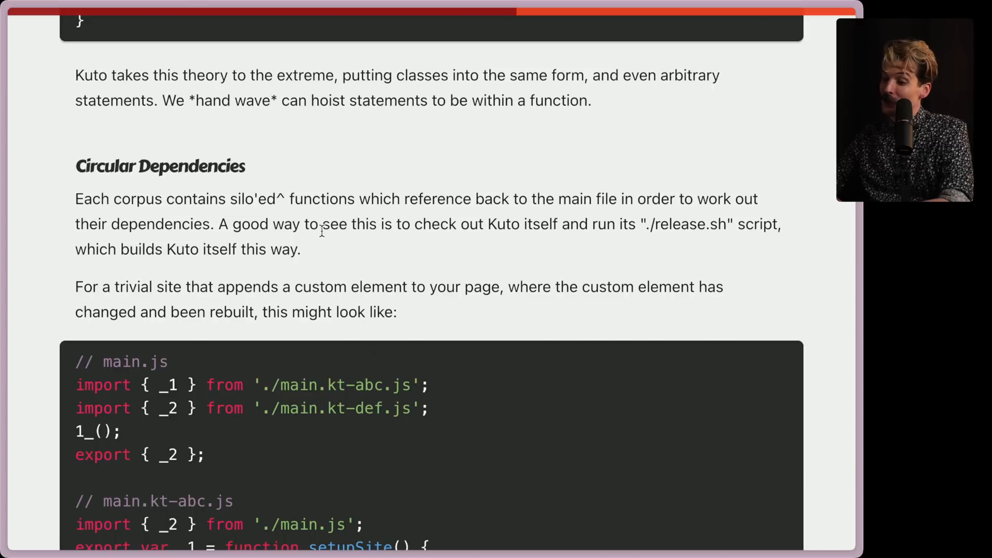
mouse_move(548, 226)
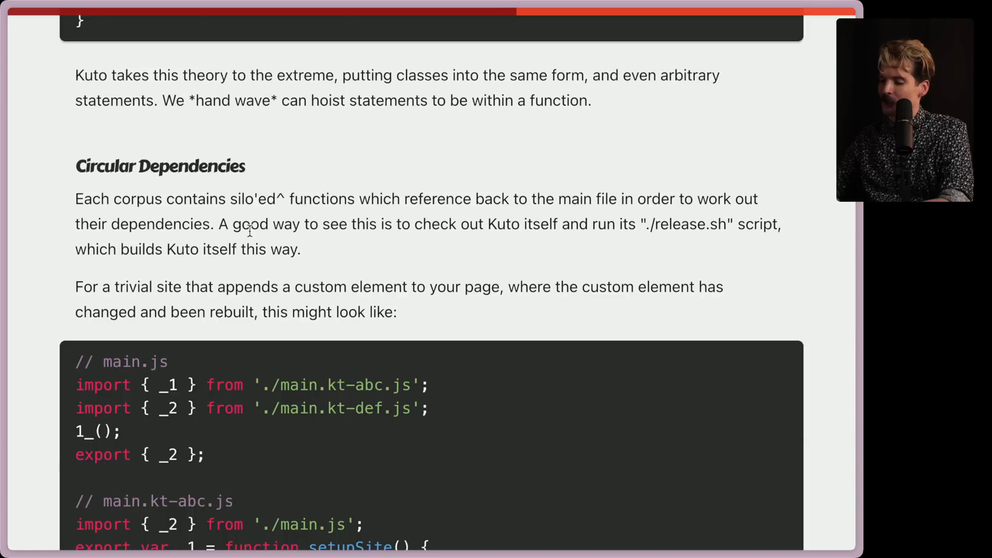
scroll(down, 3)
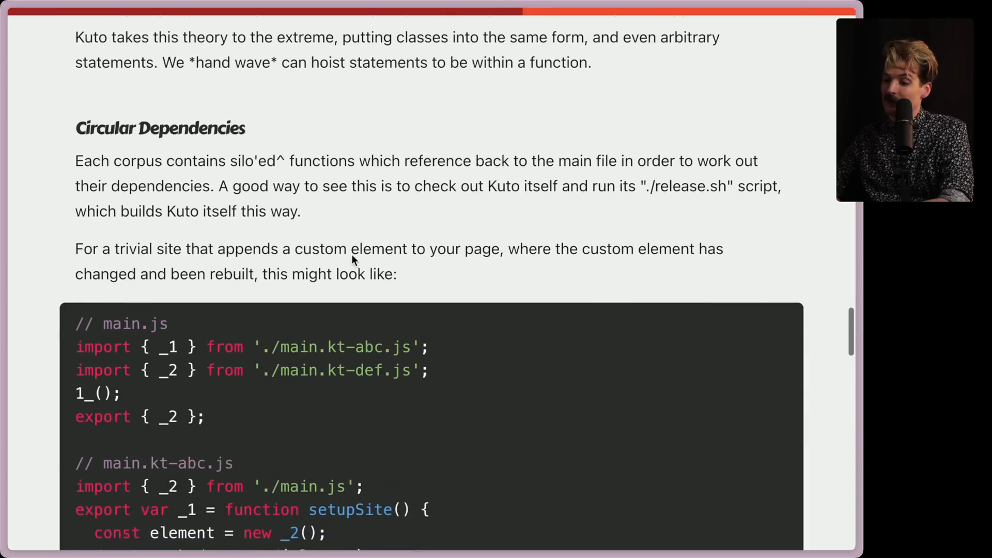
scroll(down, 3)
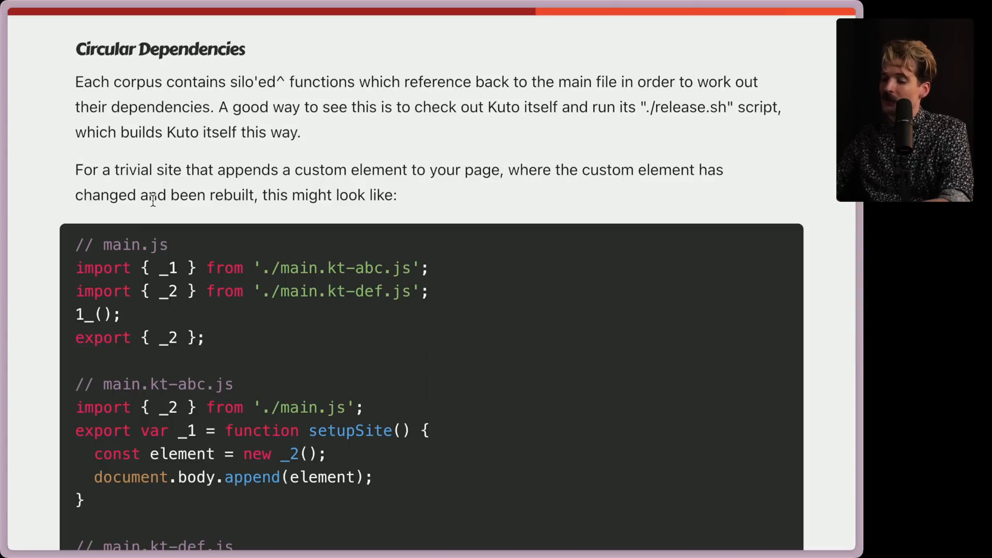
scroll(down, 3)
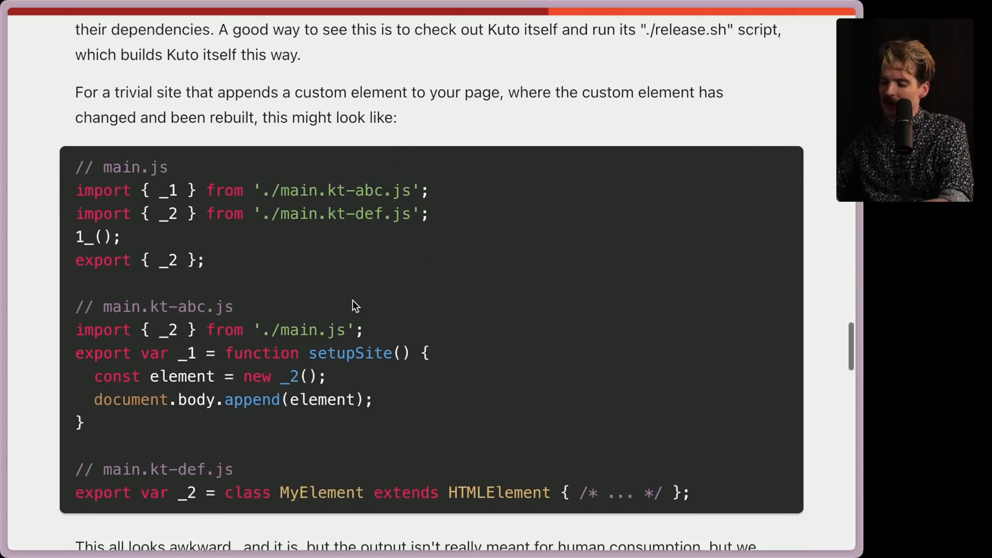
scroll(down, 3)
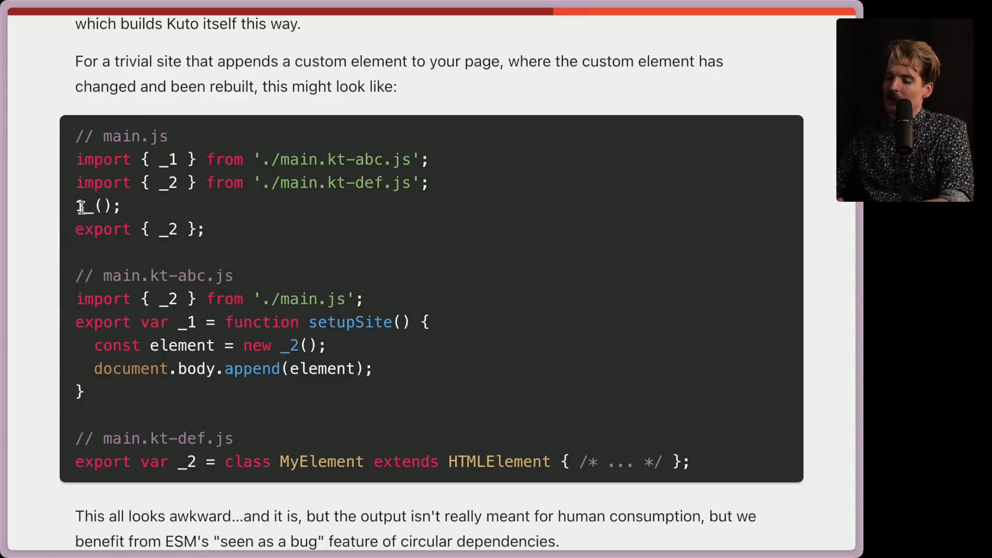
double_click(95, 206)
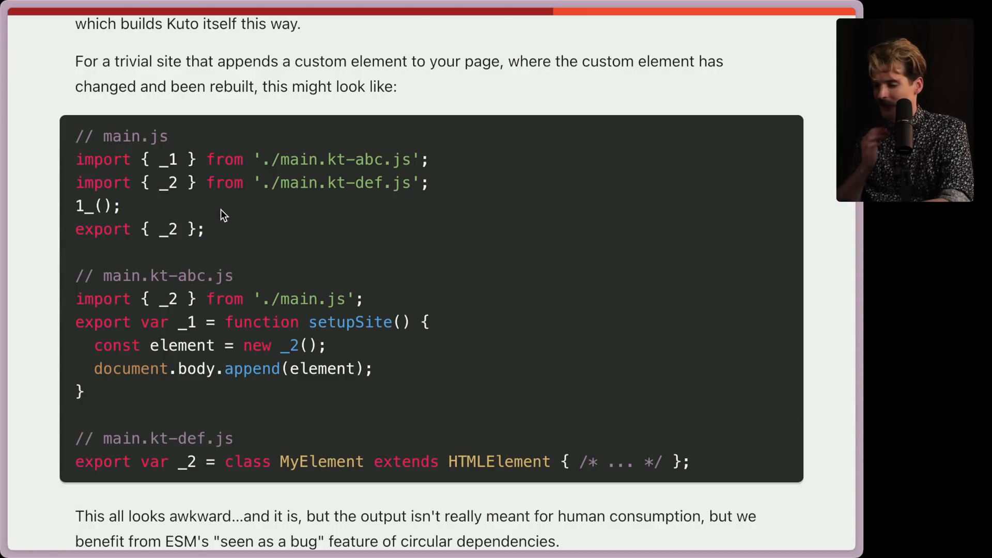
scroll(down, 3)
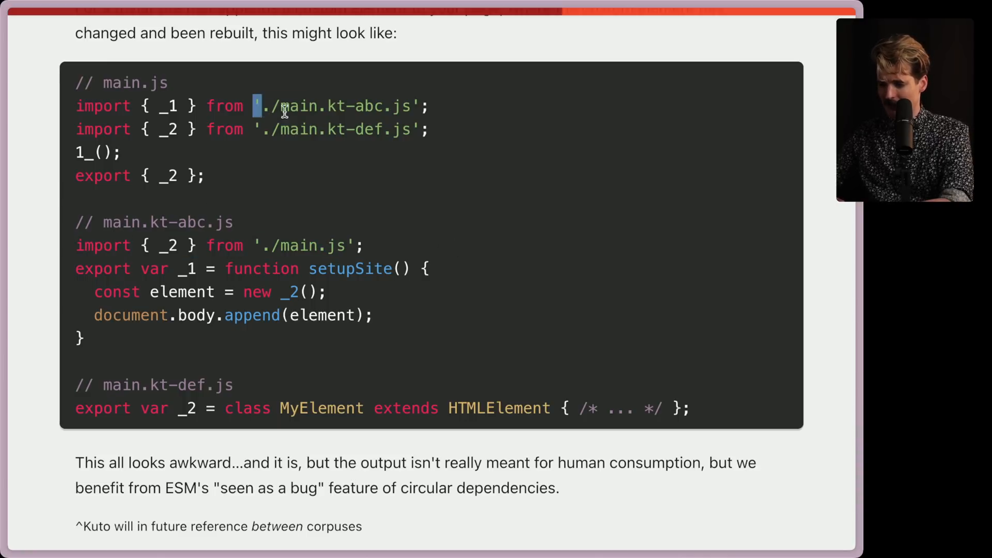
double_click(166, 222)
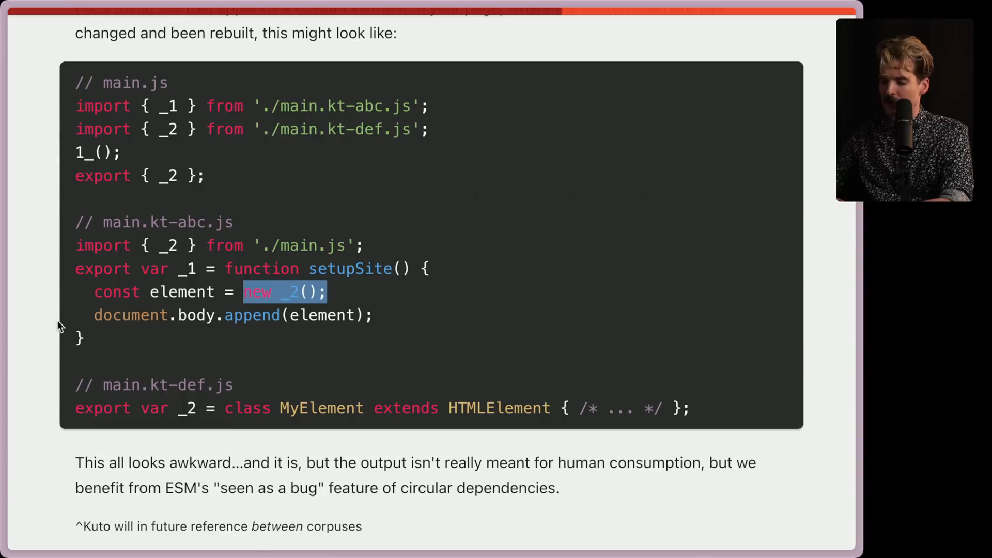
scroll(up, 3)
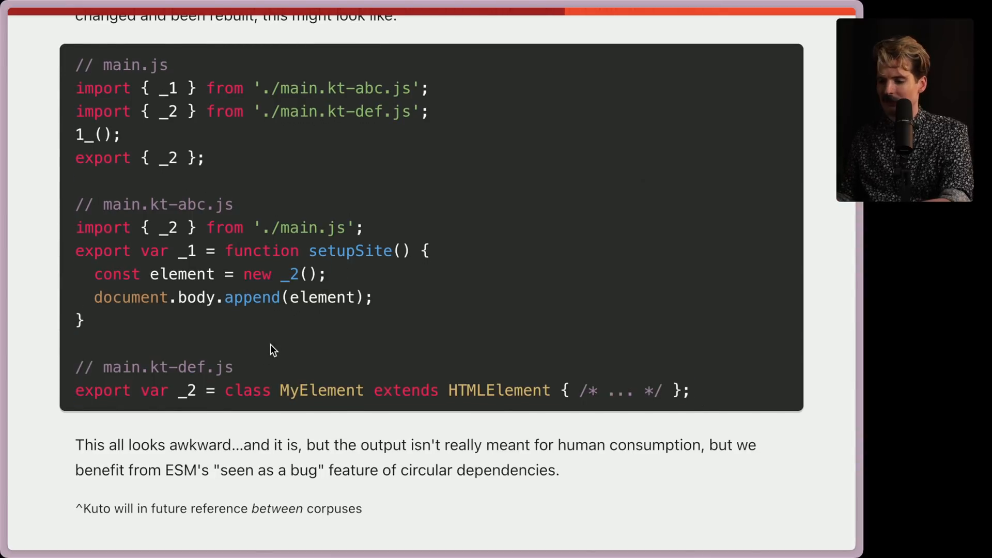
mouse_move(79, 134)
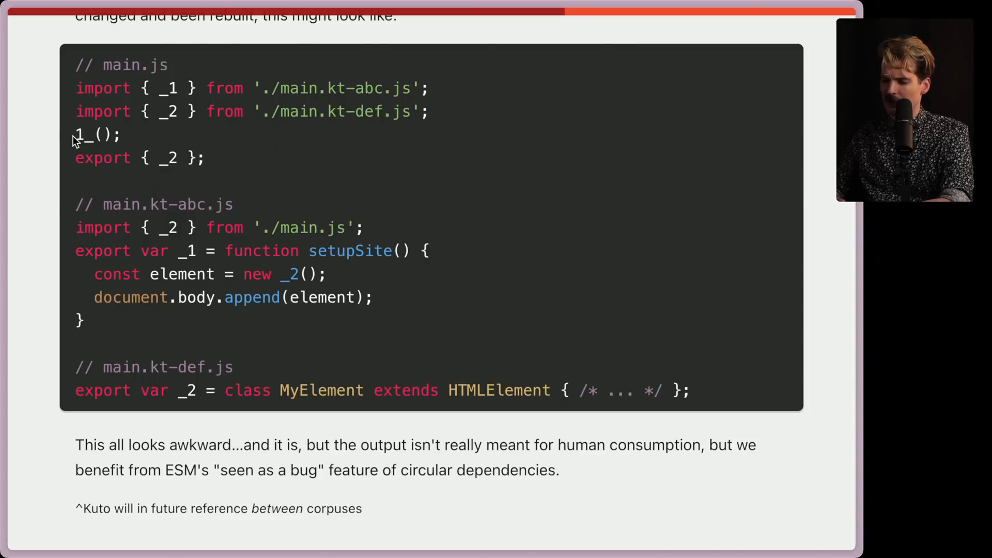
double_click(97, 135)
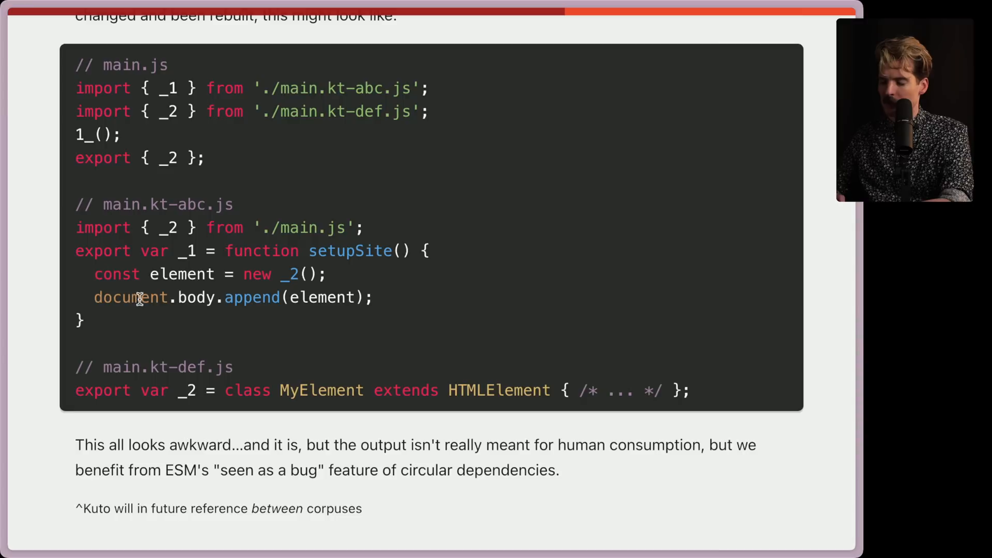
double_click(96, 134)
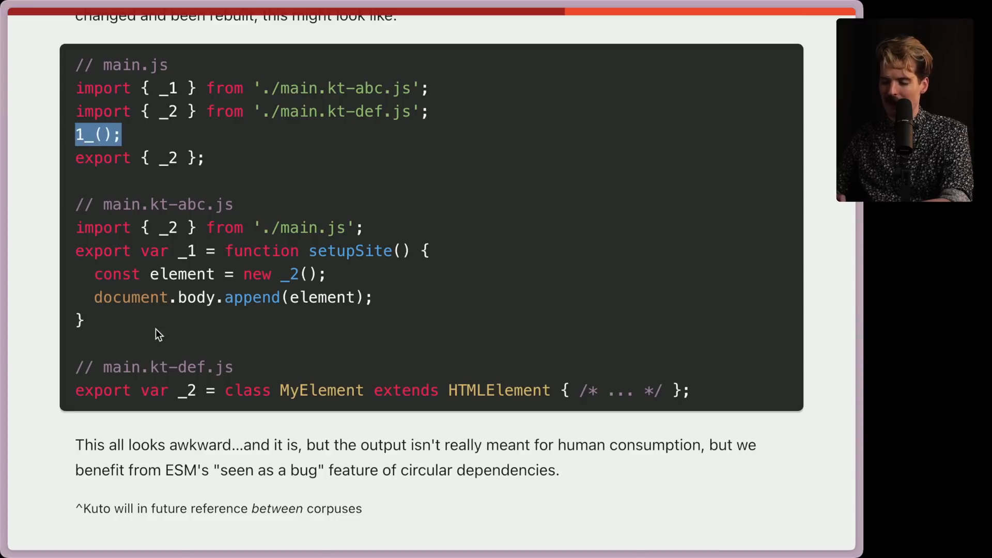
scroll(up, 3)
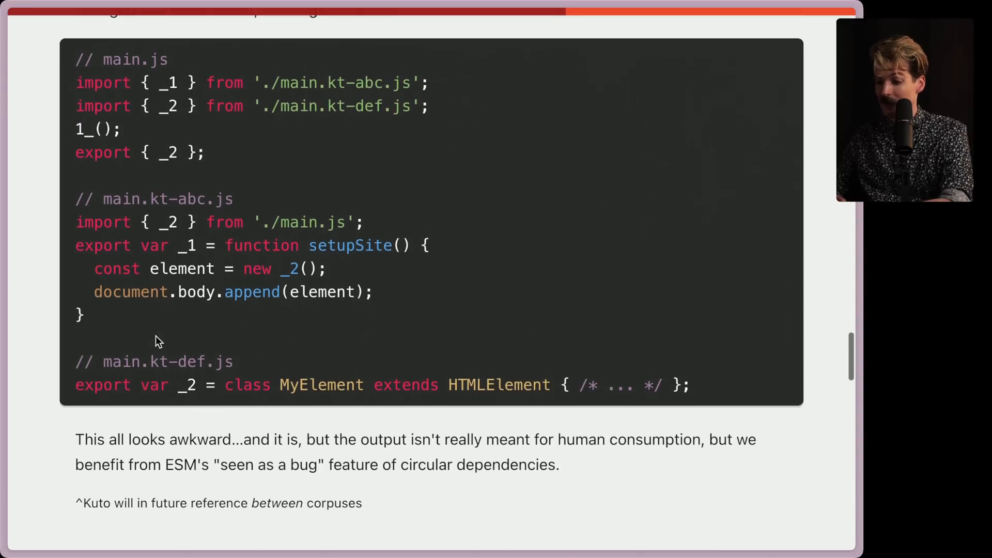
Scroll past the code block to the 'Should I use this?' section, briefly toggling the sidebar.
scroll(down, 3)
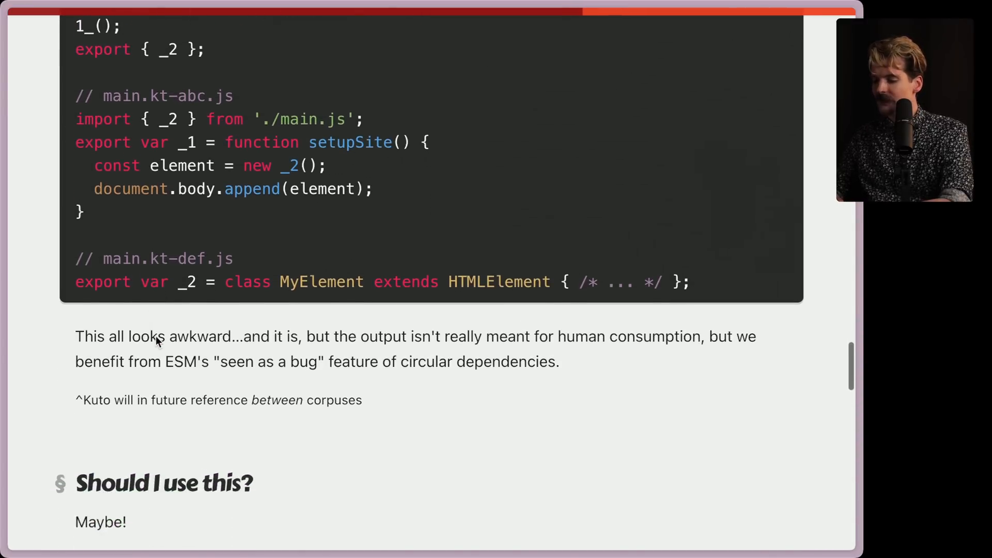
scroll(down, 3)
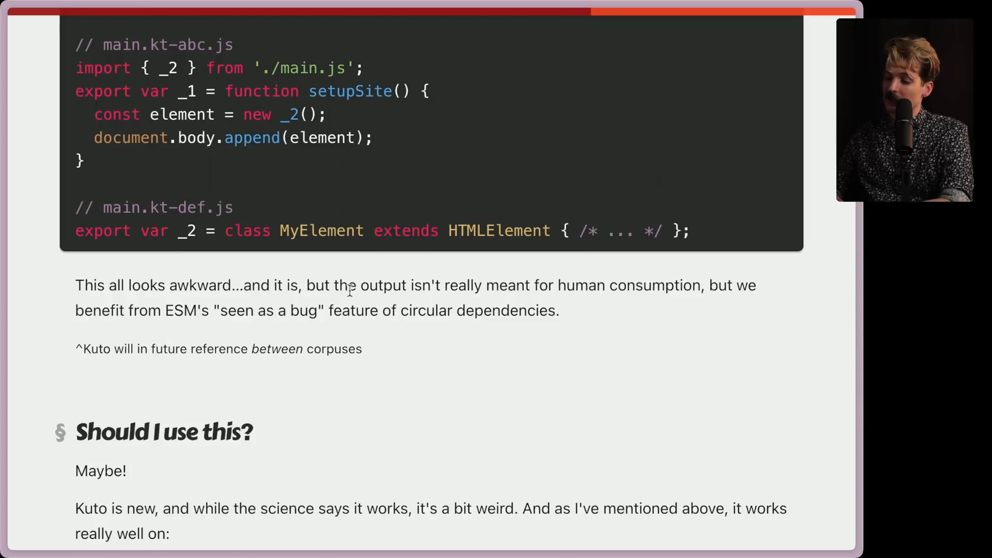
mouse_move(661, 286)
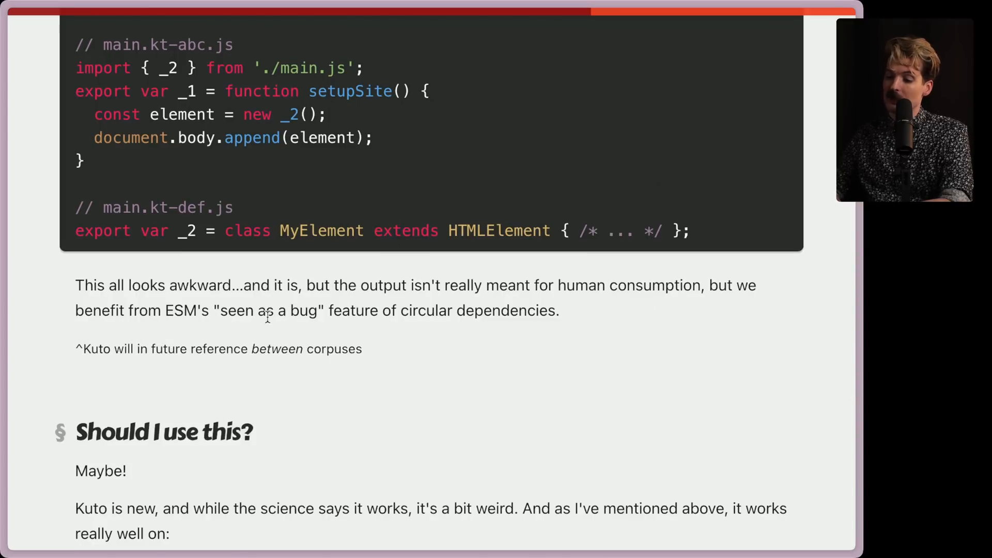
mouse_move(556, 328)
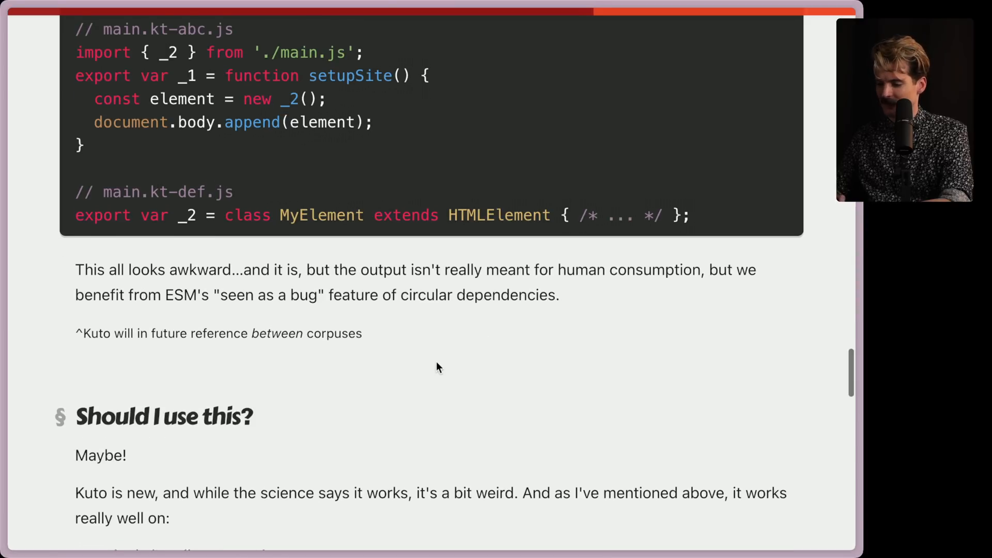
scroll(down, 3)
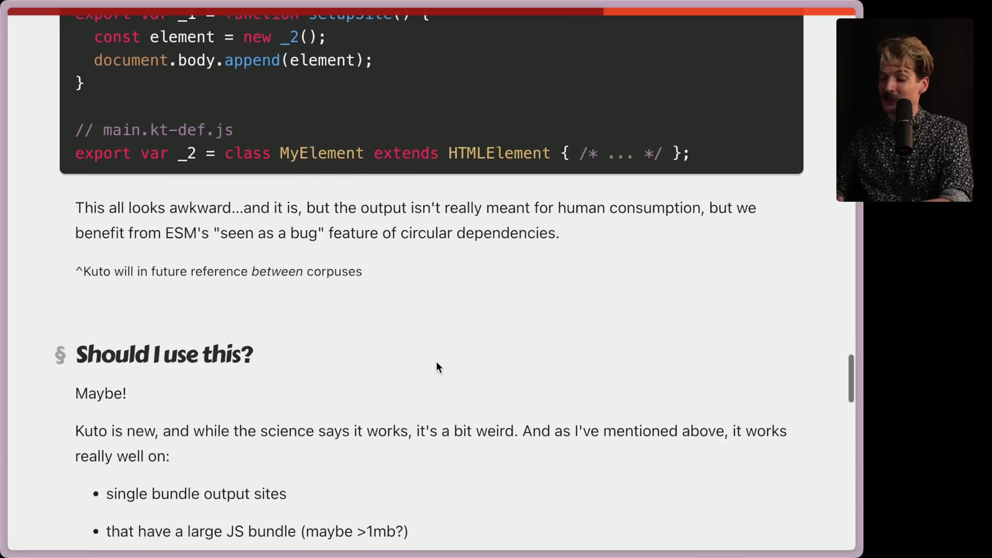
scroll(down, 3)
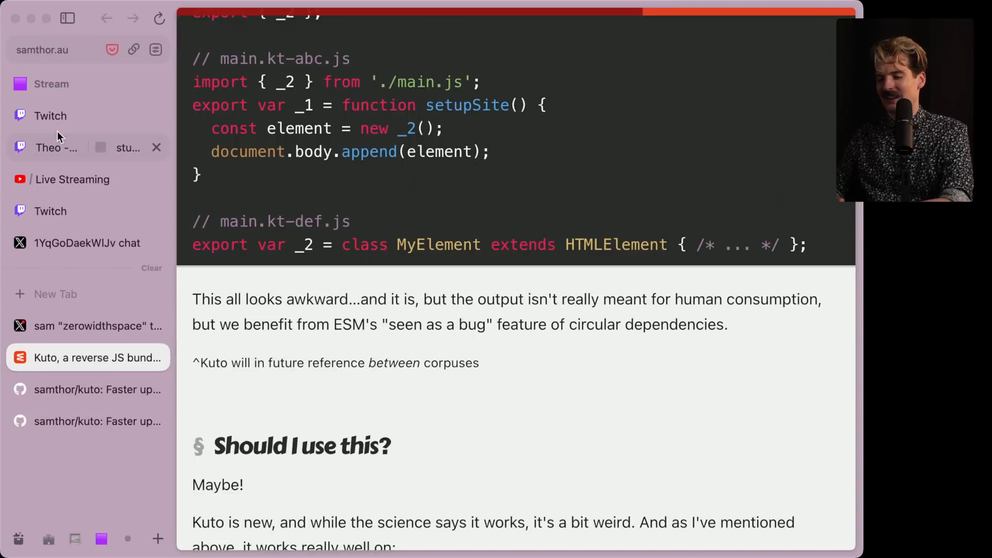
click(49, 148)
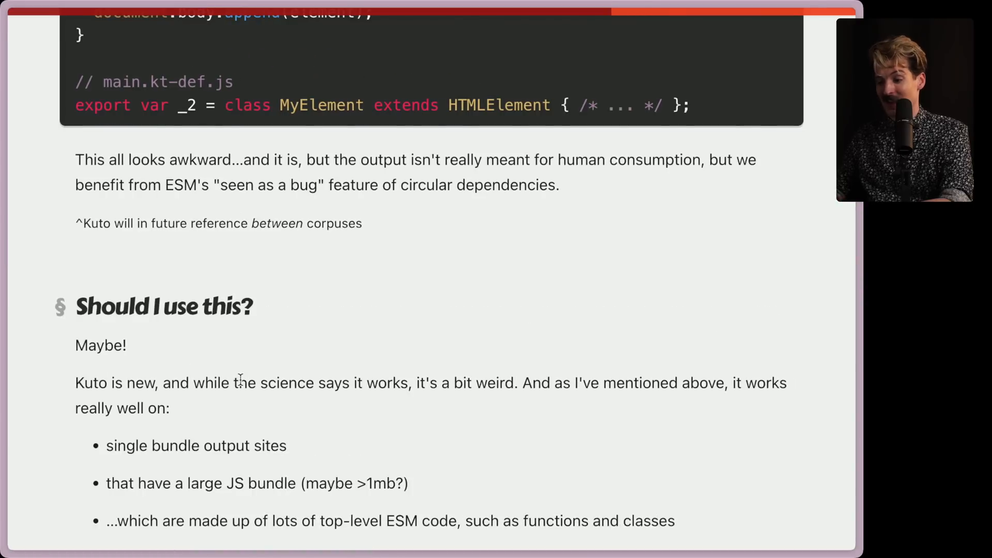
scroll(down, 3)
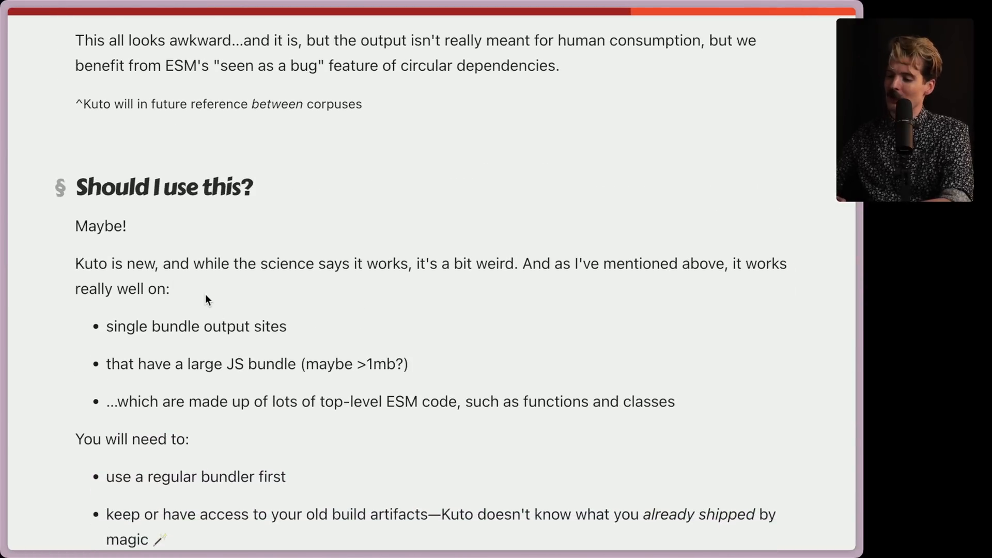
Read the 'works well on' list and highlight the 'You will need to:' requirements, then clear the selection.
scroll(down, 3)
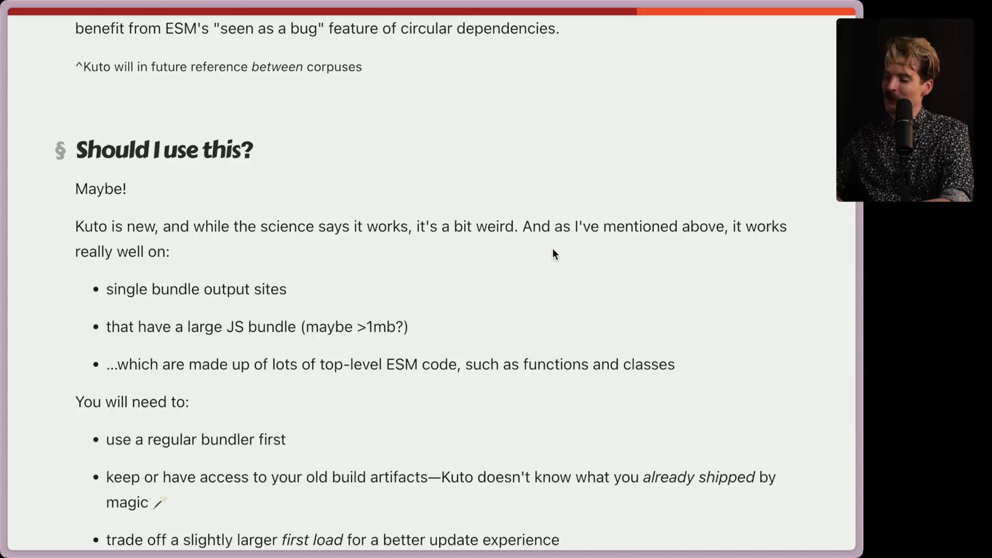
mouse_move(143, 252)
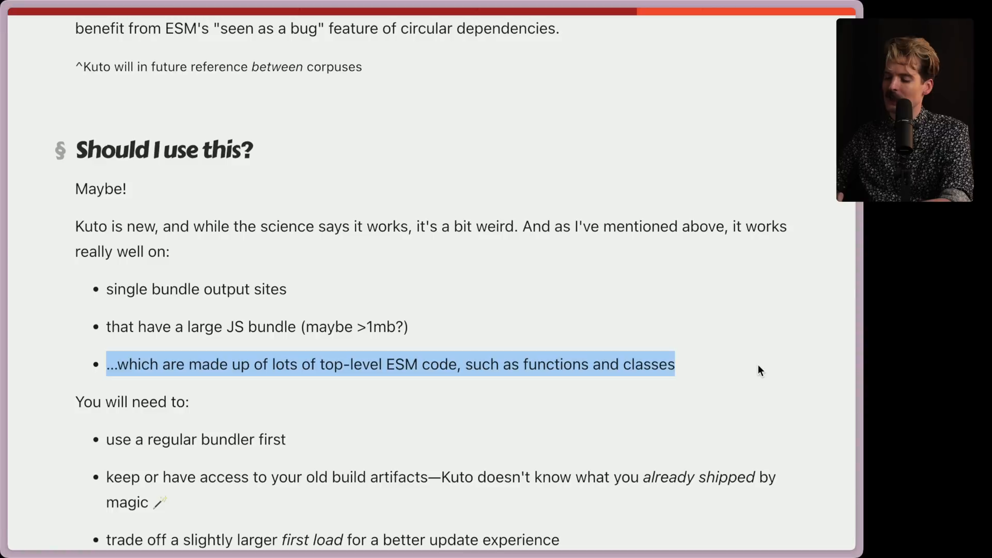
scroll(down, 3)
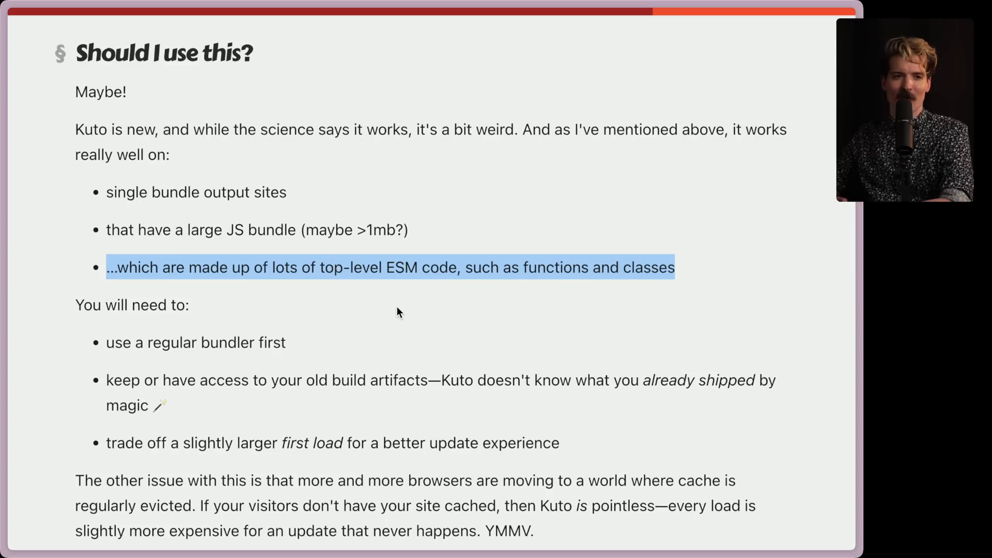
scroll(down, 3)
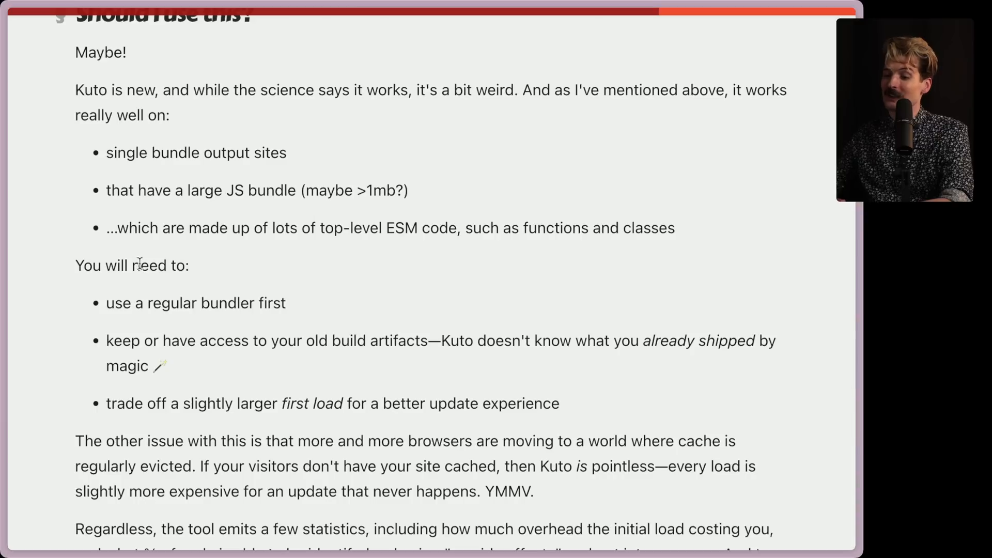
double_click(196, 302)
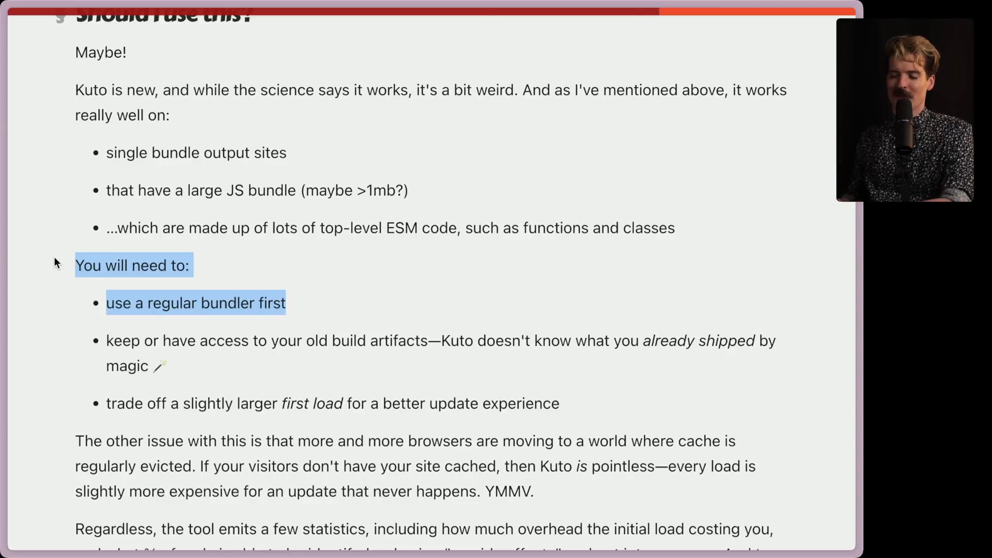
click(230, 340)
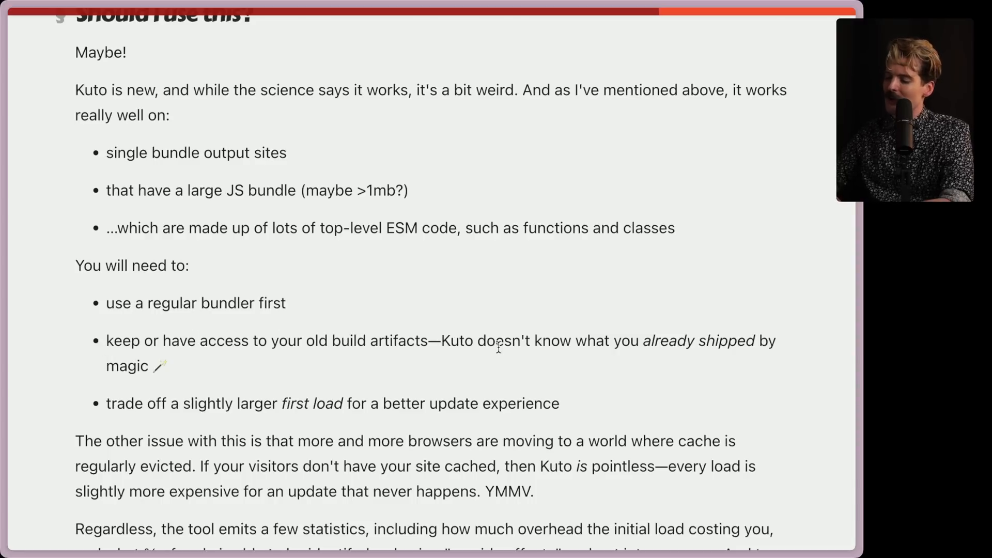
mouse_move(207, 372)
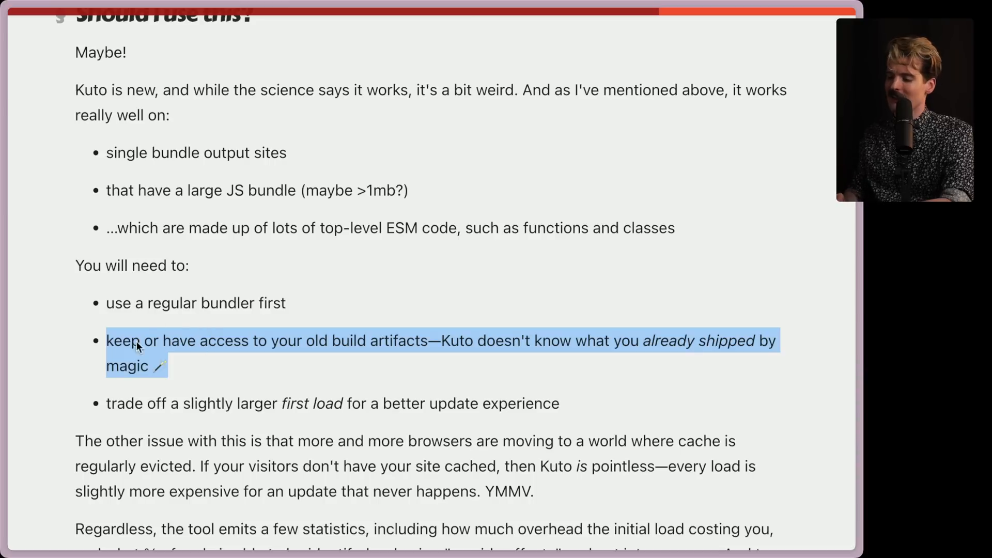
click(202, 368)
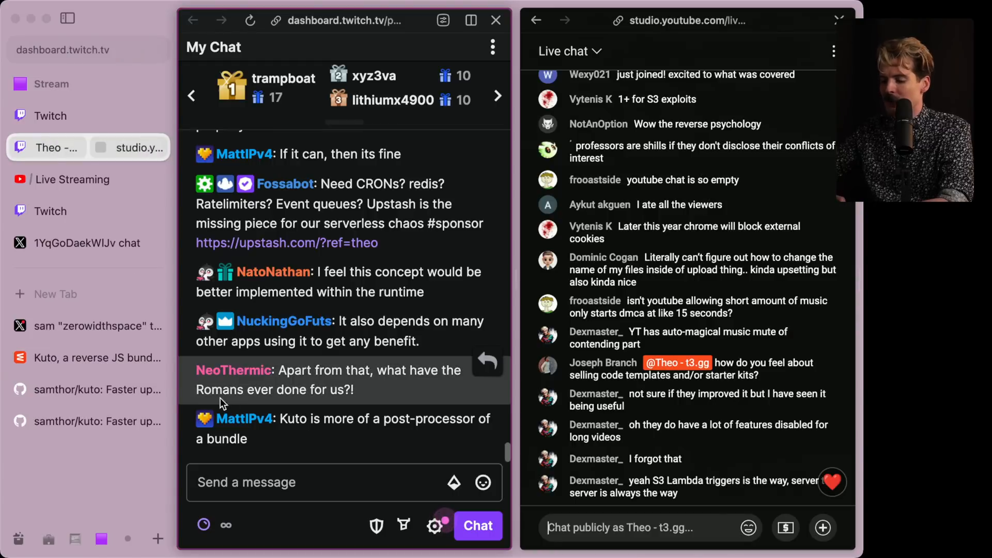
mouse_move(328, 442)
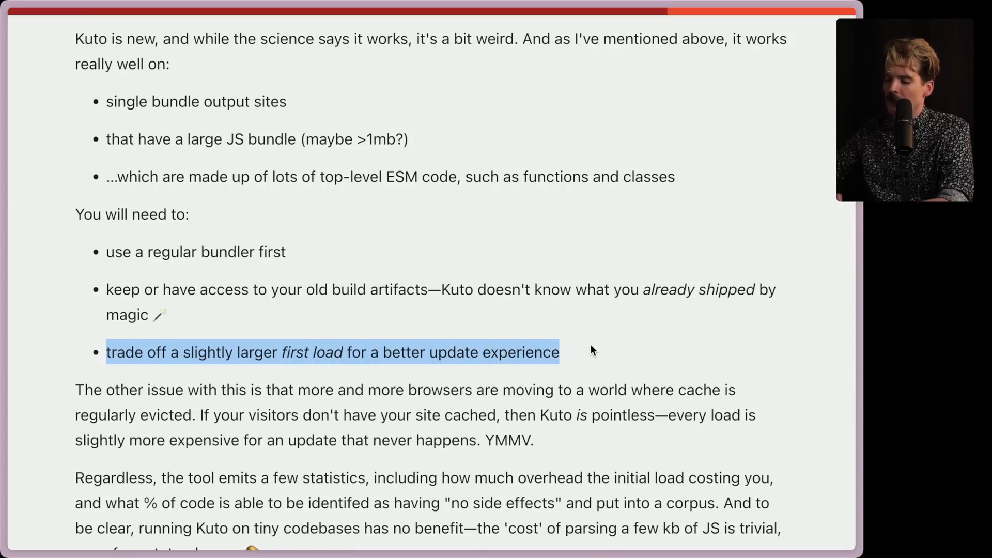
mouse_move(583, 358)
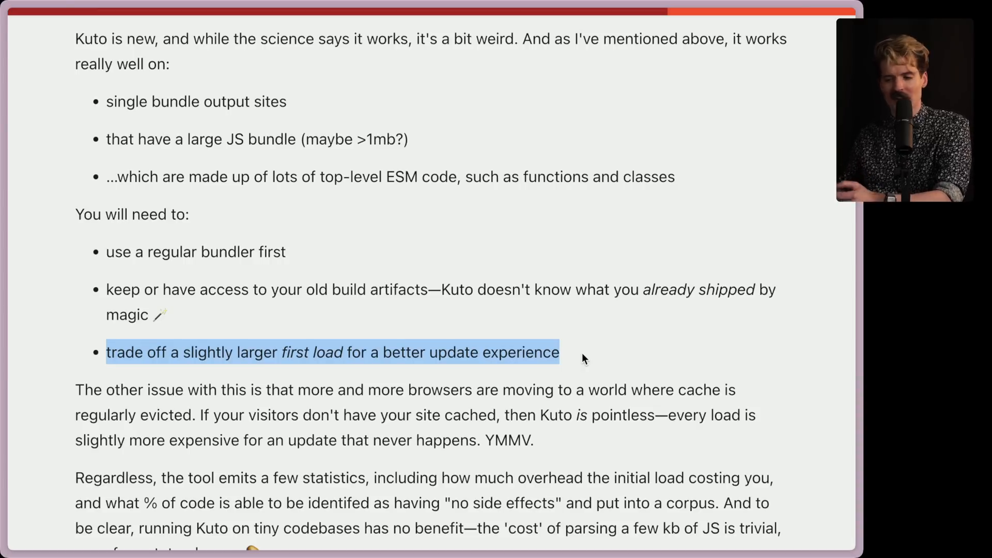
Scroll the Kuto post past the requirements list to the cache-eviction caveat.
scroll(down, 3)
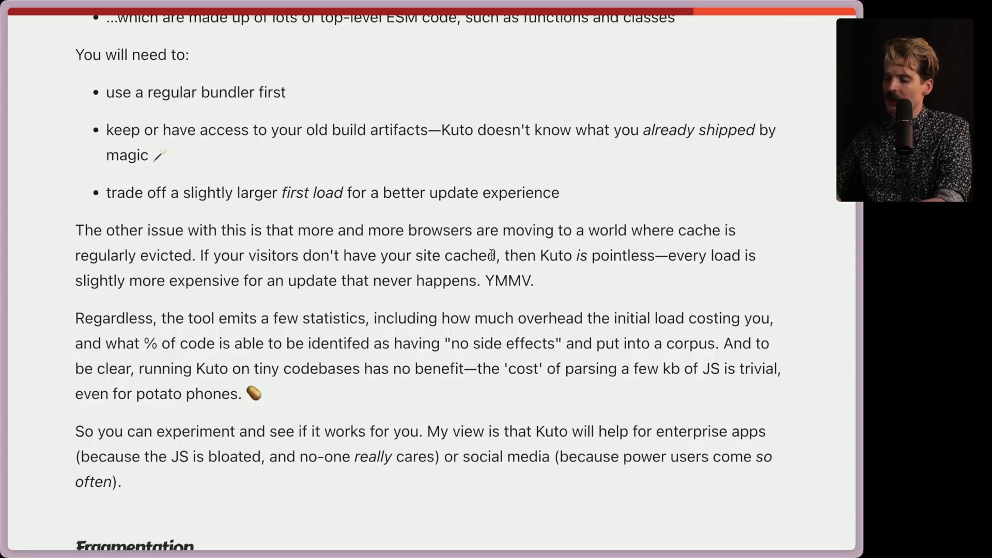
mouse_move(637, 257)
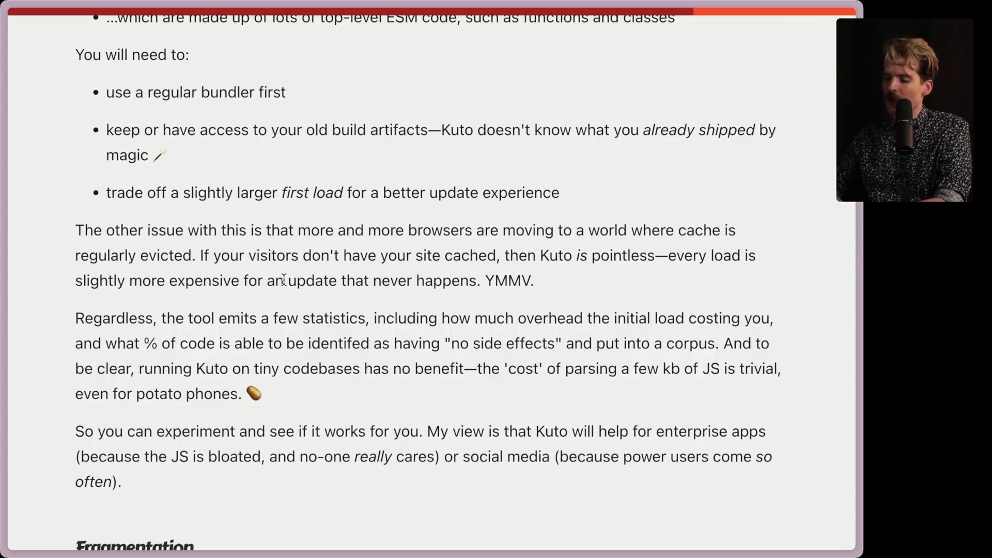
mouse_move(535, 280)
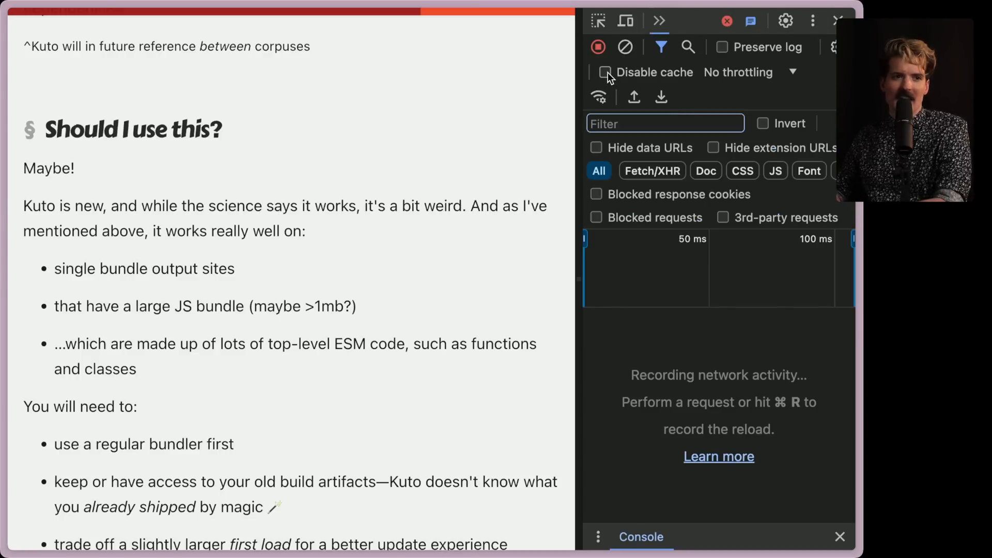
mouse_move(606, 71)
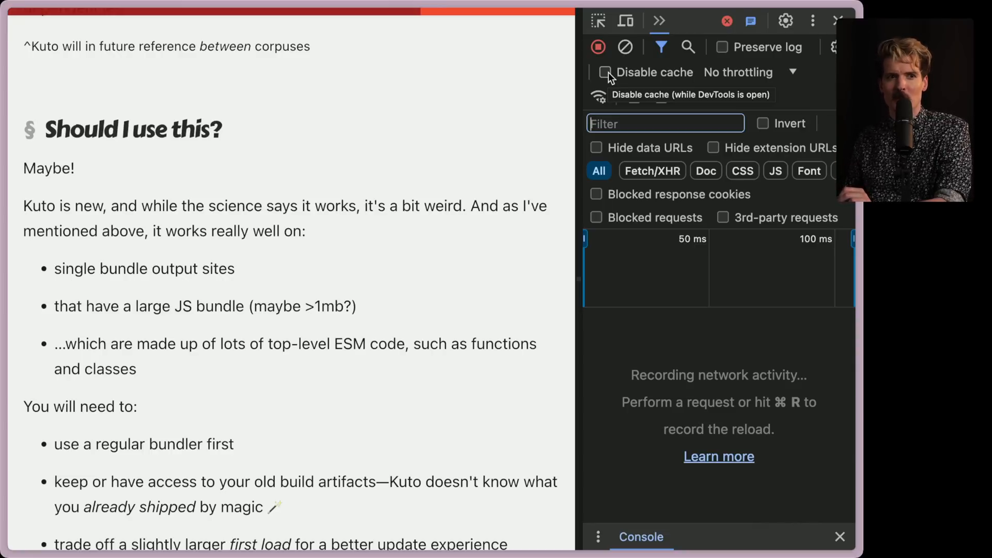
Tick 'Disable cache' in the Network panel of the developer tools.
click(56, 148)
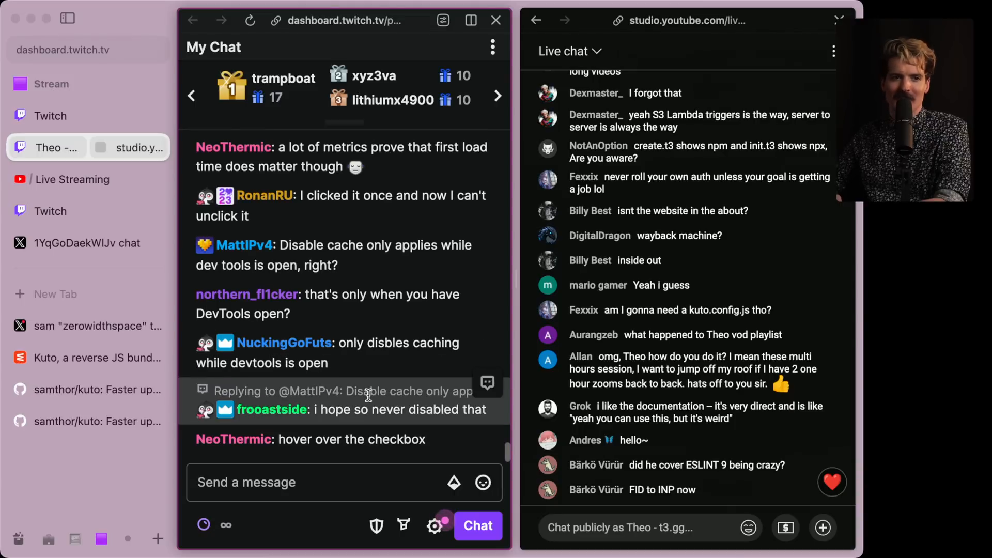
Return to the Kuto post, switch DevTools to the Network panel, then close them.
click(89, 357)
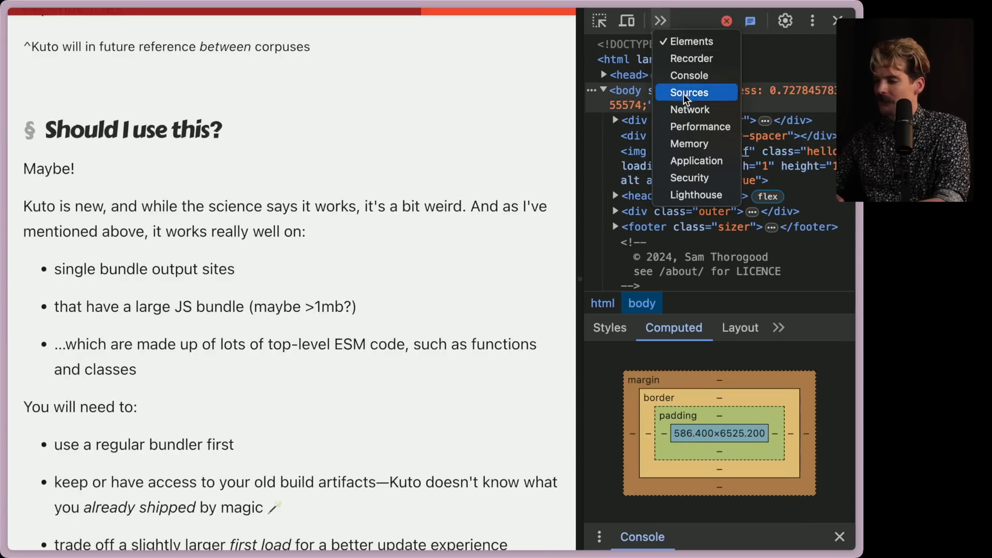
click(690, 110)
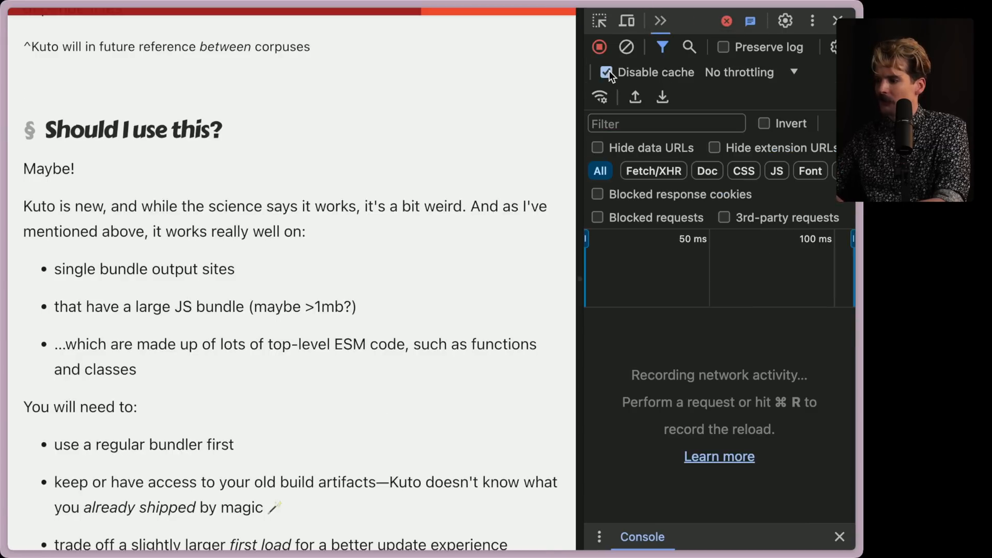
click(606, 71)
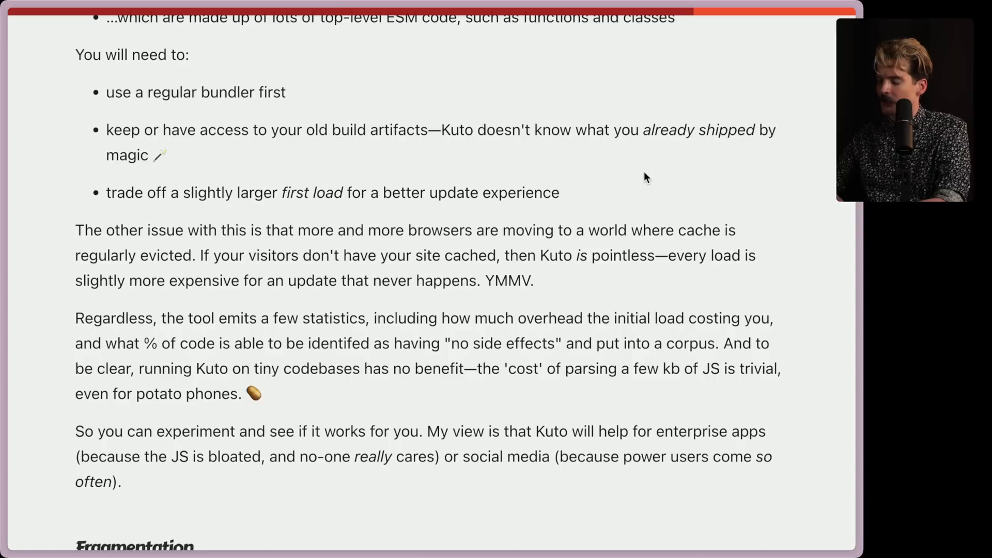
Reopen DevTools with F12 and pick Network from the panel list.
key(F12)
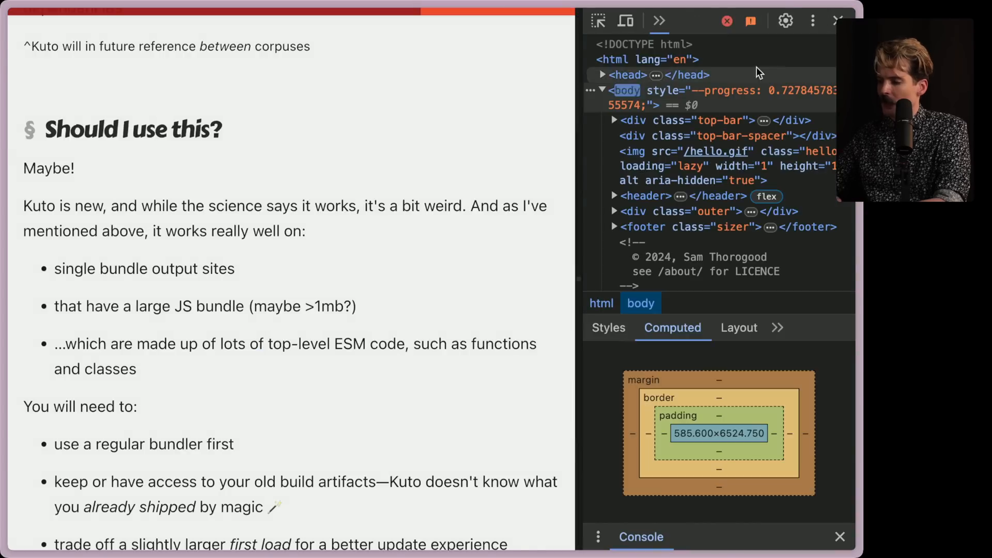
click(658, 21)
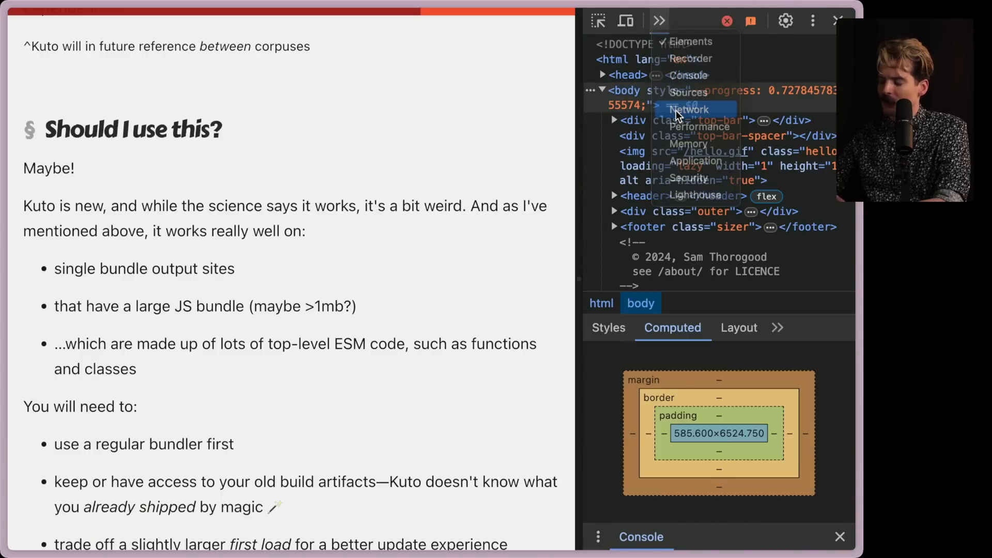
click(689, 109)
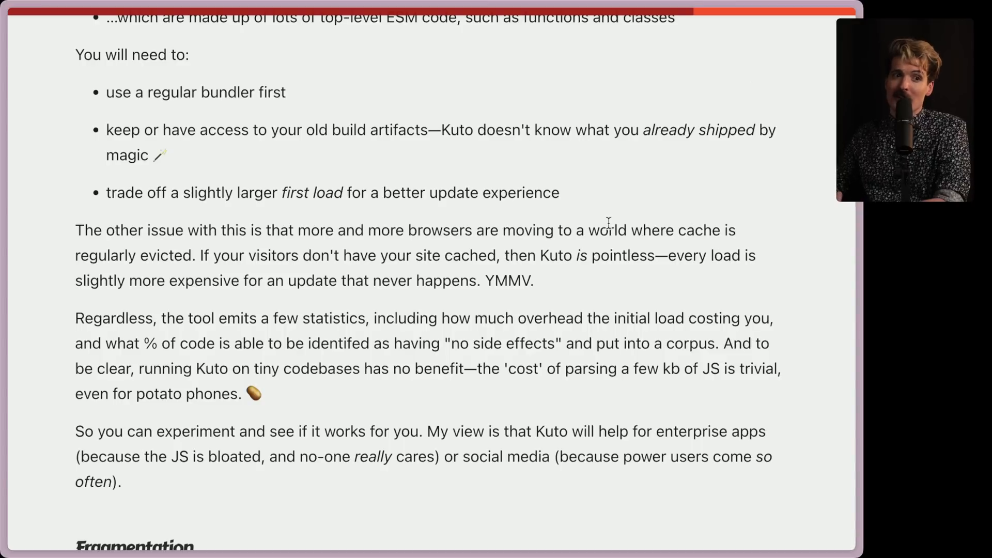
Scroll past the potato-phones and tiny-codebases caveats to the Fragmentation heading.
scroll(down, 3)
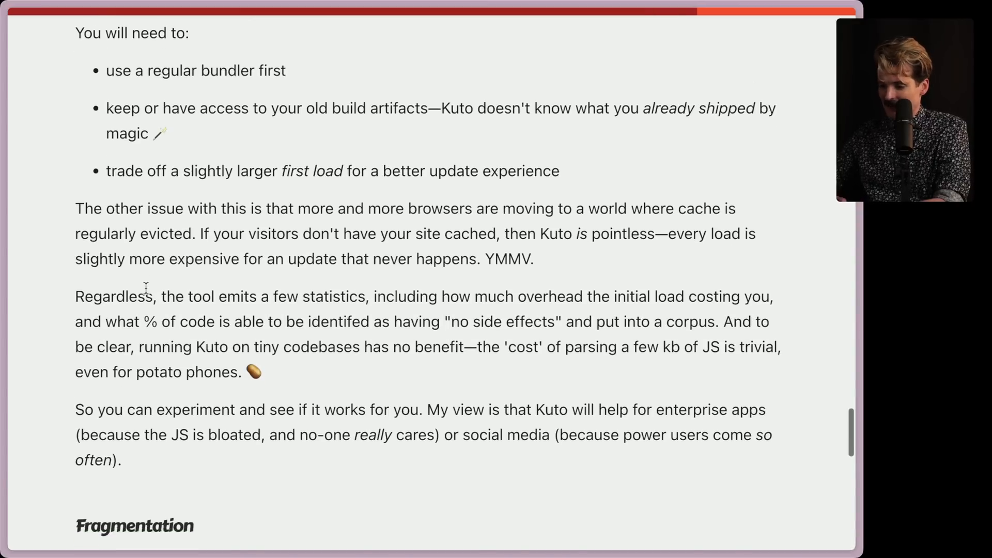
scroll(down, 3)
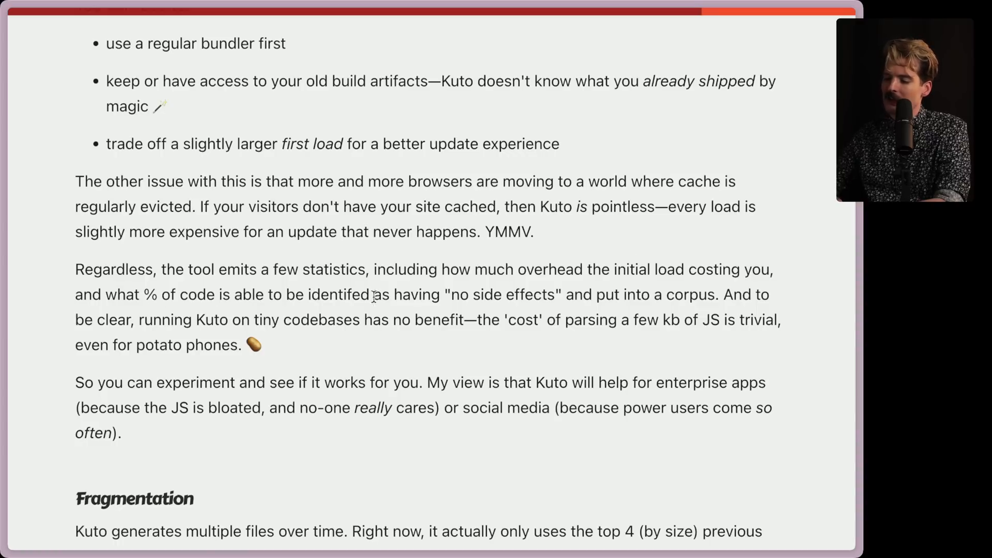
mouse_move(669, 294)
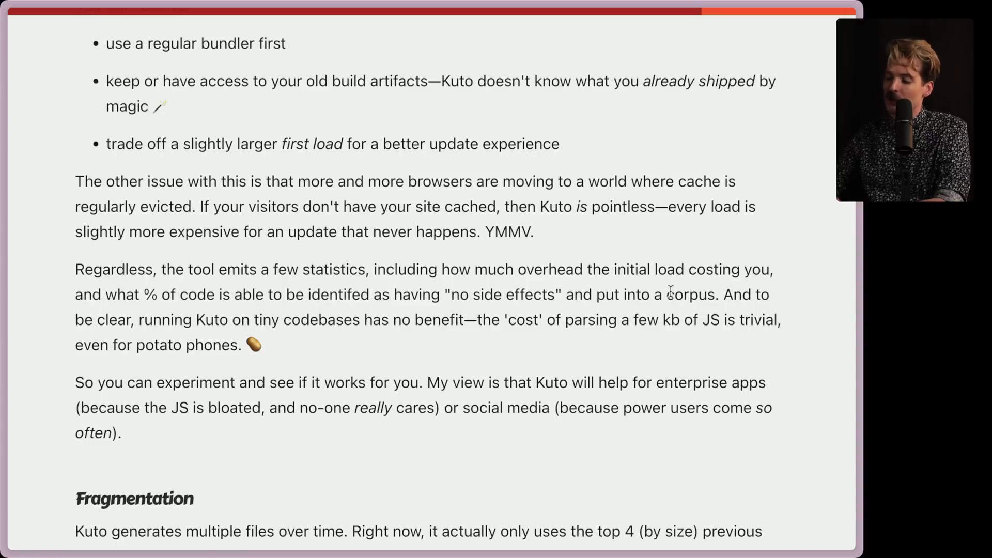
mouse_move(157, 320)
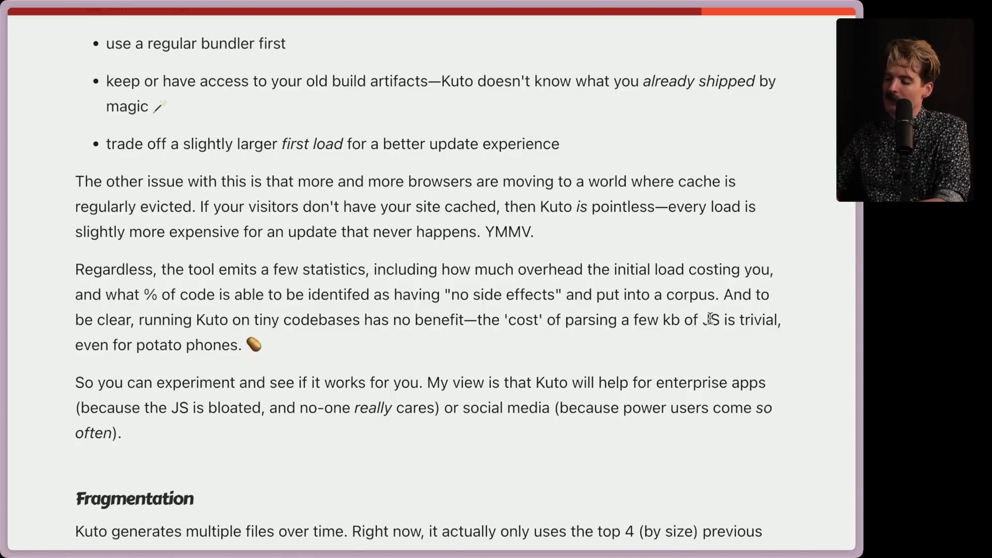
mouse_move(264, 350)
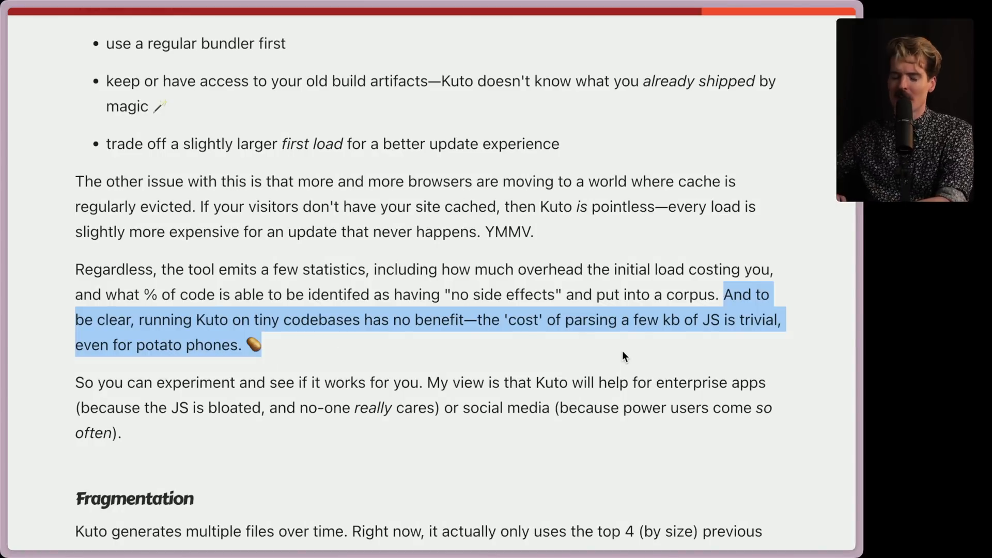
scroll(down, 3)
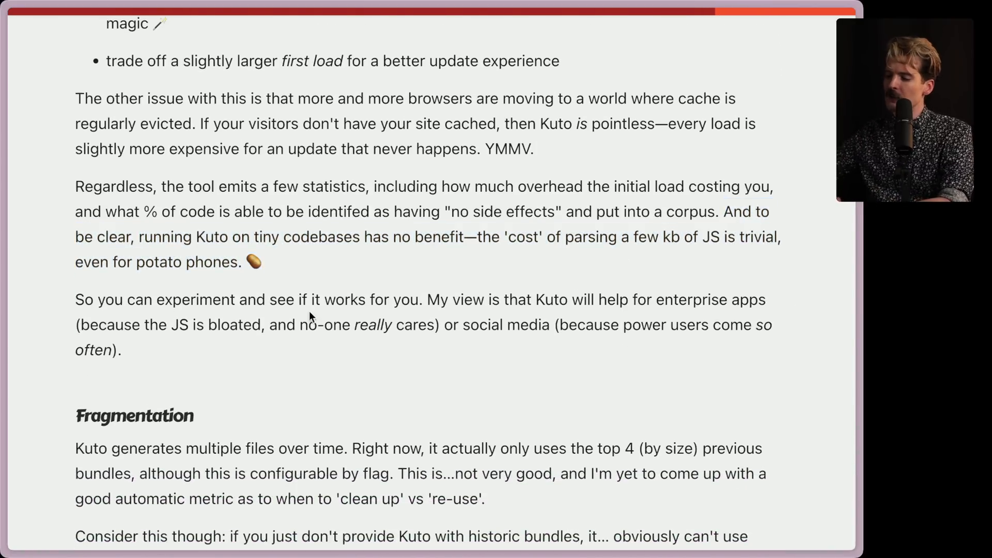
mouse_move(557, 306)
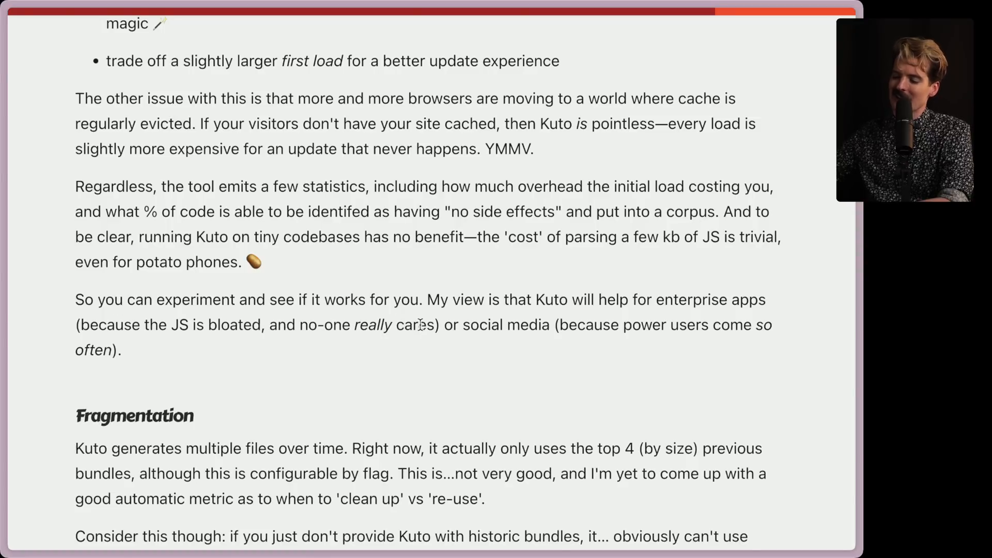
mouse_move(678, 318)
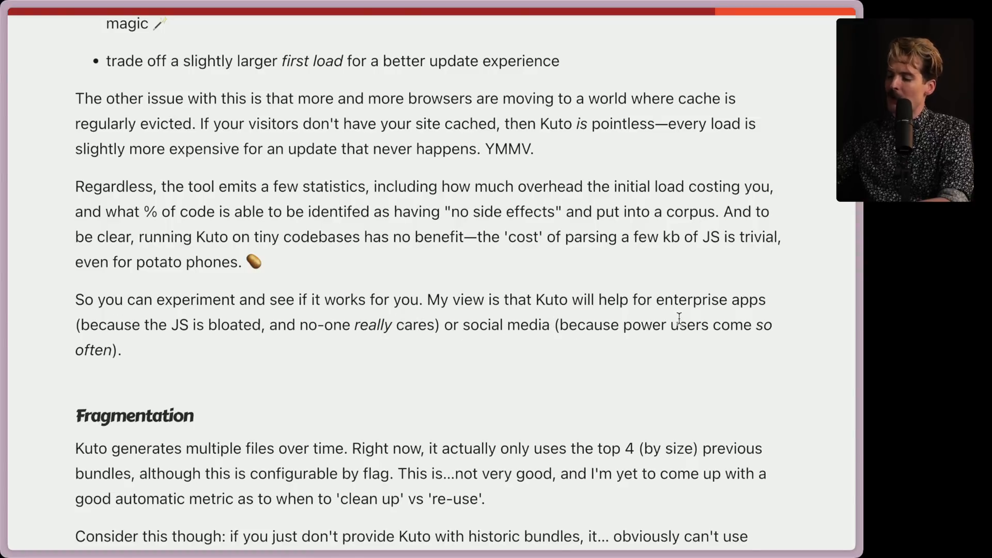
mouse_move(346, 354)
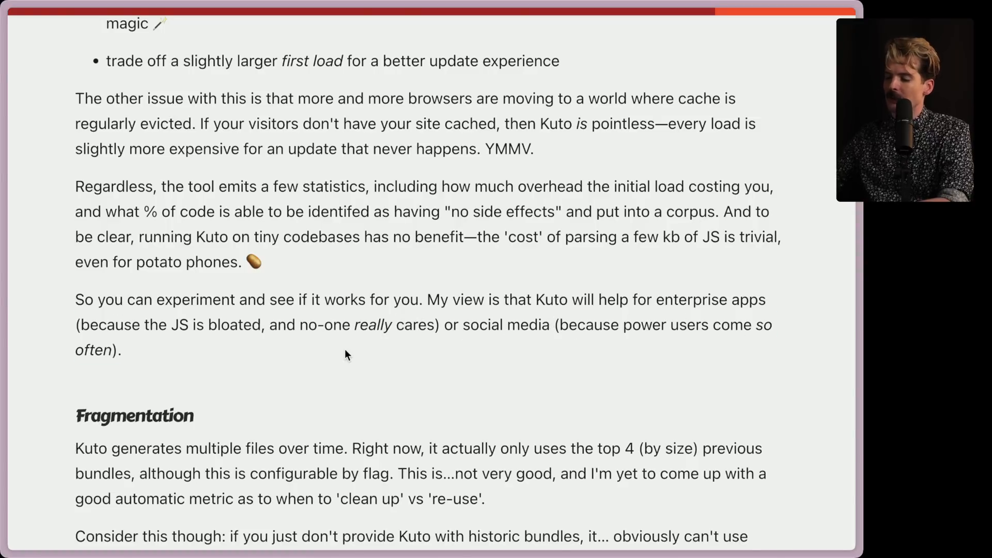
mouse_move(398, 361)
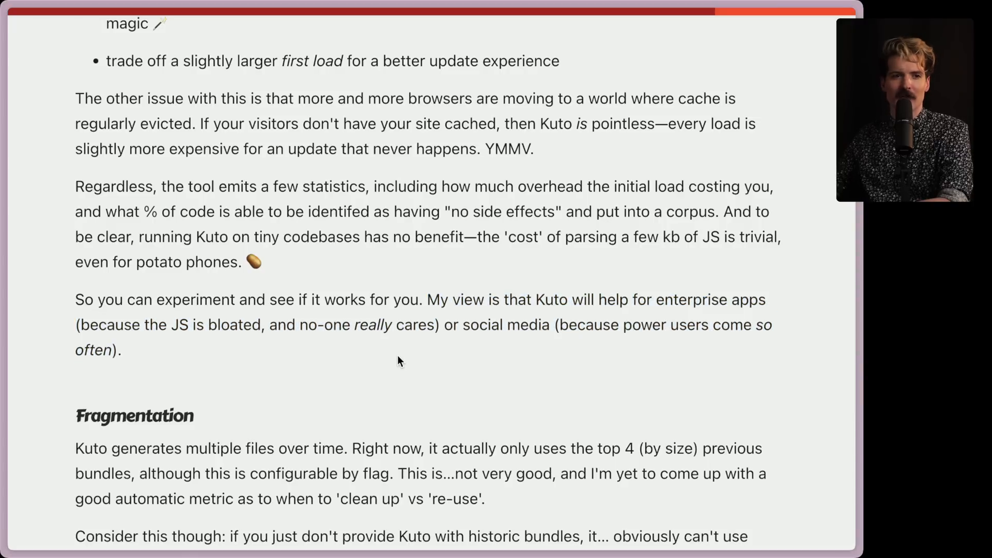
mouse_move(346, 409)
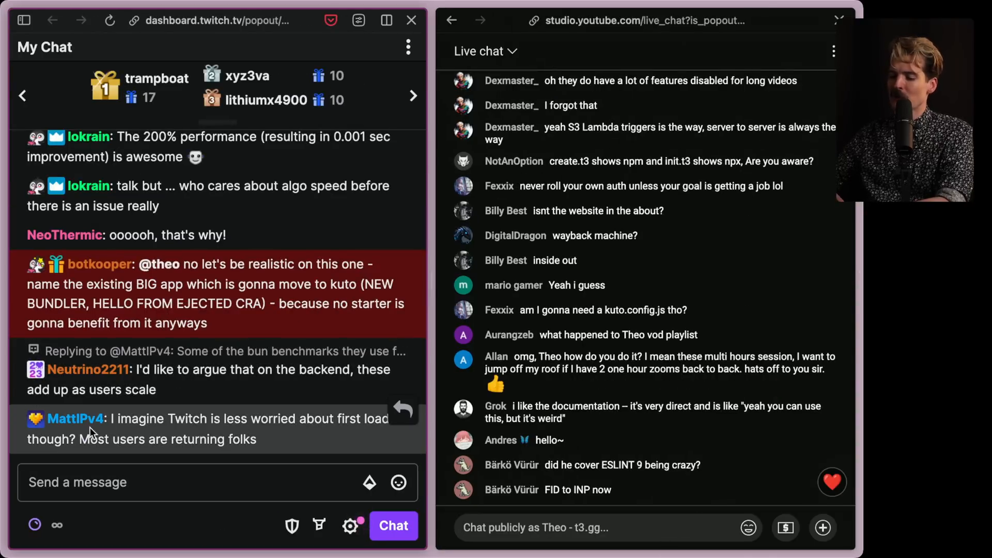
mouse_move(275, 443)
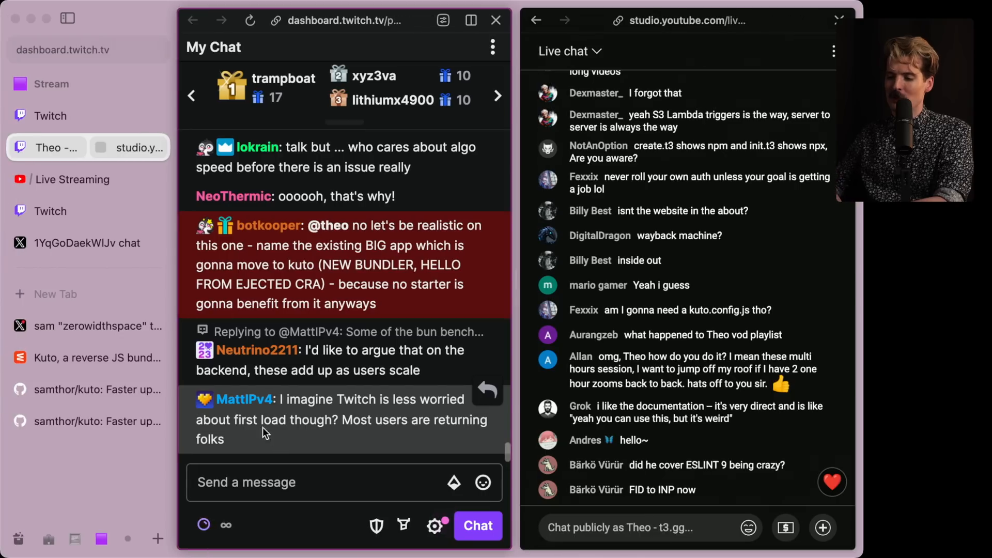
click(83, 358)
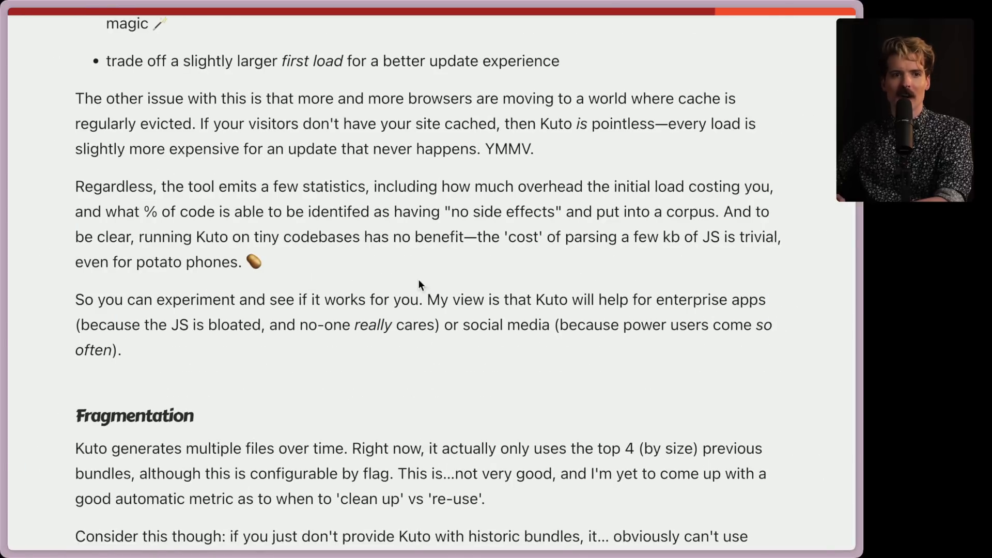
Scroll through the Fragmentation section and deselect the top-4-bundles sentence.
scroll(down, 3)
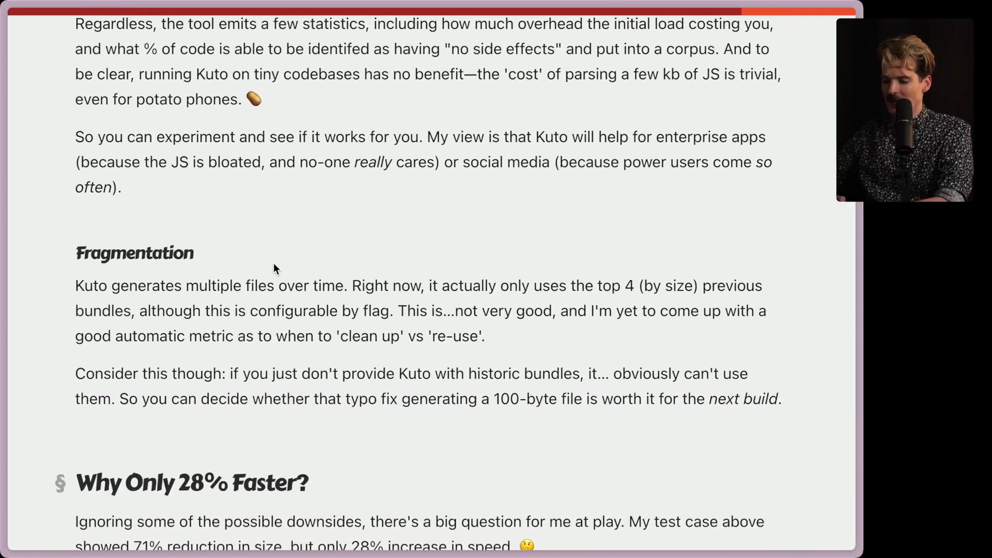
scroll(down, 3)
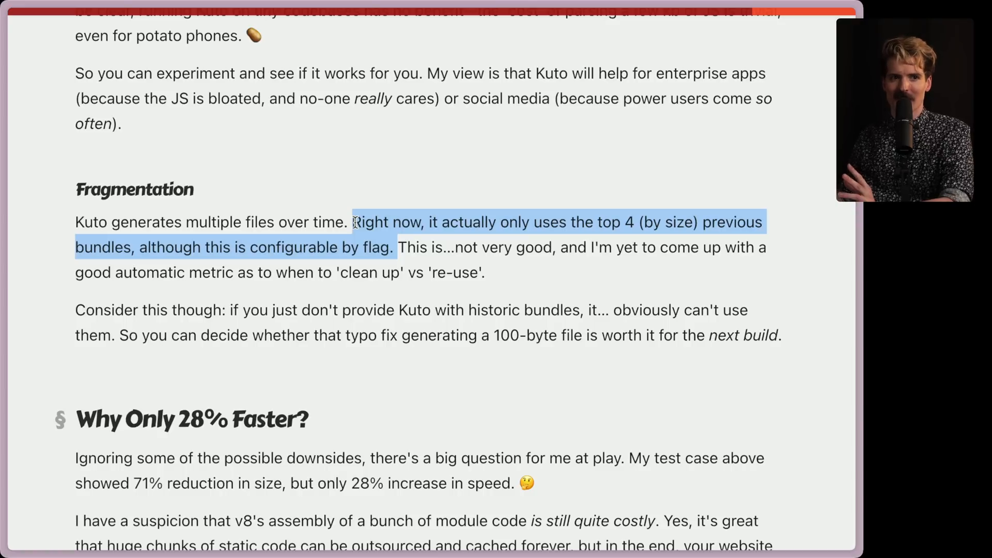
click(486, 247)
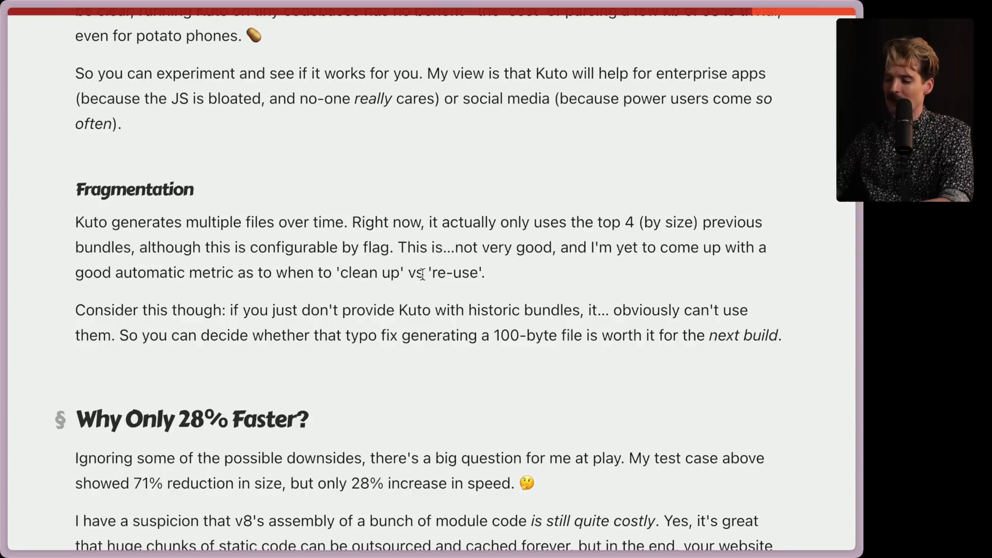
mouse_move(538, 275)
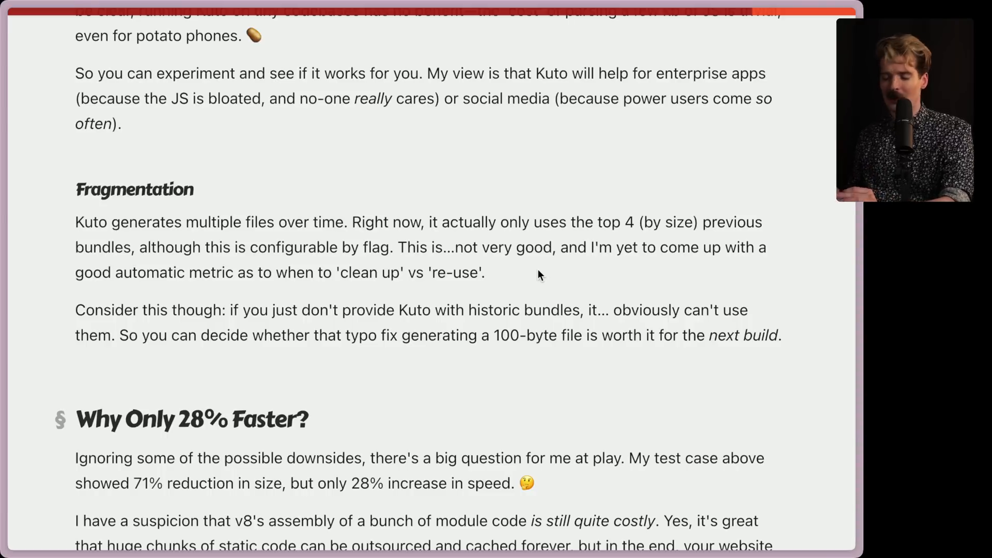
Scroll to 'Why Only 28% Faster?' and deselect the 'clean up' vs 're-use' sentence.
scroll(down, 3)
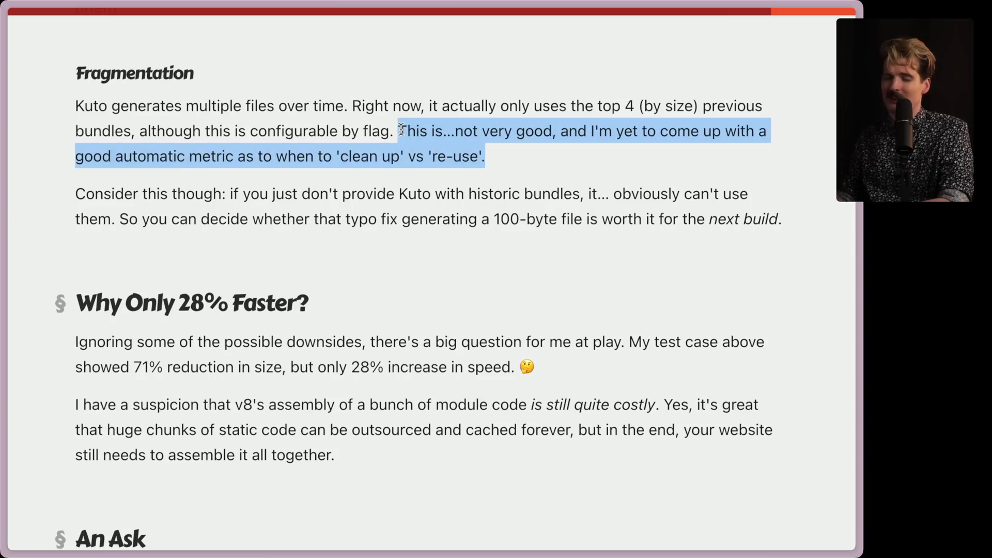
click(733, 272)
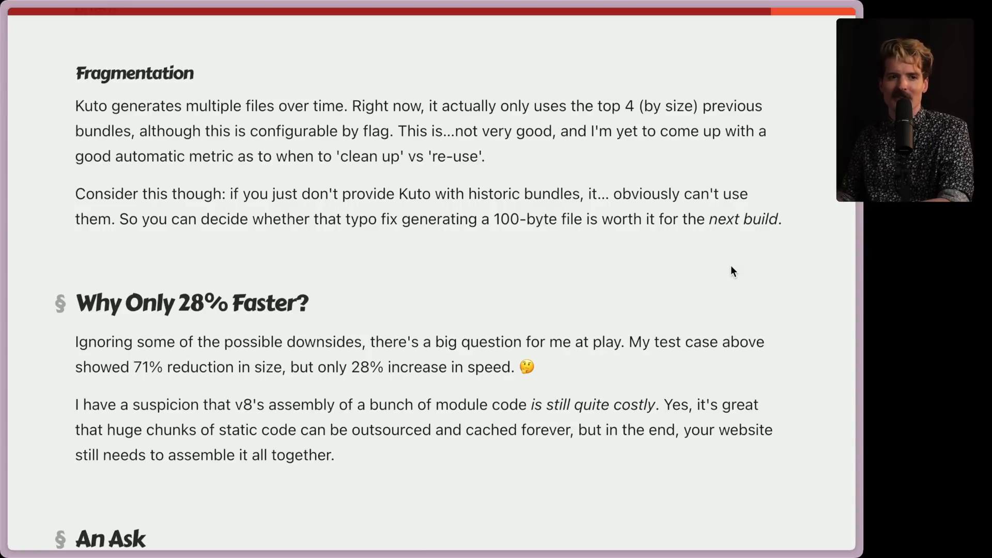
Scroll through 'Why Only 28% Faster?' to 'An Ask' and clear the suspicion-paragraph highlight.
scroll(down, 3)
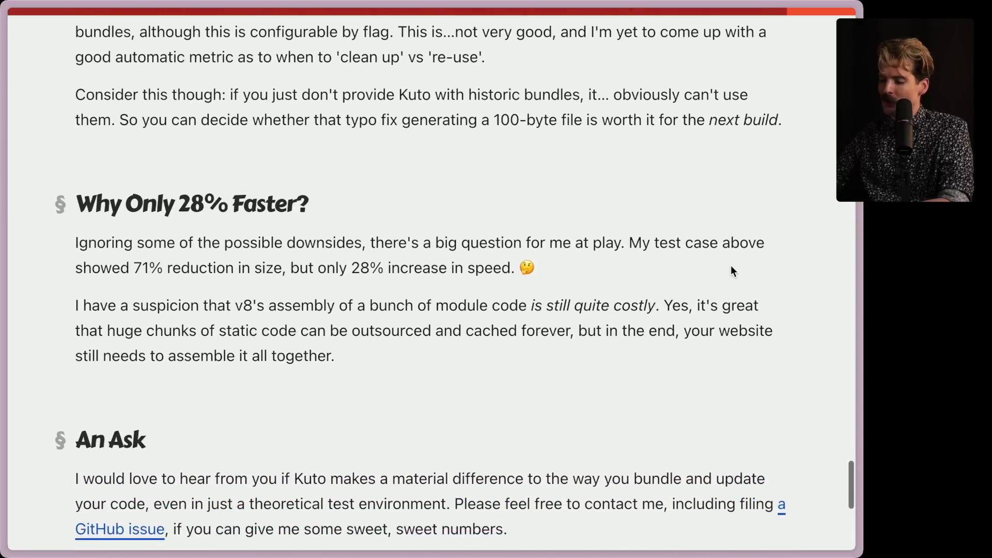
scroll(down, 3)
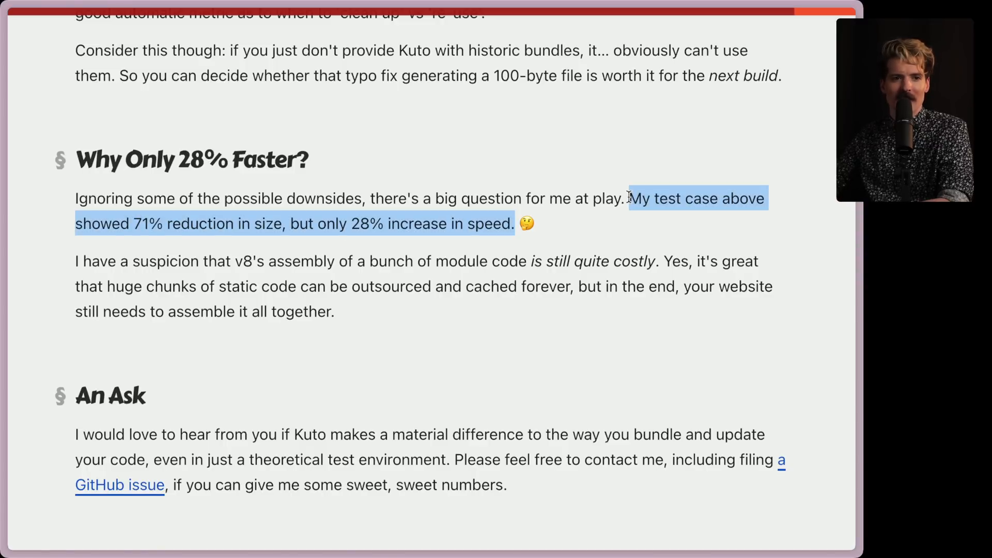
scroll(down, 3)
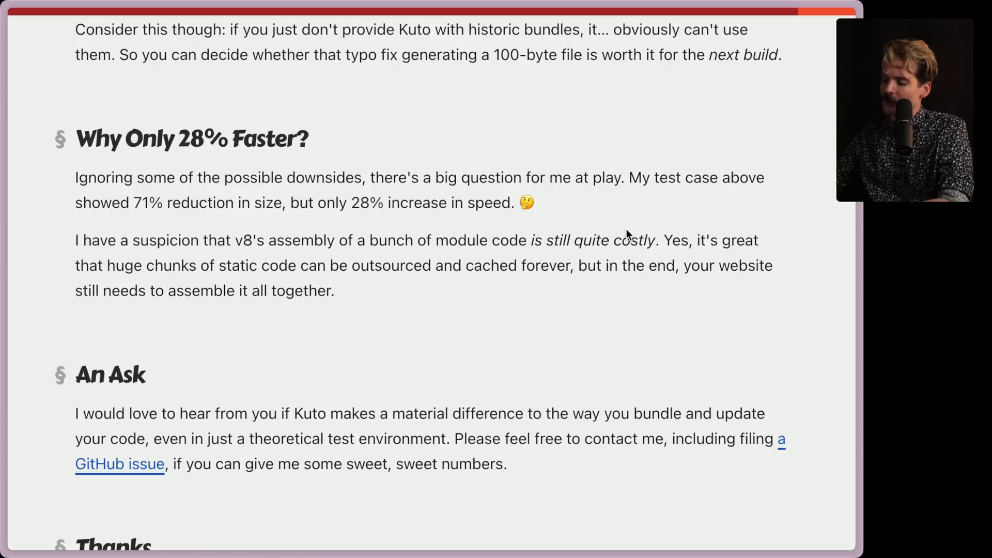
mouse_move(712, 232)
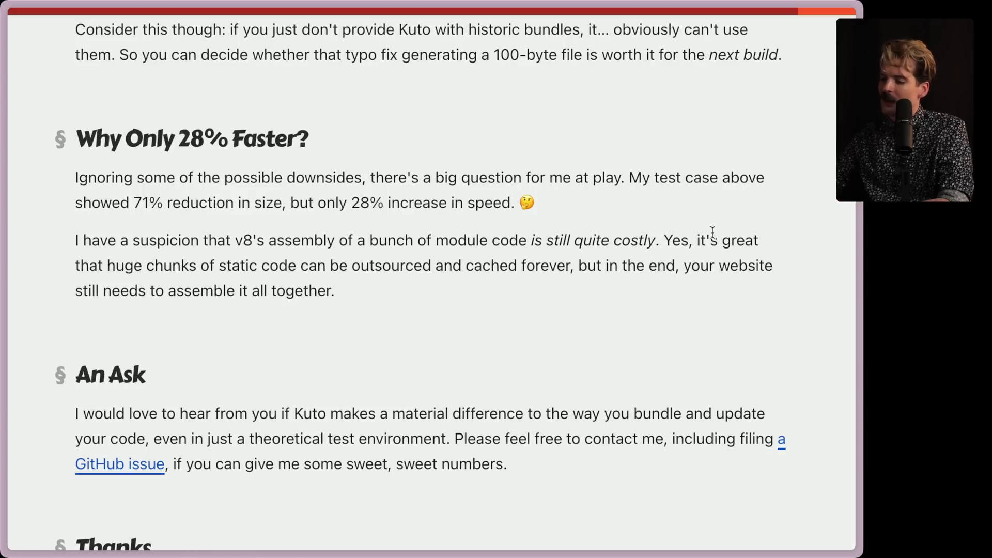
mouse_move(322, 272)
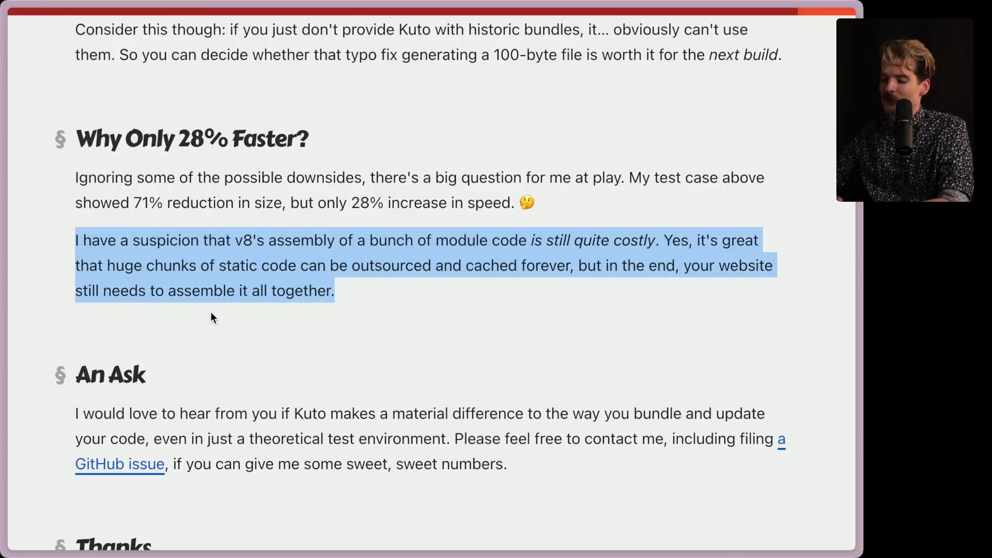
click(212, 318)
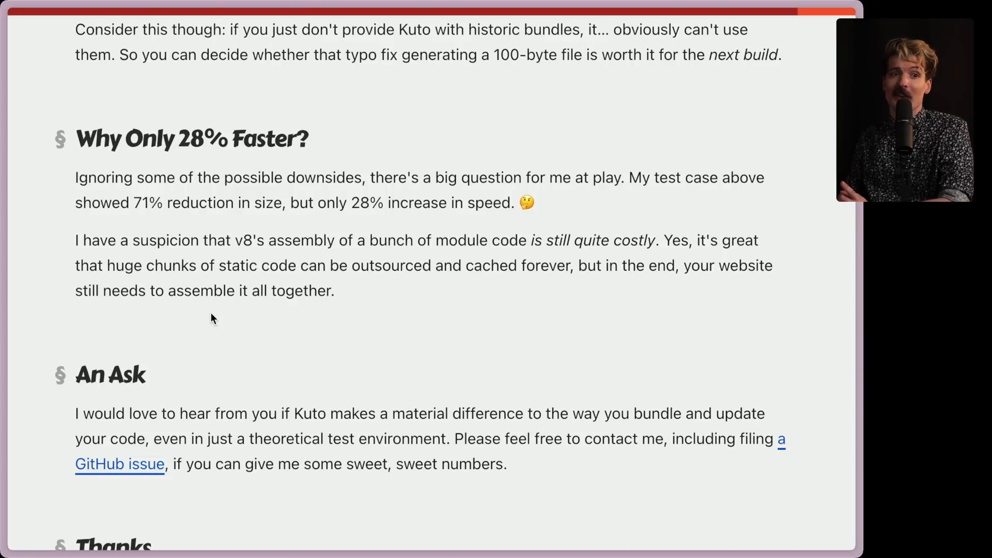
mouse_move(93, 247)
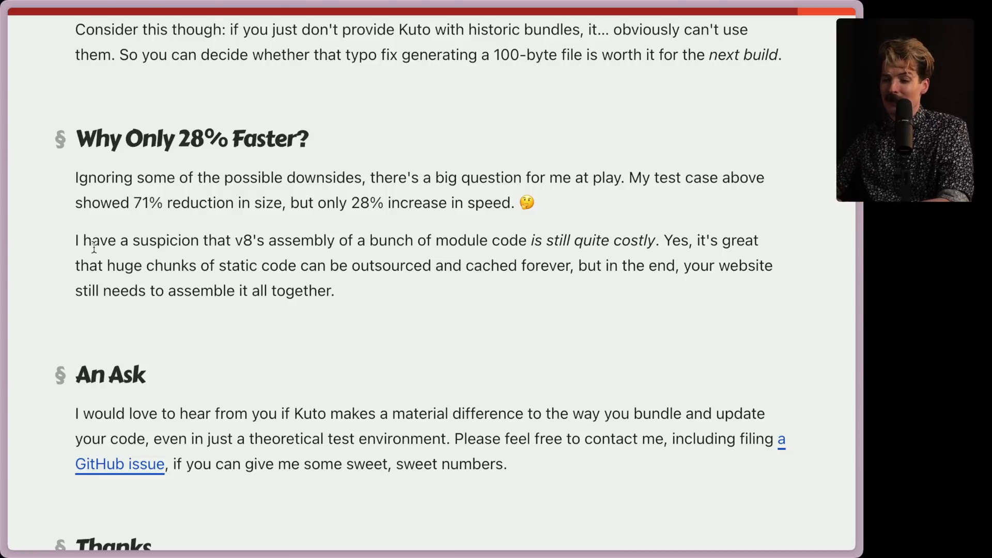
mouse_move(385, 319)
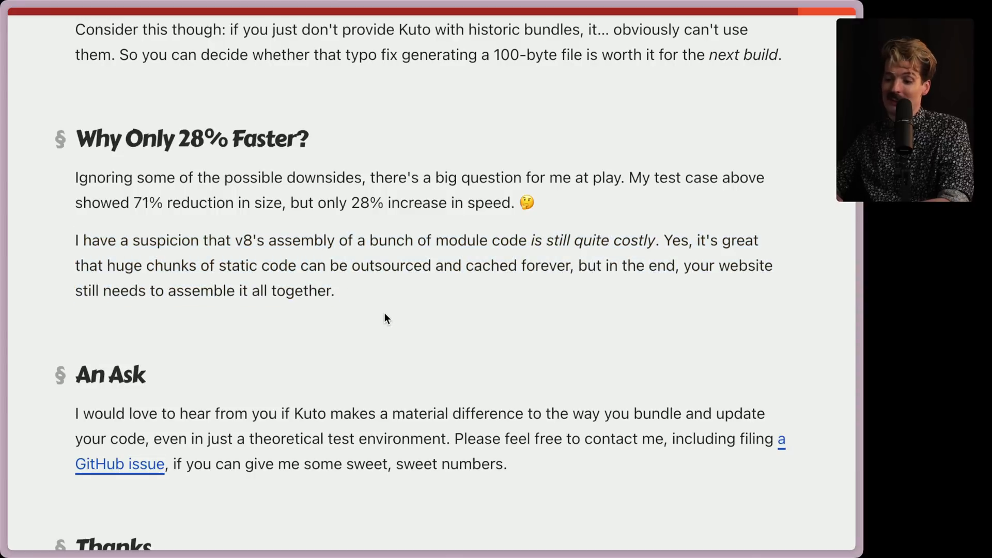
Scroll to the Thanks section and related-post cards, then clear the highlighted sentence.
scroll(down, 3)
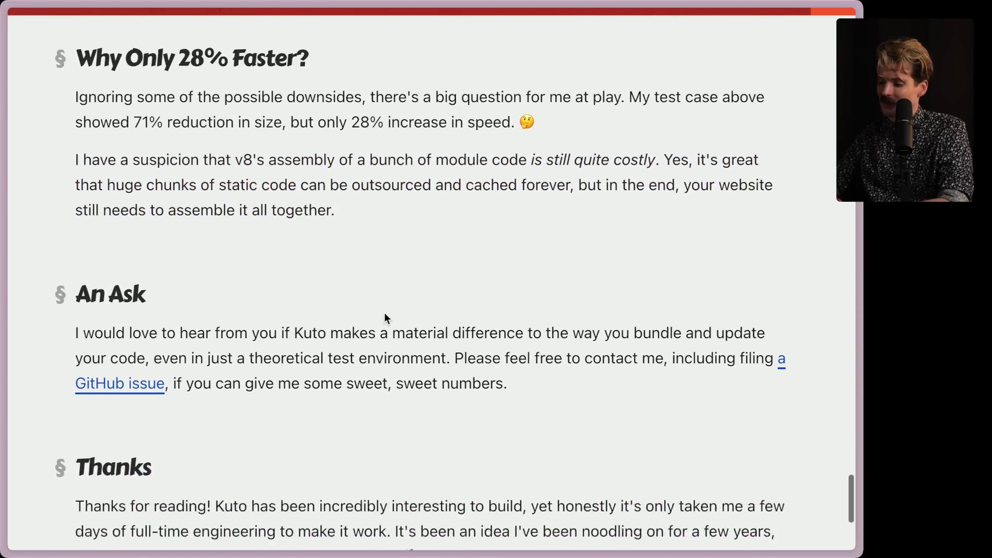
scroll(down, 3)
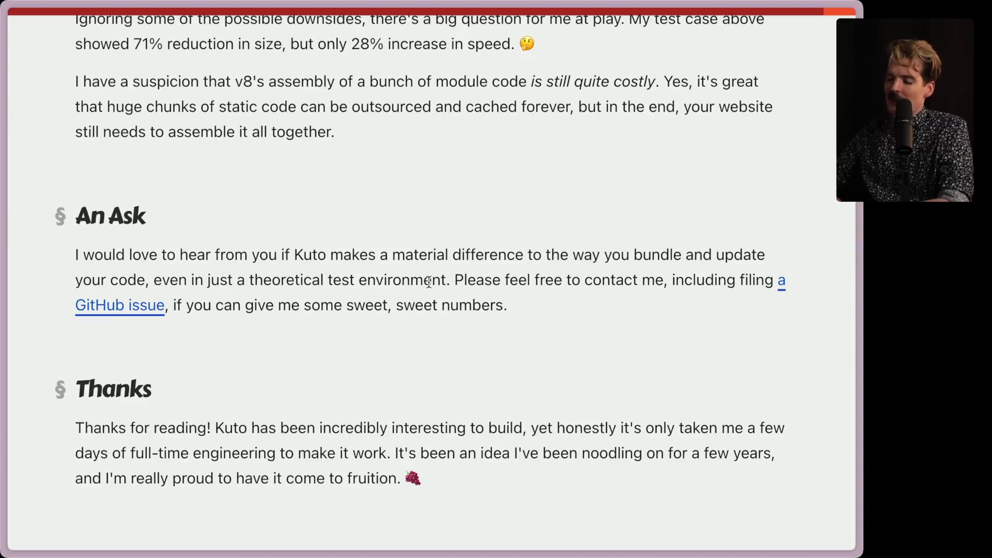
mouse_move(700, 278)
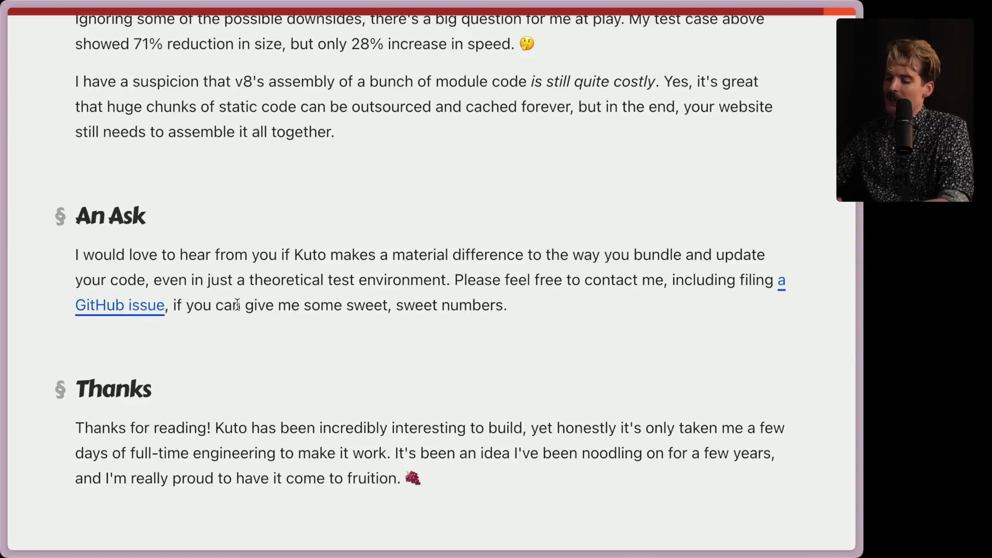
mouse_move(604, 322)
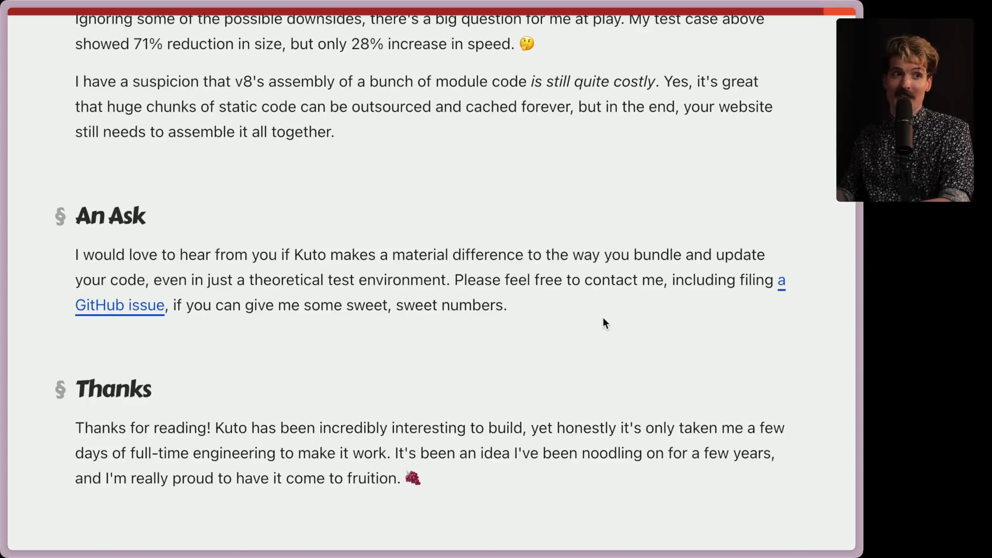
scroll(down, 3)
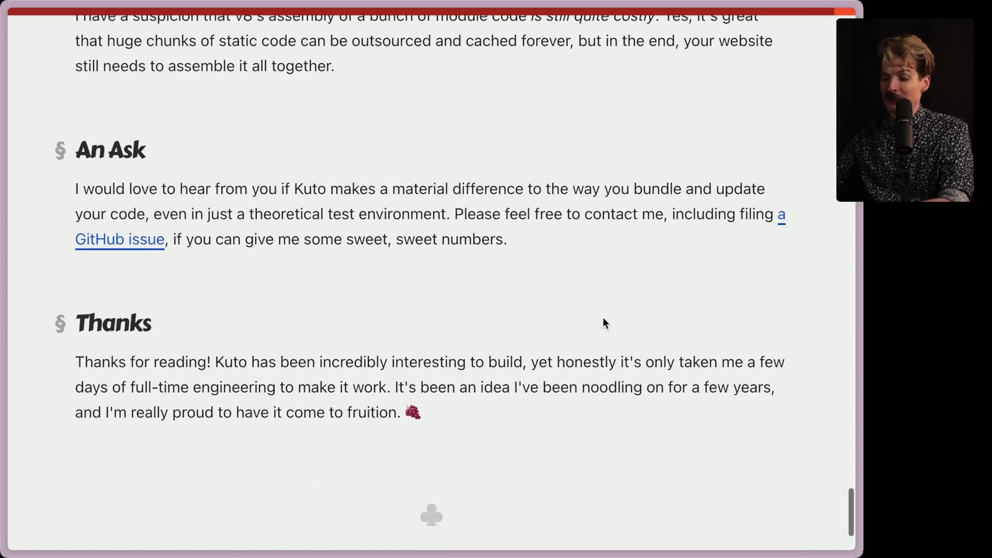
scroll(down, 3)
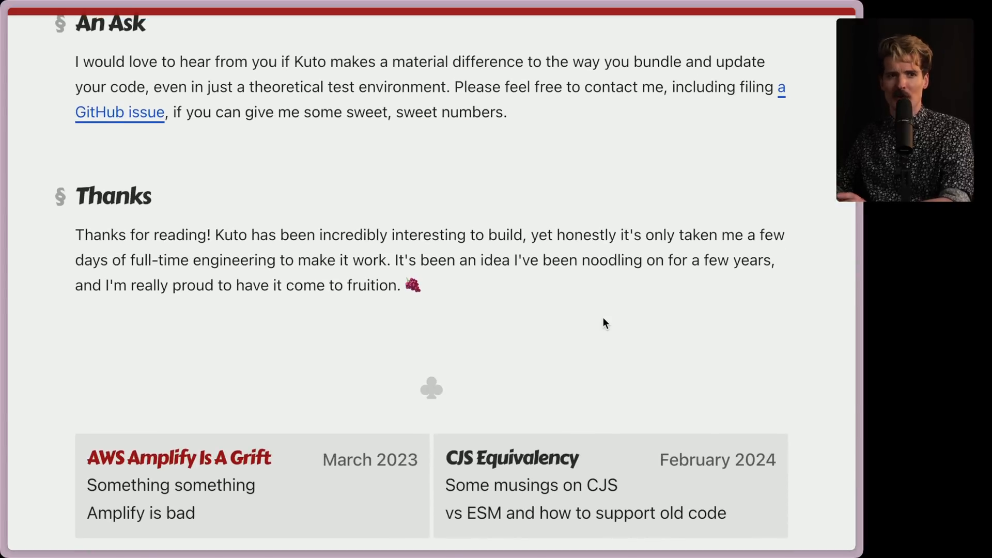
mouse_move(469, 287)
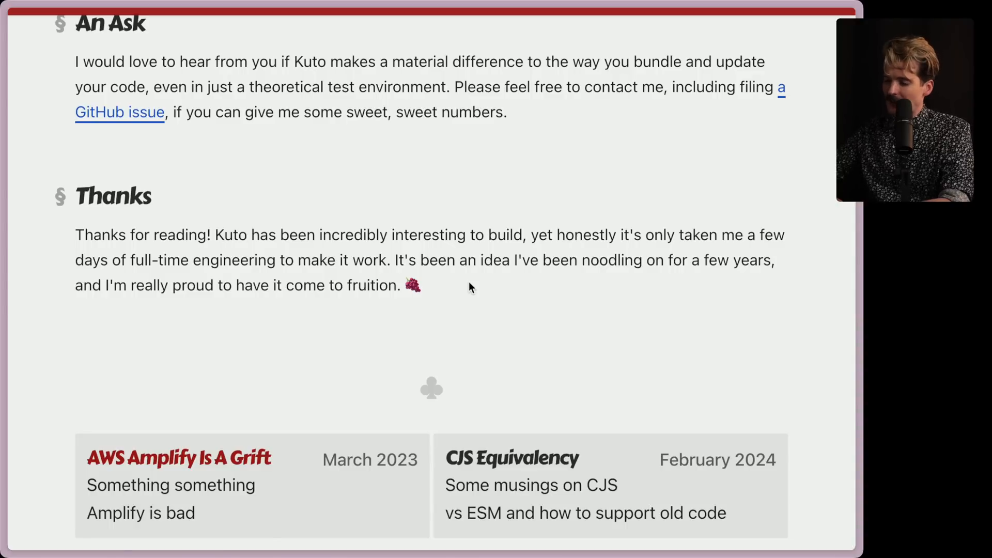
mouse_move(392, 261)
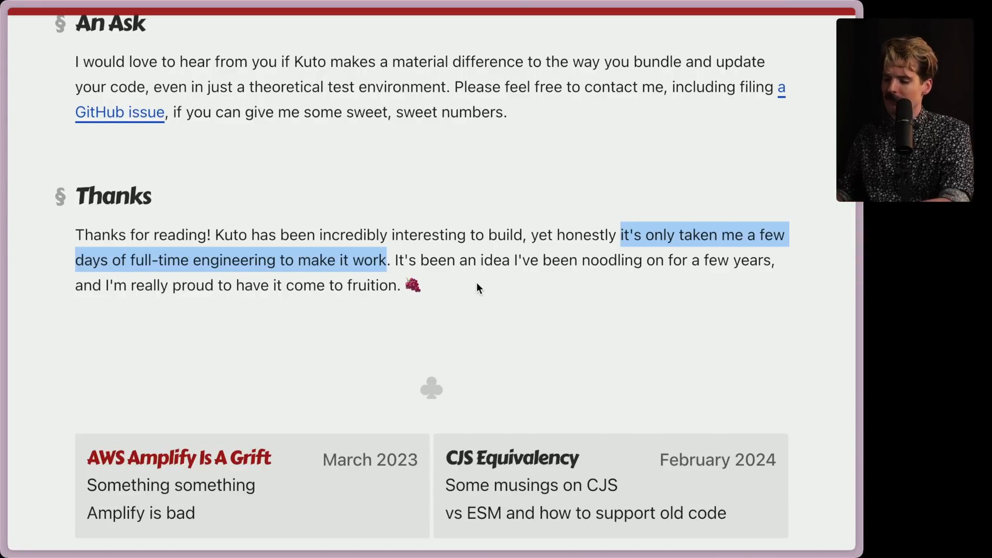
click(372, 277)
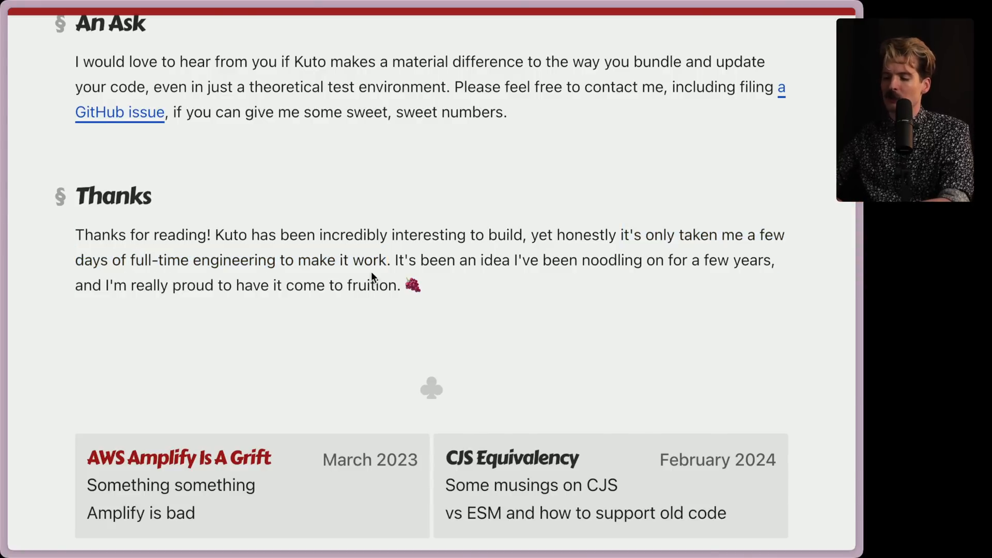
mouse_move(293, 196)
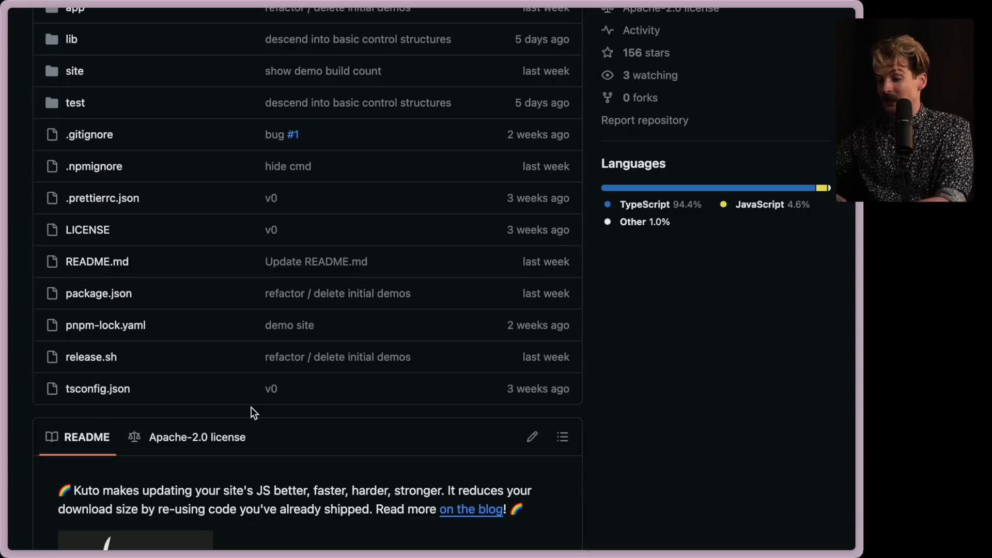
Scroll the Kuto GitHub README from its introduction down to the Notes section.
scroll(down, 3)
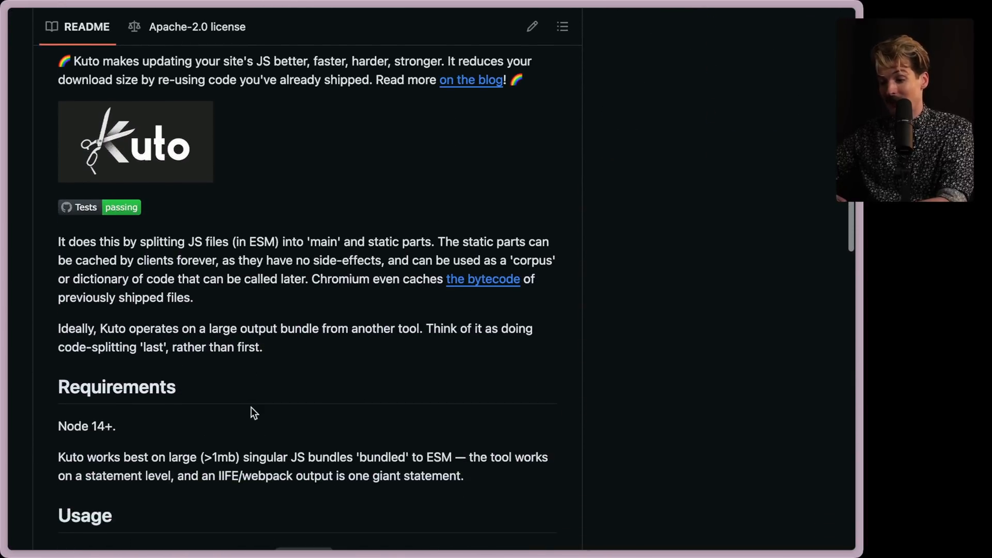
scroll(up, 3)
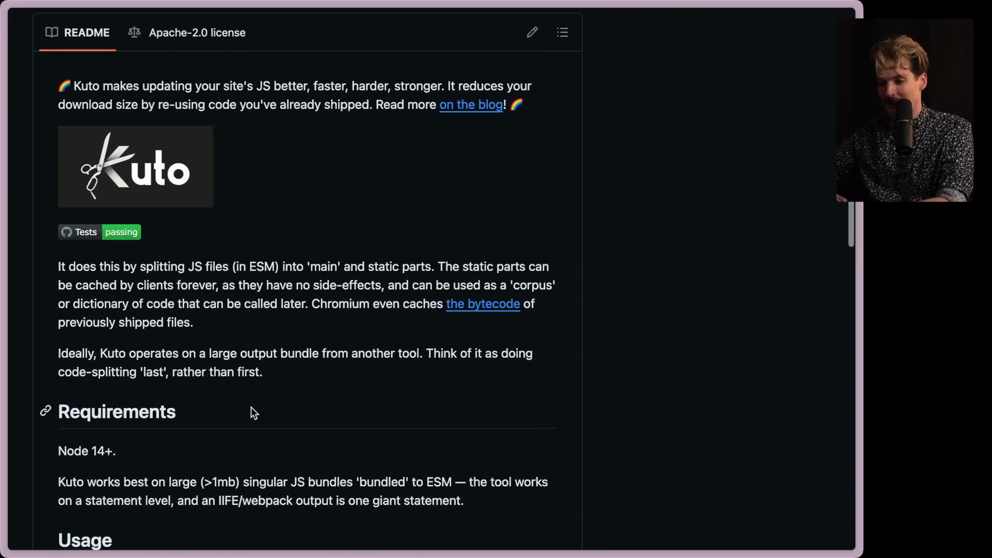
mouse_move(399, 396)
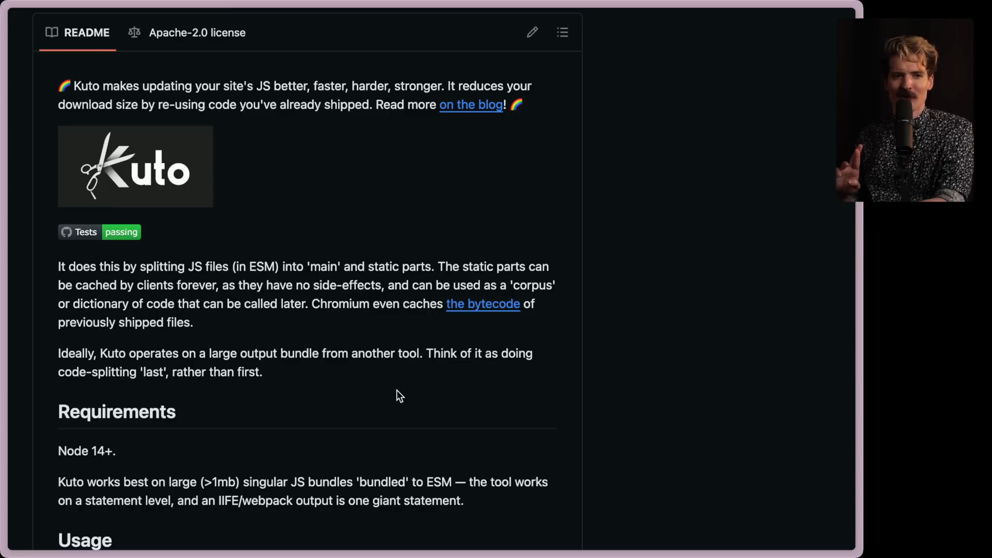
scroll(down, 3)
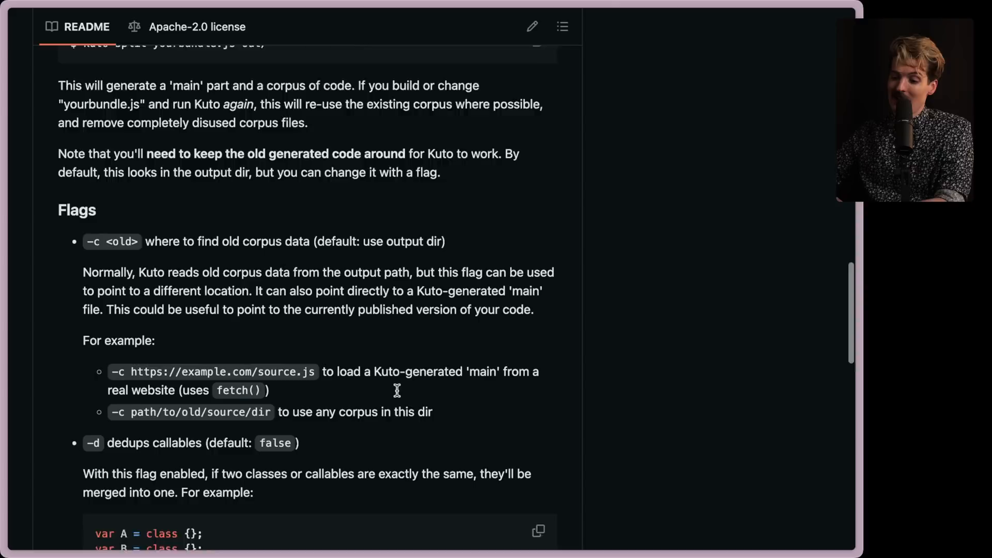
scroll(down, 3)
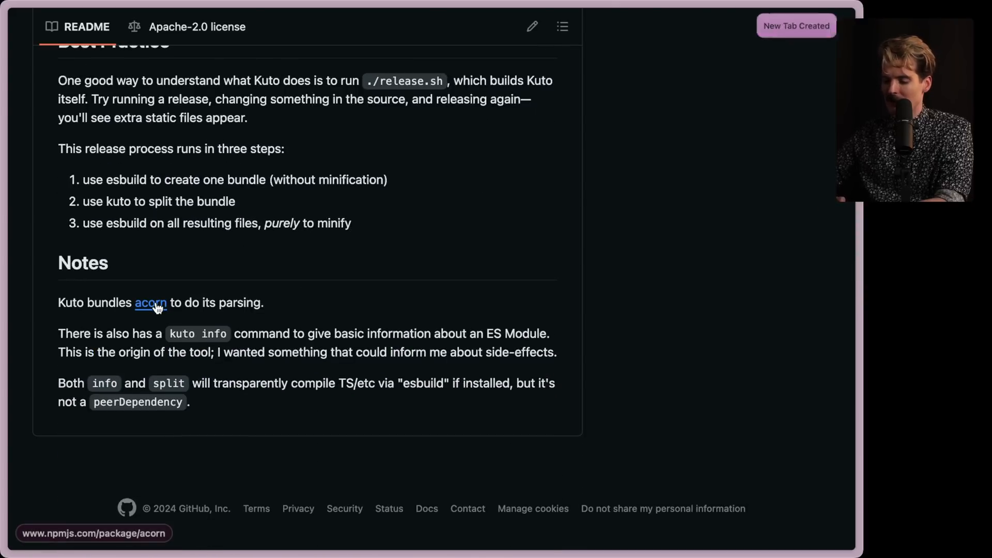
click(150, 303)
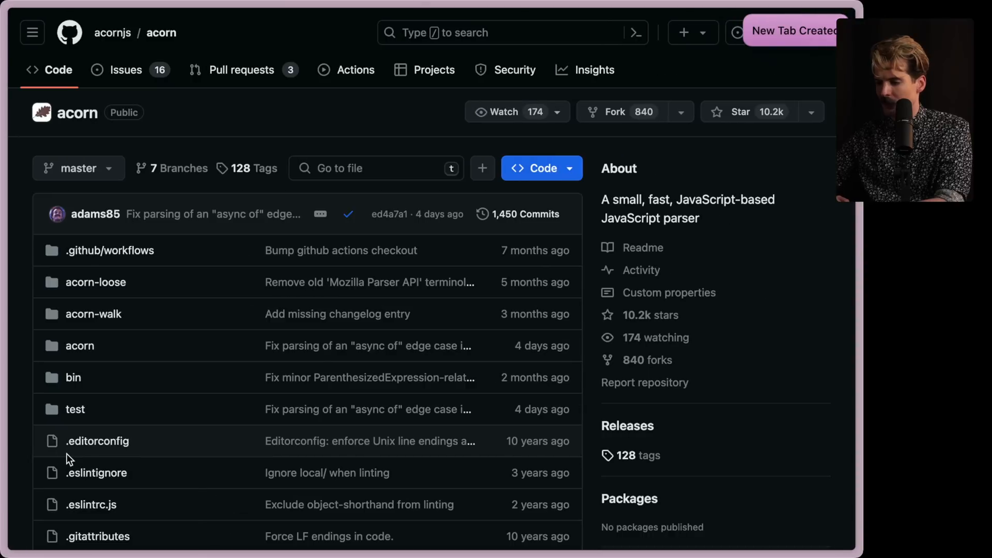
scroll(down, 3)
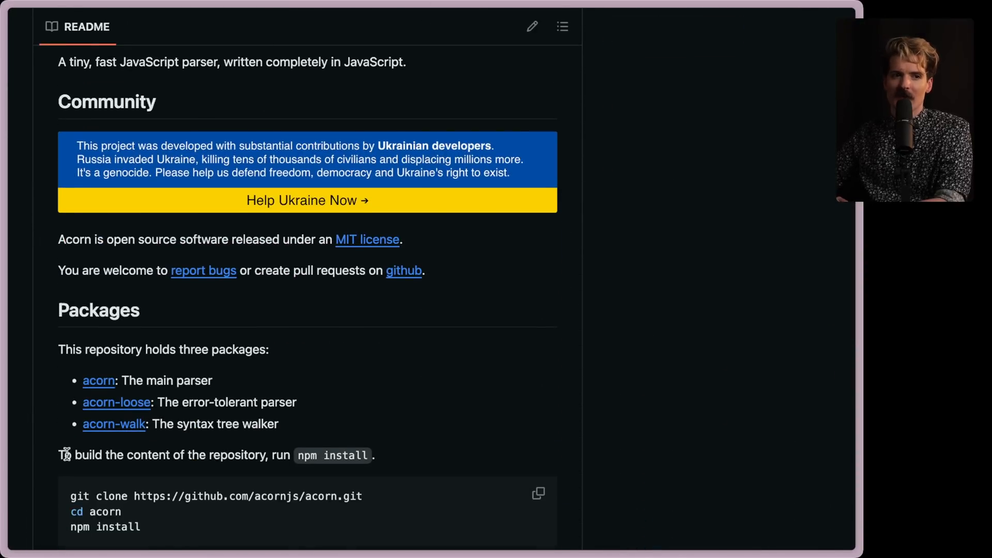
scroll(down, 3)
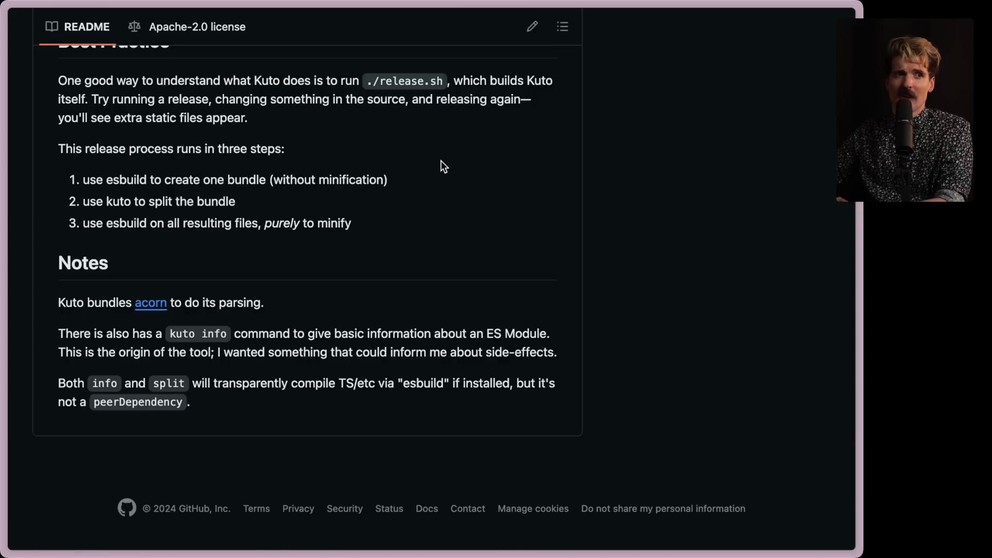